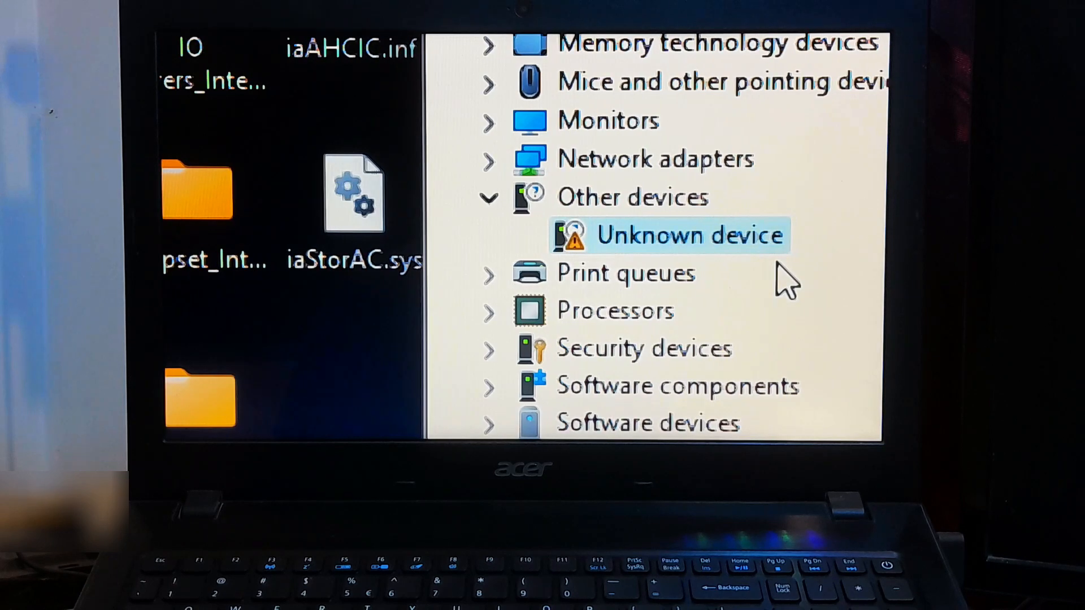
pyautogui.moveTo(599, 339)
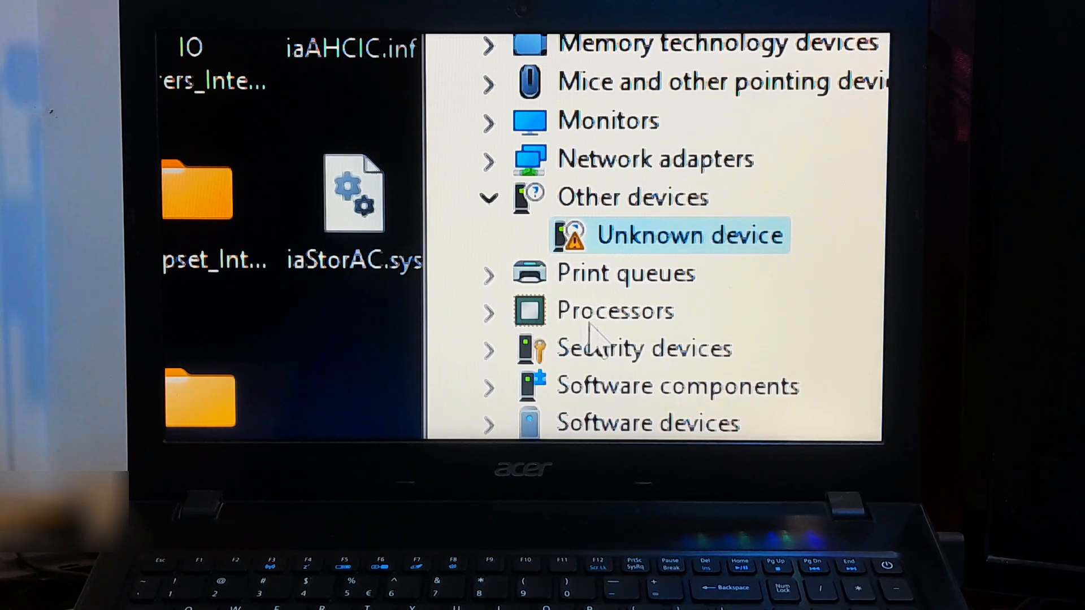
pyautogui.moveTo(726, 273)
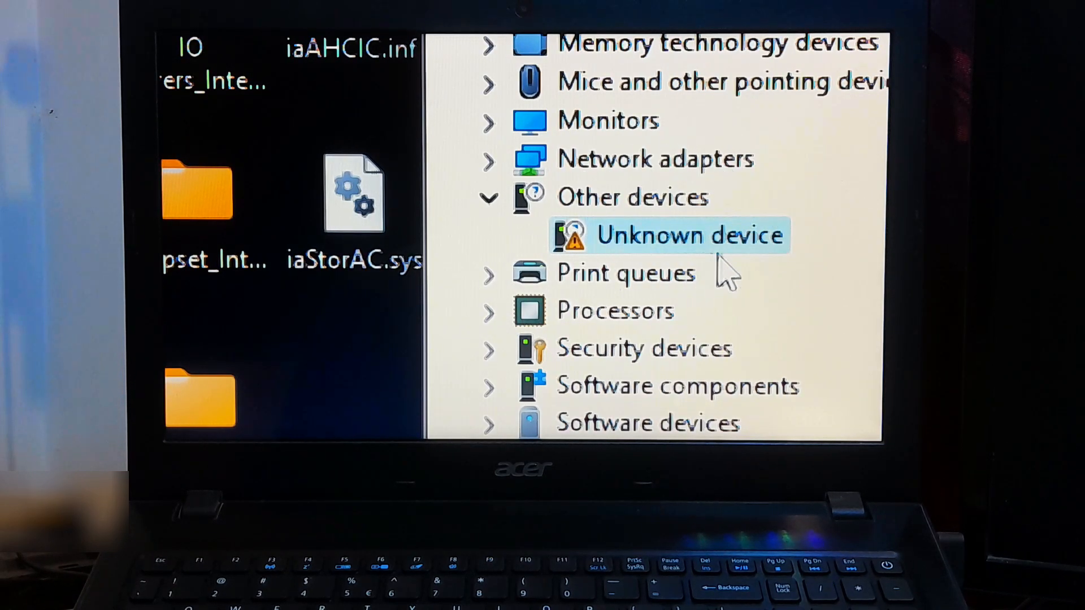
pyautogui.moveTo(733, 222)
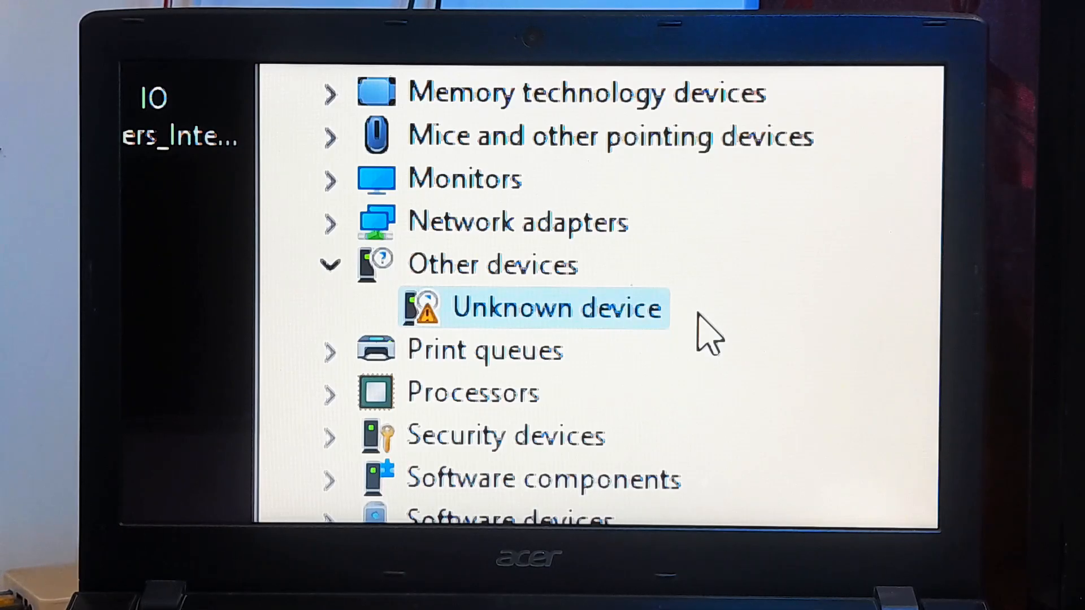
pyautogui.moveTo(415, 350)
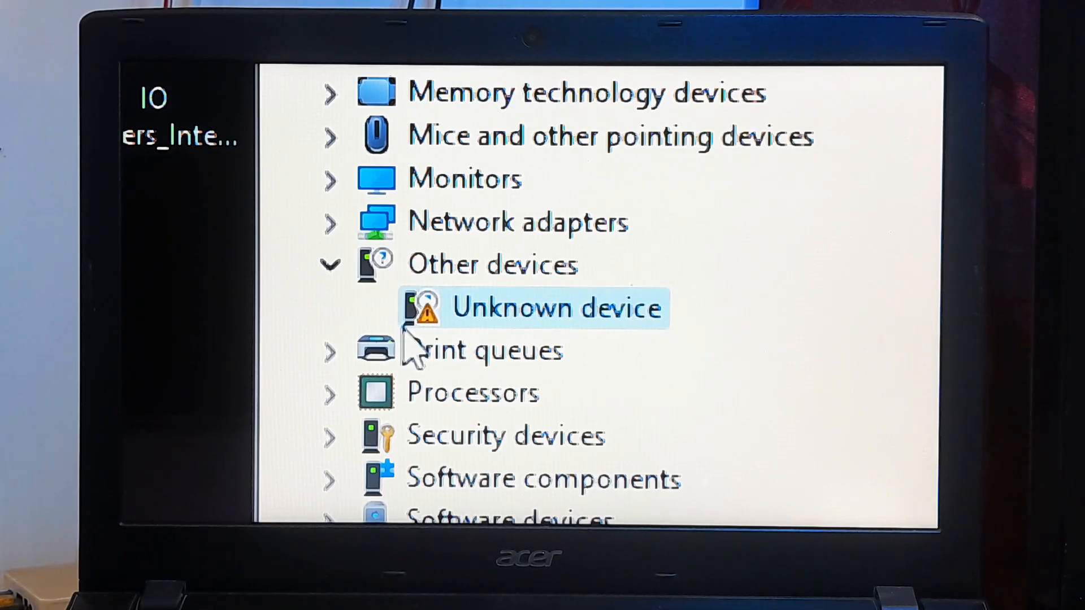
pyautogui.moveTo(436, 339)
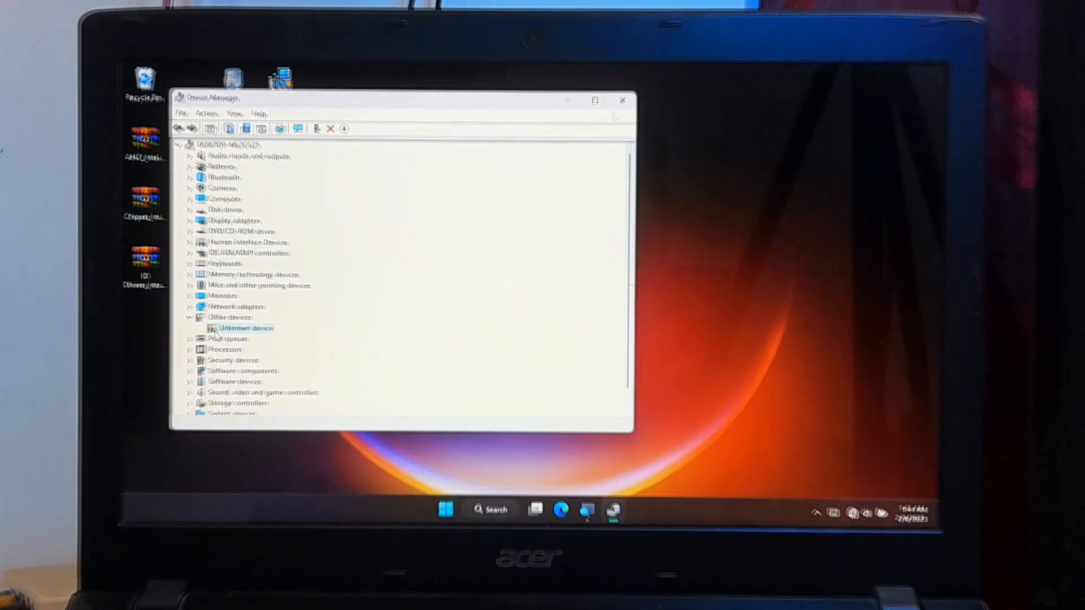
# Close Device Manager after seeing the Unknown device under Other devices.
pyautogui.click(622, 99)
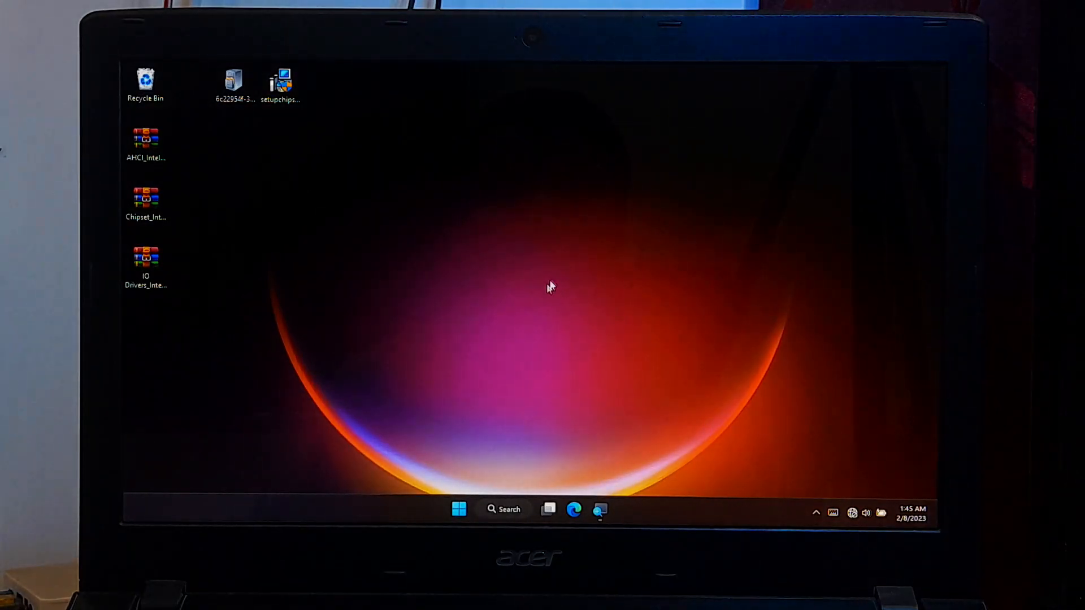
# Search 'acer' in the browser and navigate acer.com Support to Drivers and Manuals.
pyautogui.write('acer')
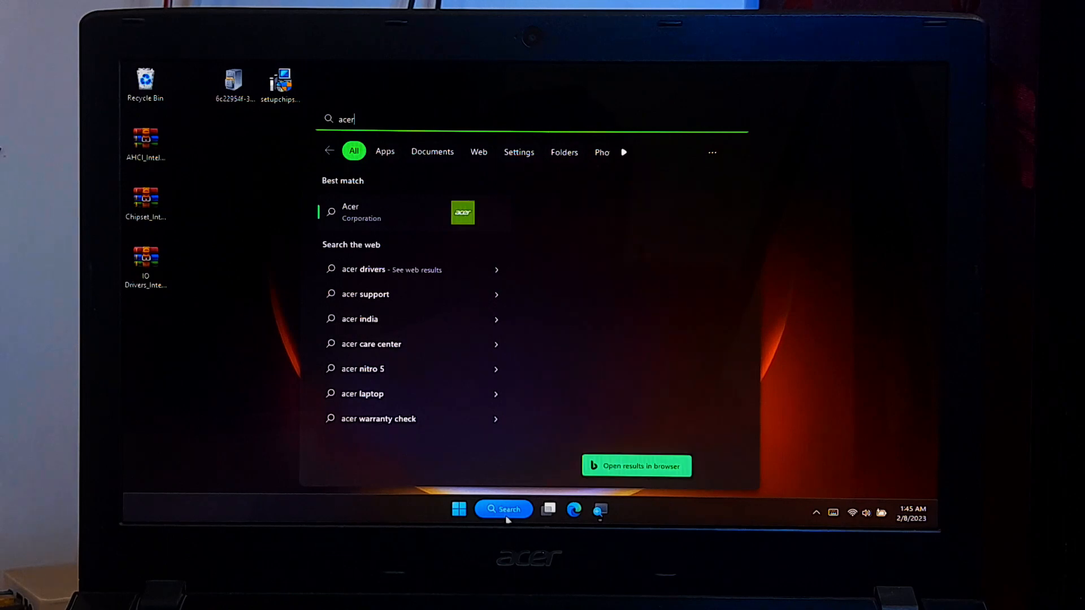
pyautogui.click(635, 466)
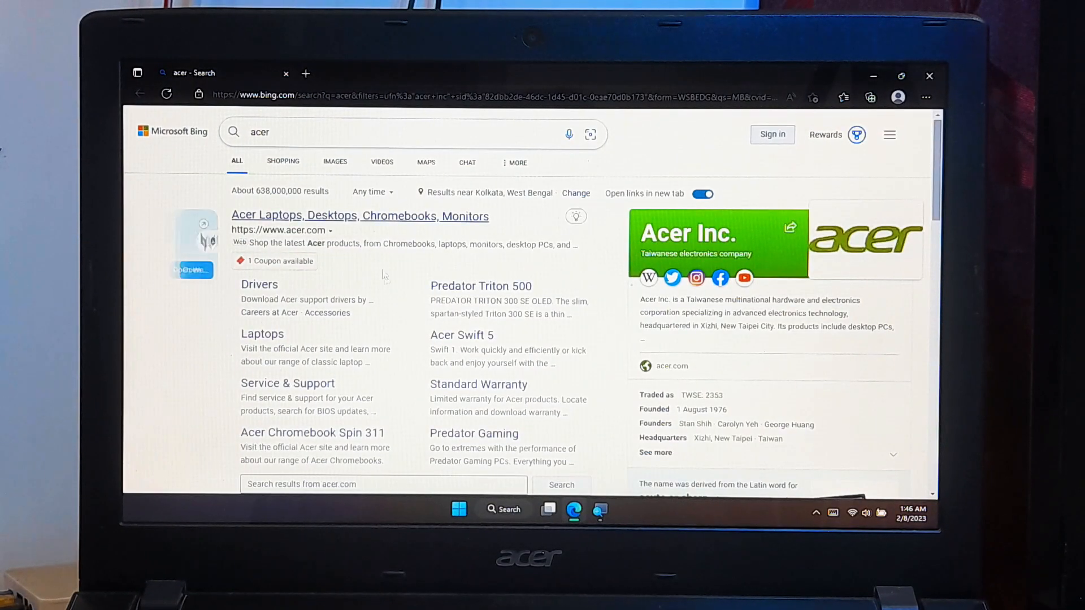
pyautogui.click(360, 216)
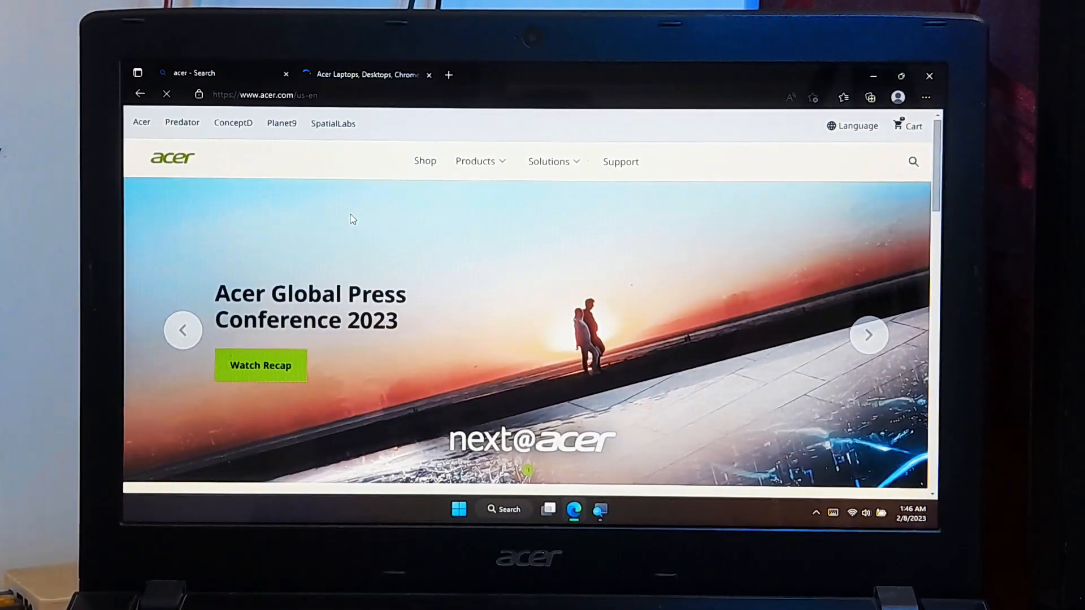
pyautogui.click(620, 161)
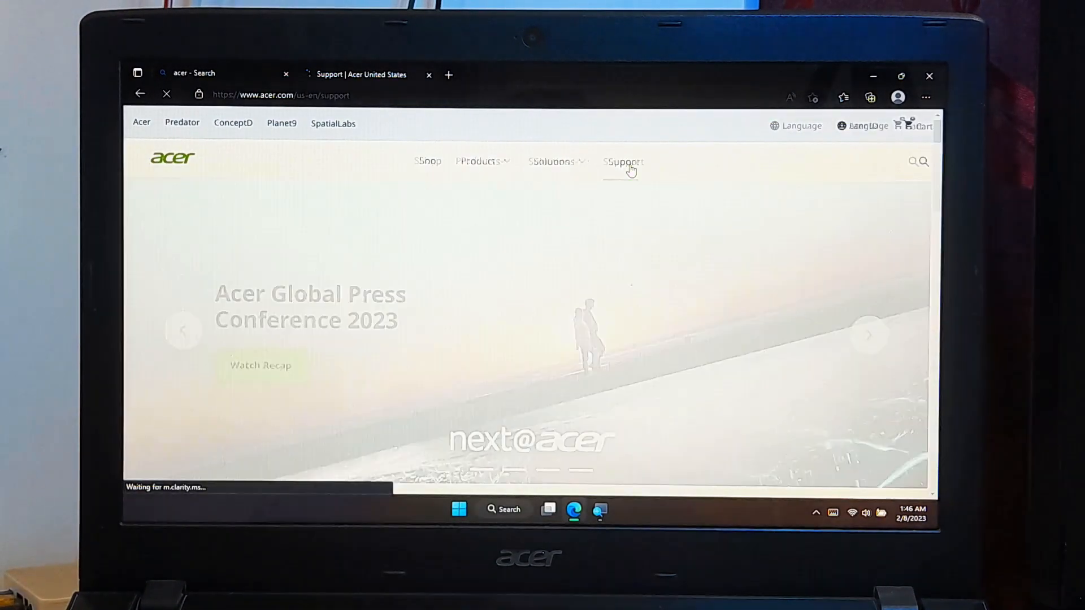
pyautogui.click(621, 161)
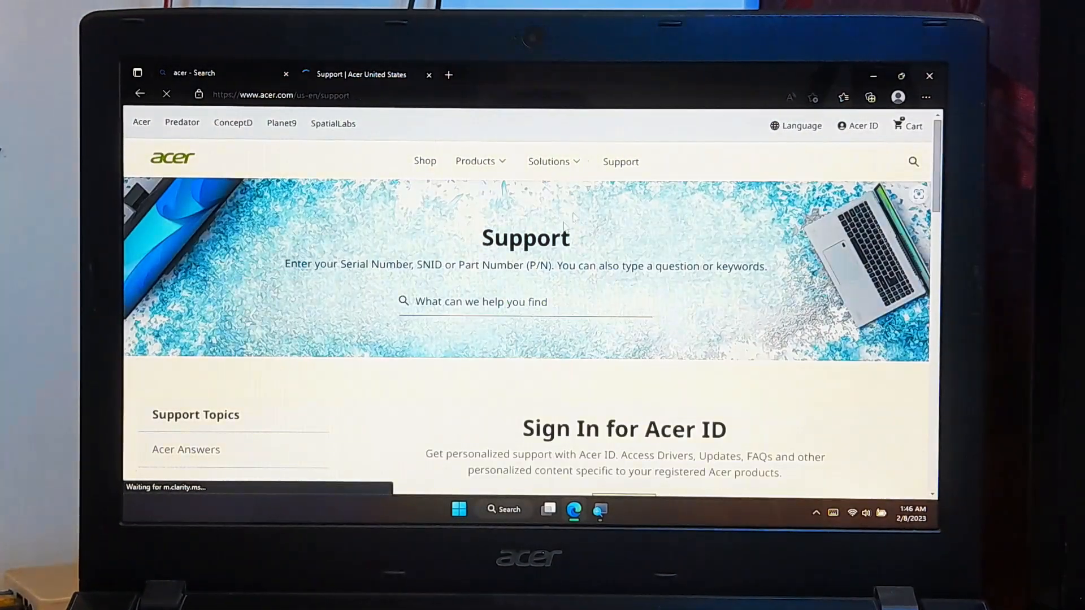
pyautogui.scroll(-3)
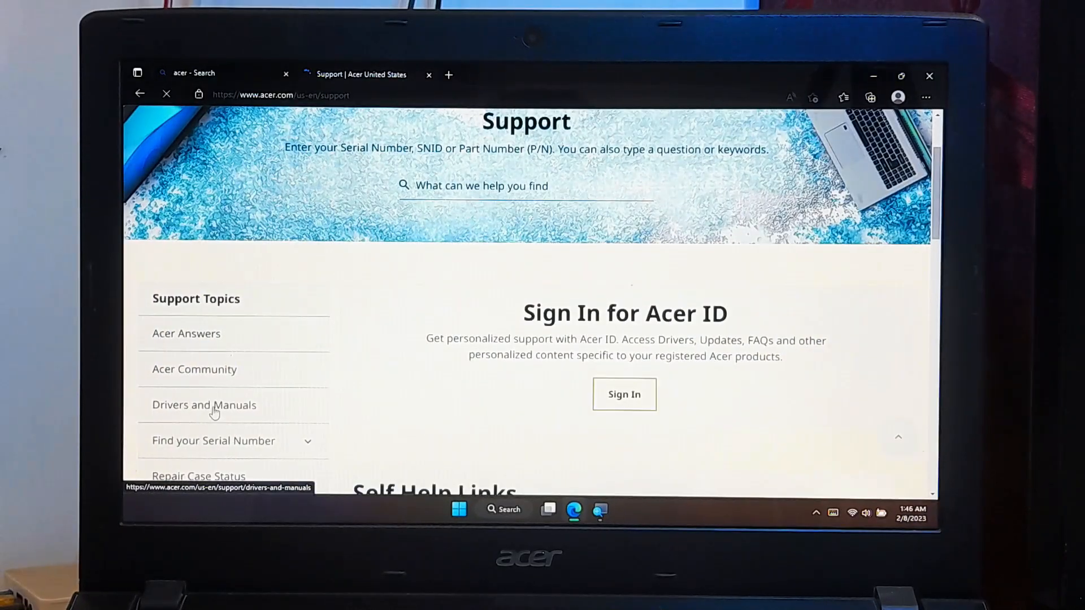
pyautogui.click(204, 404)
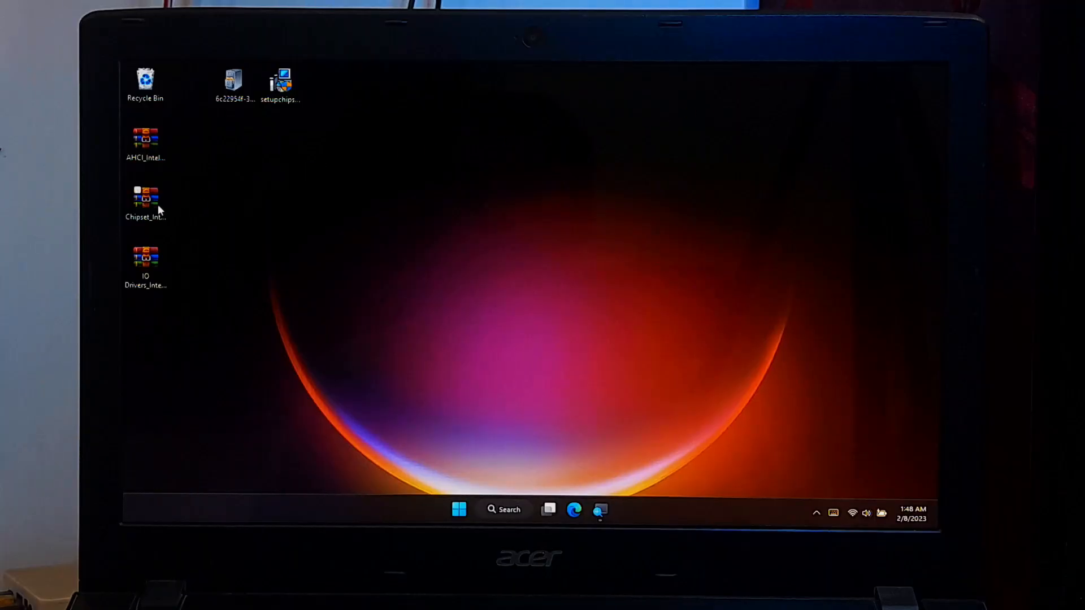
# Extract the Chipset_Intel zip to its suggested desktop folder.
pyautogui.rightClick(145, 197)
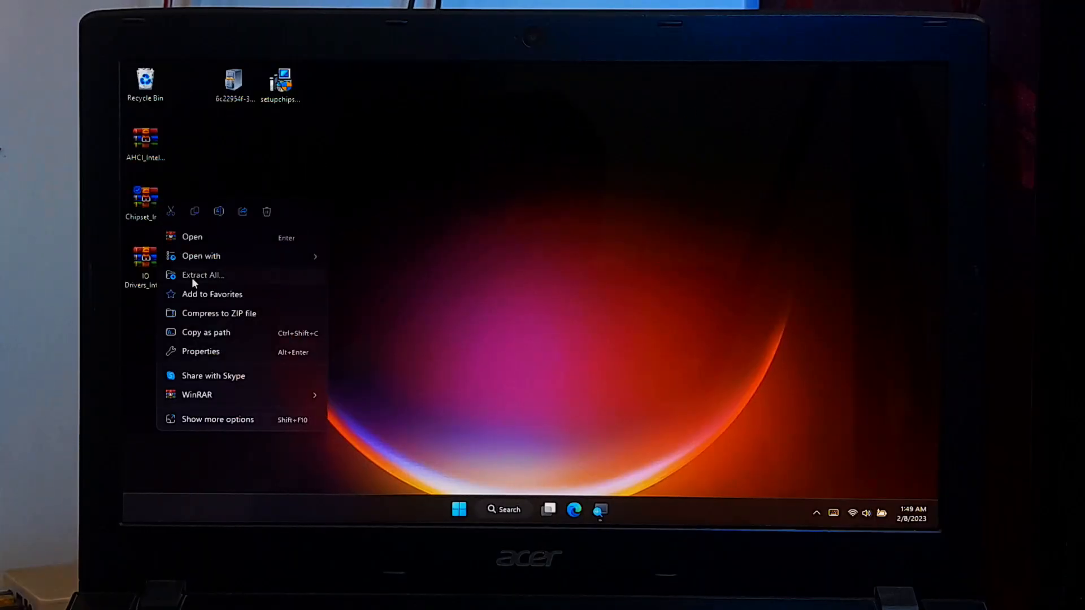
pyautogui.click(203, 274)
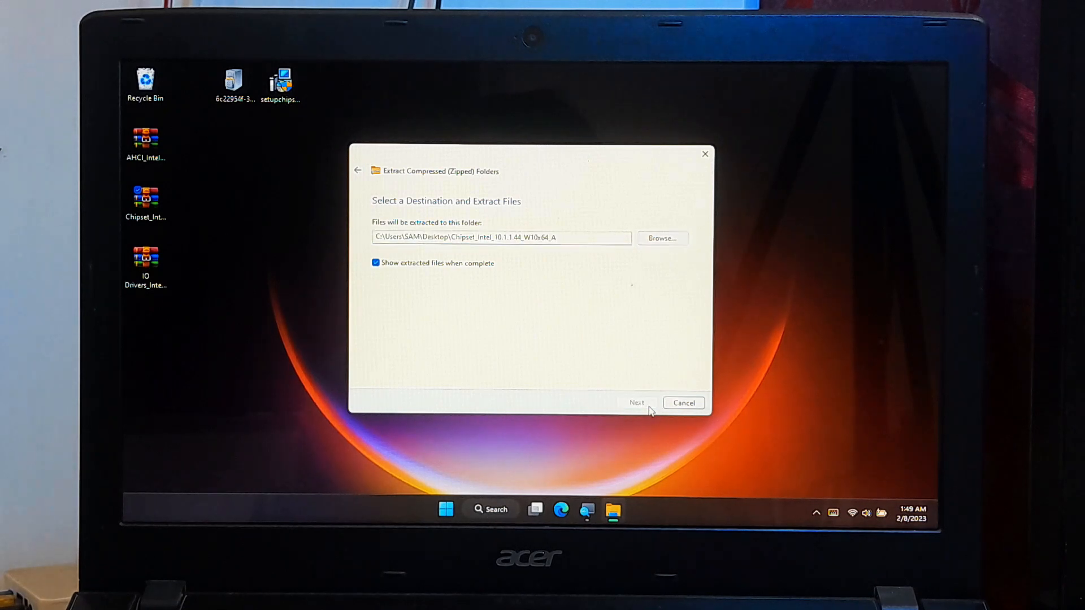
pyautogui.click(637, 403)
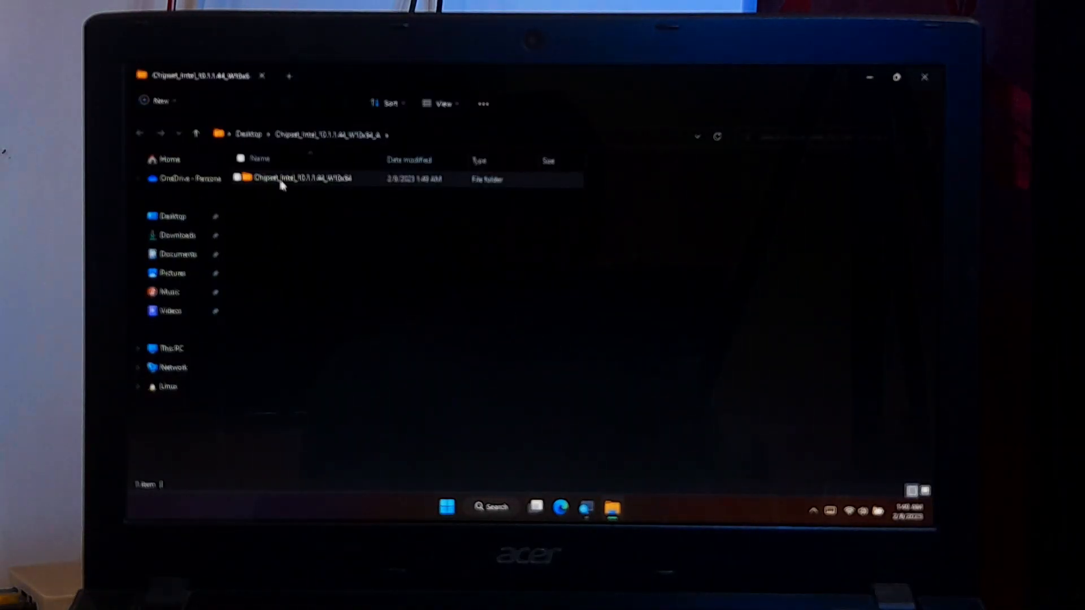
# Run the extracted chipset Setup.exe past the SmartScreen warning and the UAC prompt.
pyautogui.click(303, 178)
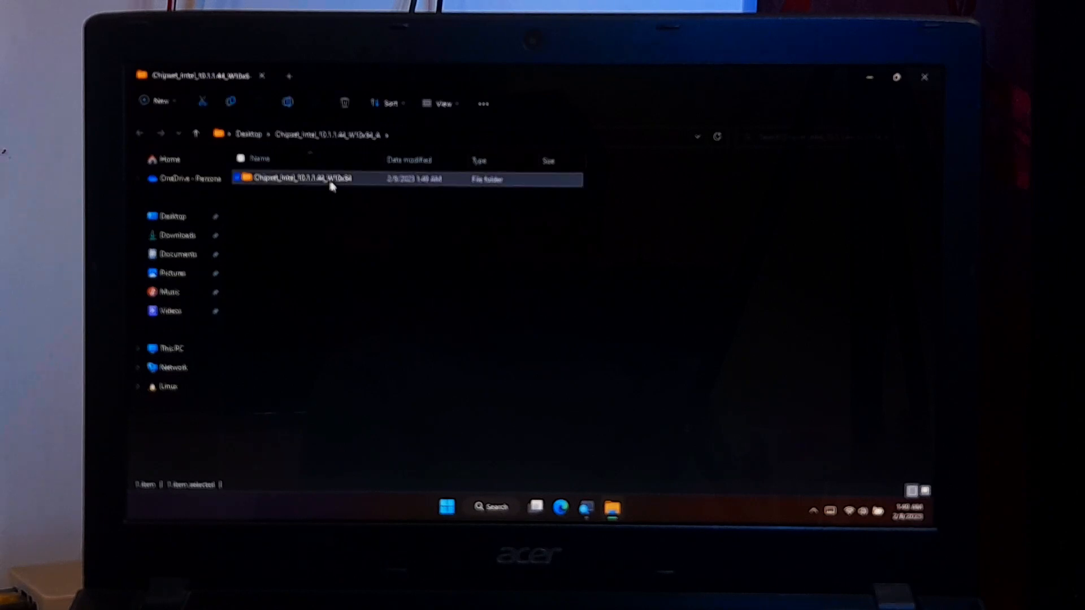
pyautogui.doubleClick(304, 179)
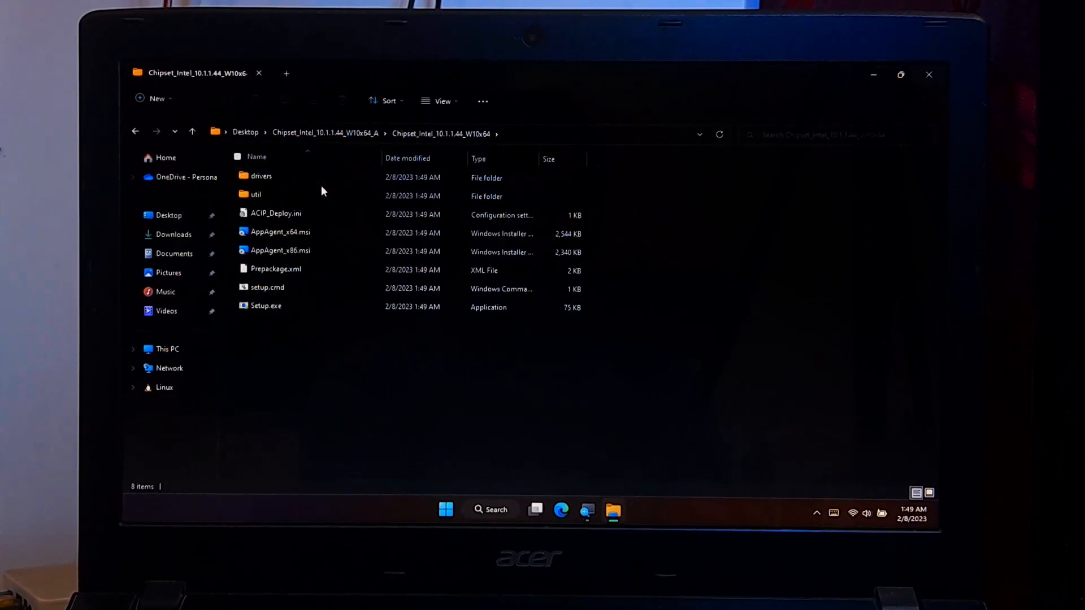
pyautogui.moveTo(265, 305)
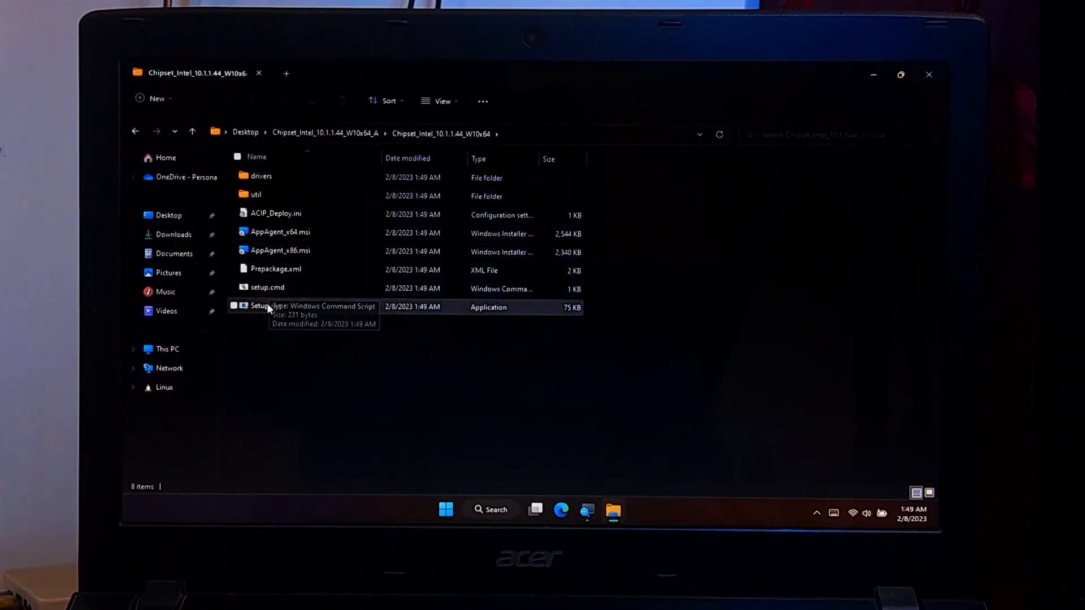
pyautogui.doubleClick(262, 305)
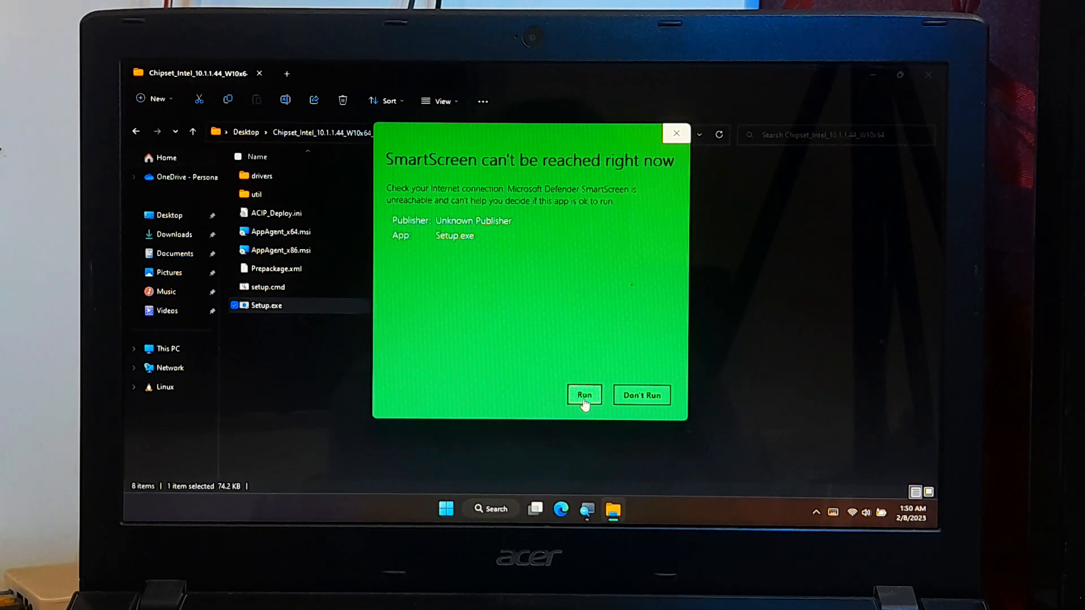
pyautogui.click(584, 395)
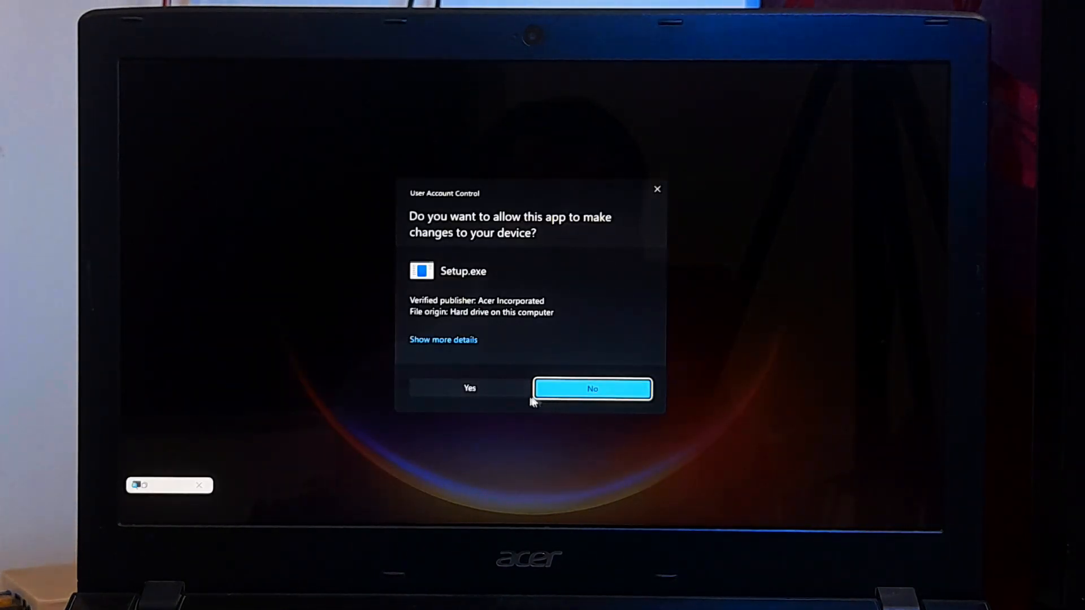
pyautogui.click(592, 388)
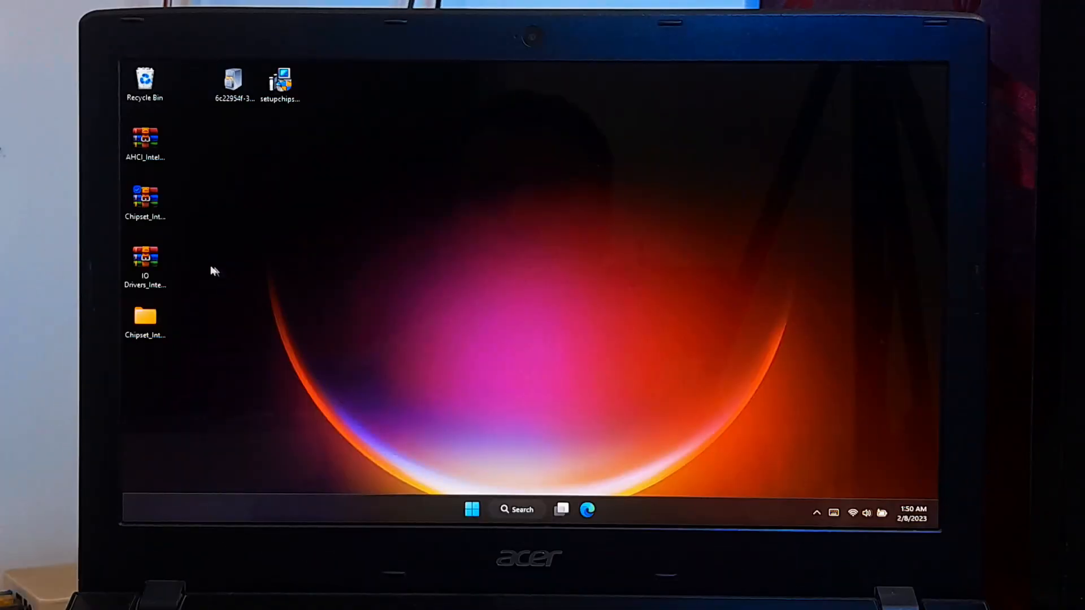
# Extract the IO Drivers archive to its suggested desktop folder.
pyautogui.rightClick(144, 259)
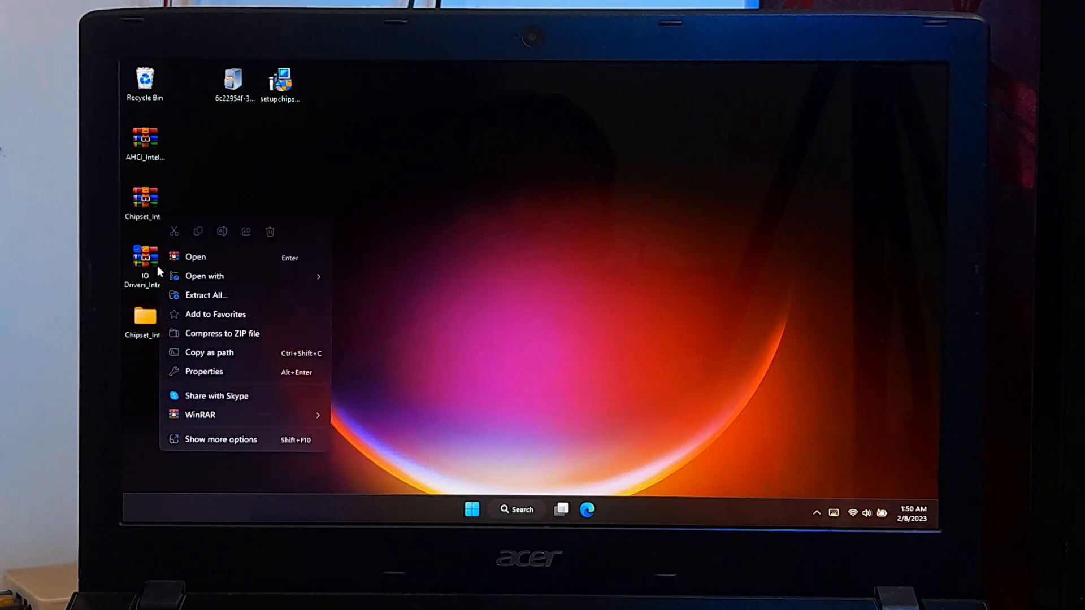
pyautogui.click(204, 295)
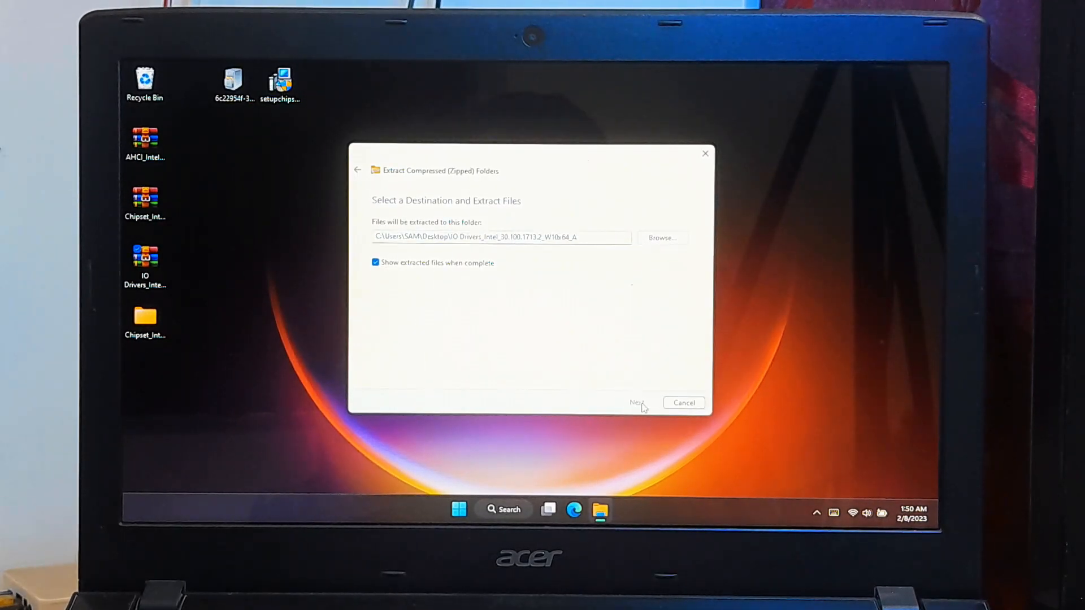
pyautogui.click(636, 403)
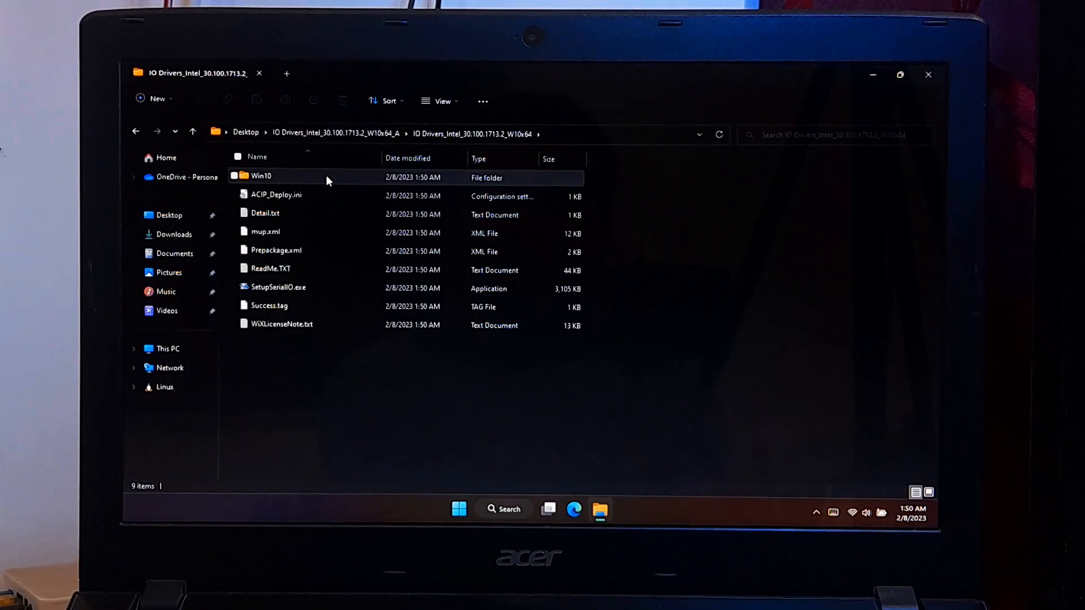
# Run SetupSerialIO.exe, repair Intel Serial IO 30.100.1713.2, and finish setup.
pyautogui.click(277, 287)
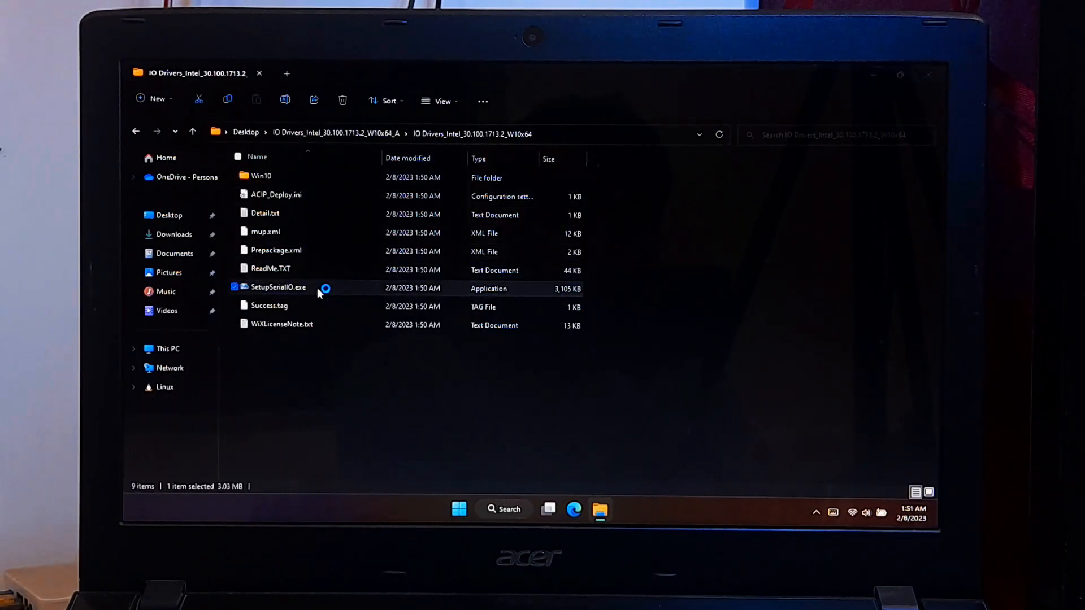
pyautogui.doubleClick(278, 287)
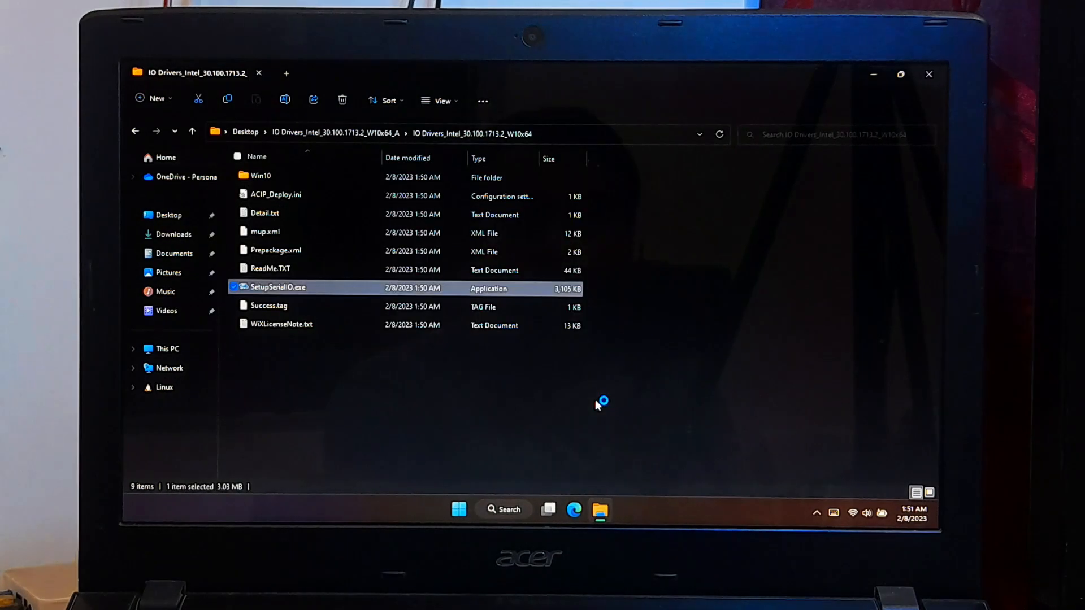
pyautogui.doubleClick(277, 287)
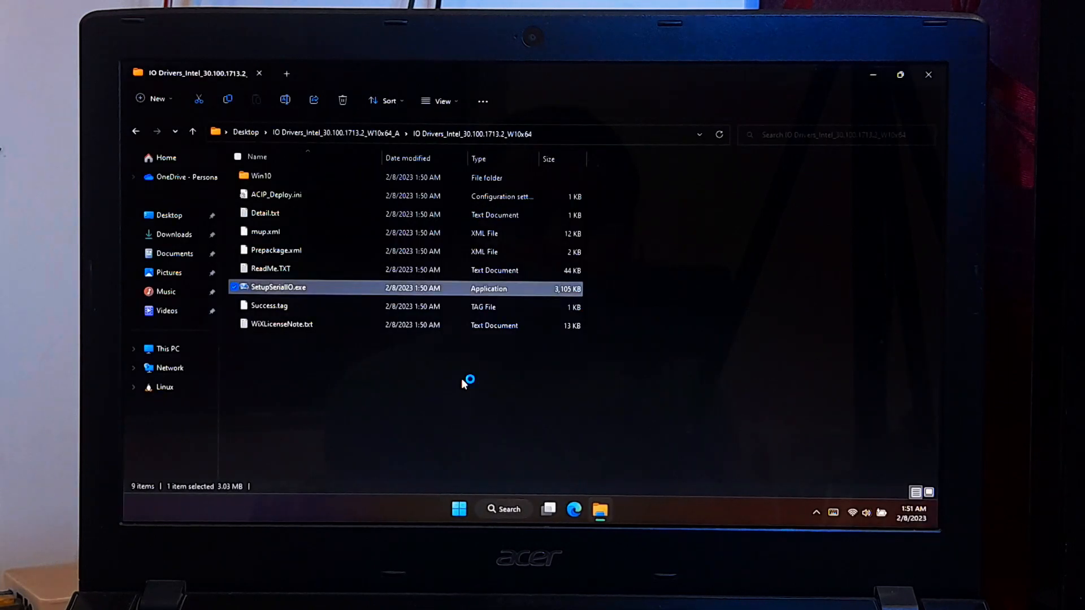
pyautogui.doubleClick(278, 287)
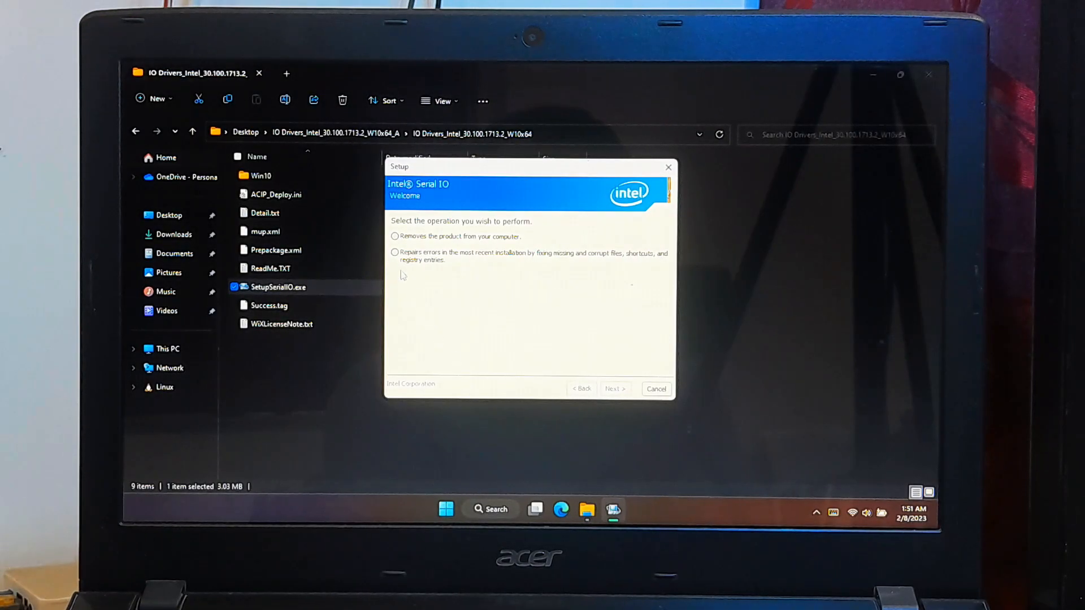
pyautogui.click(395, 252)
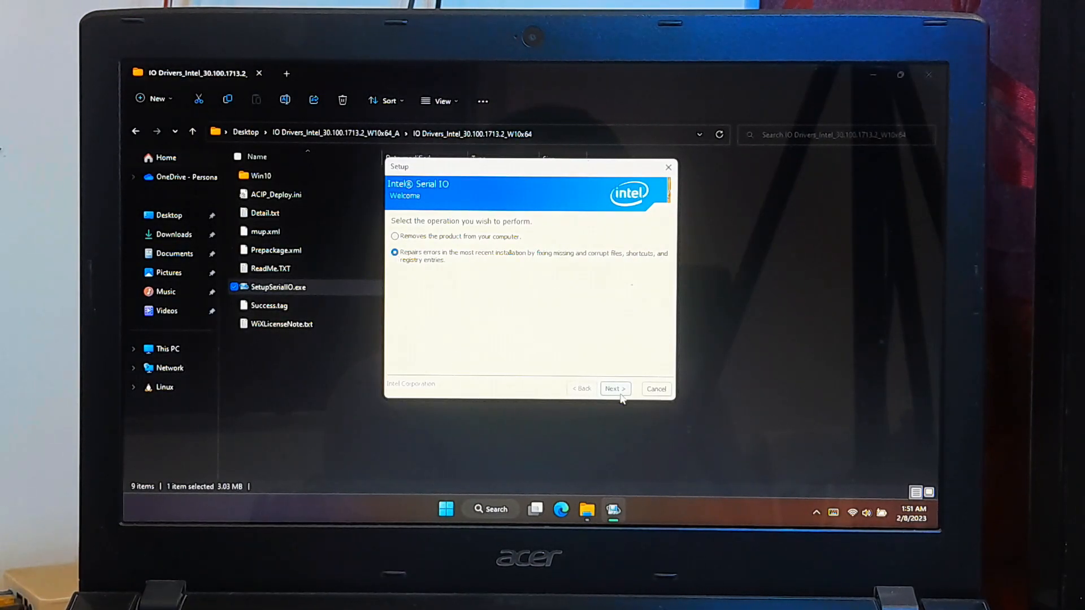
pyautogui.click(614, 388)
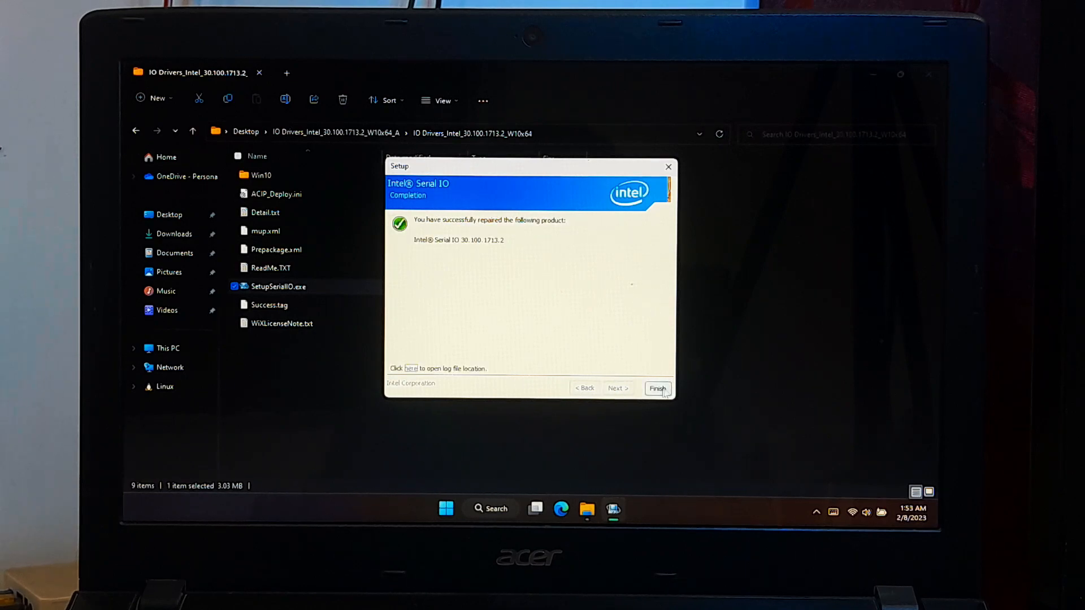
pyautogui.click(656, 388)
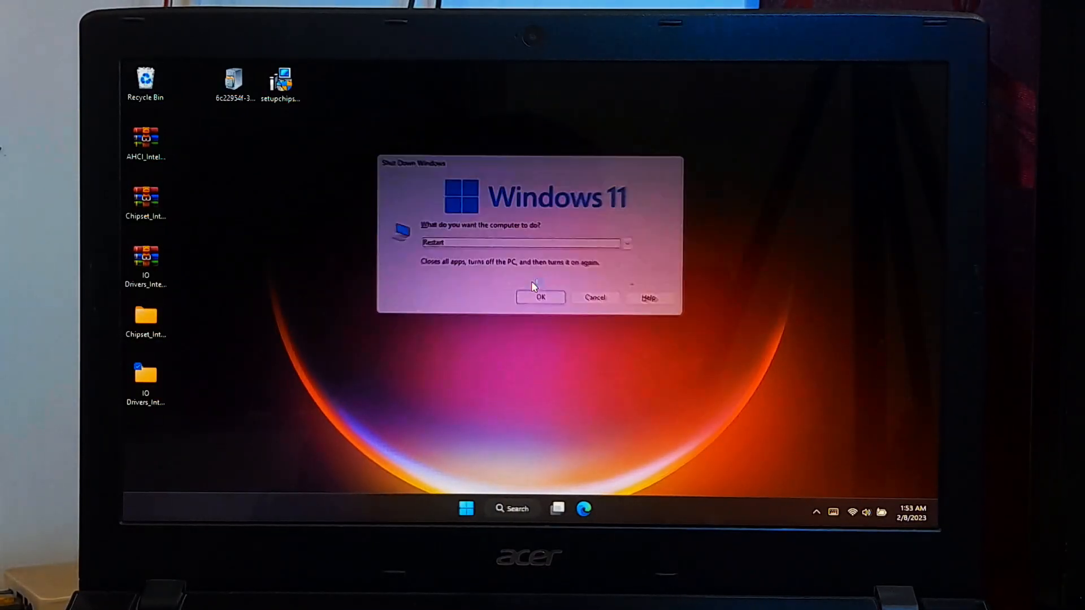
# Restart Windows, then reopen Device Manager from the Start button's right-click menu.
pyautogui.click(540, 296)
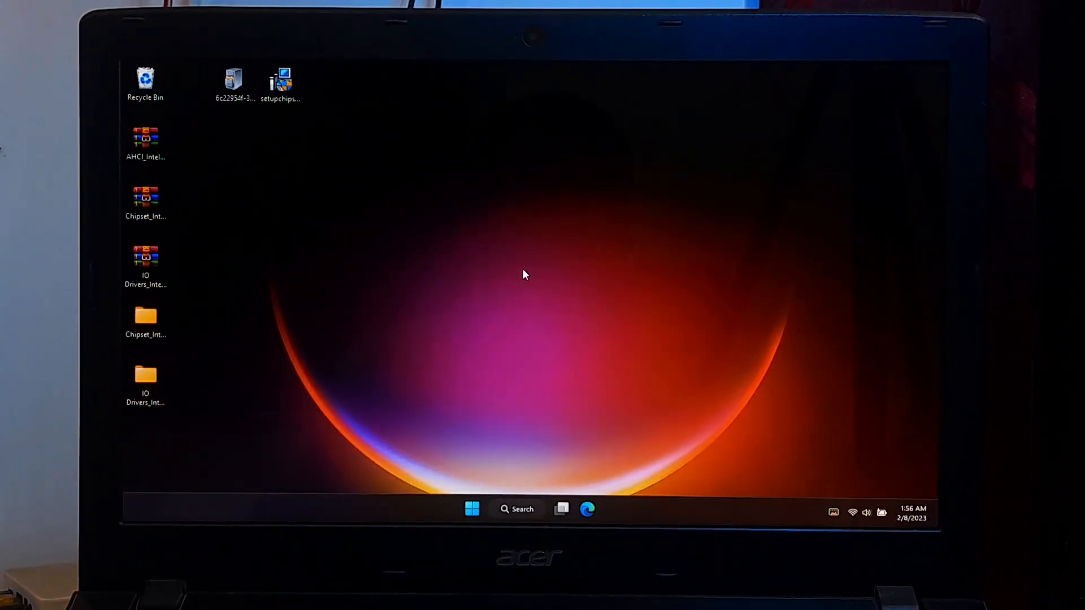
pyautogui.rightClick(472, 510)
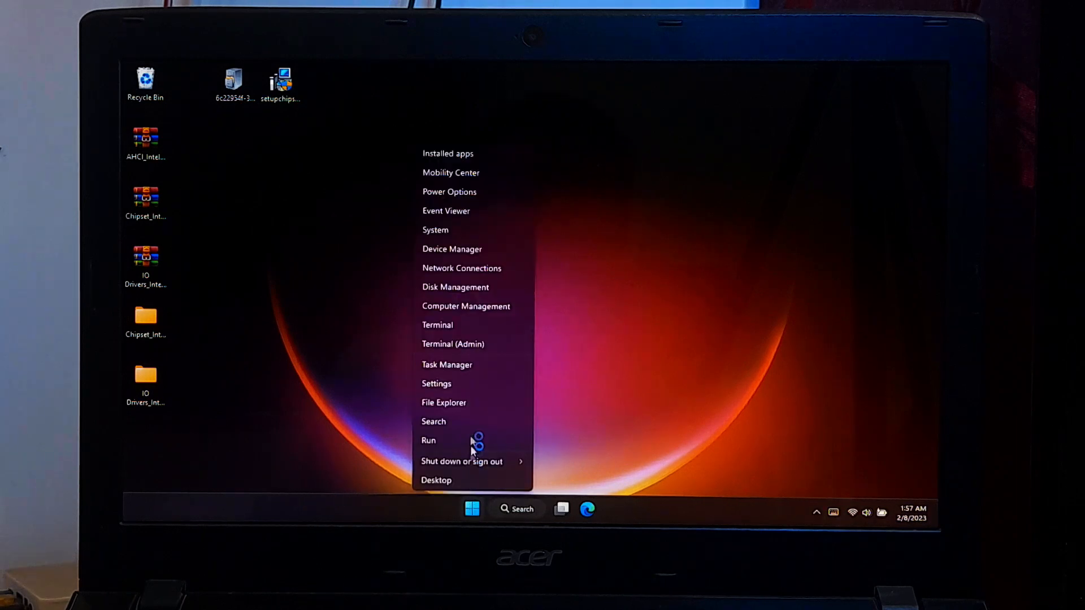
pyautogui.click(451, 249)
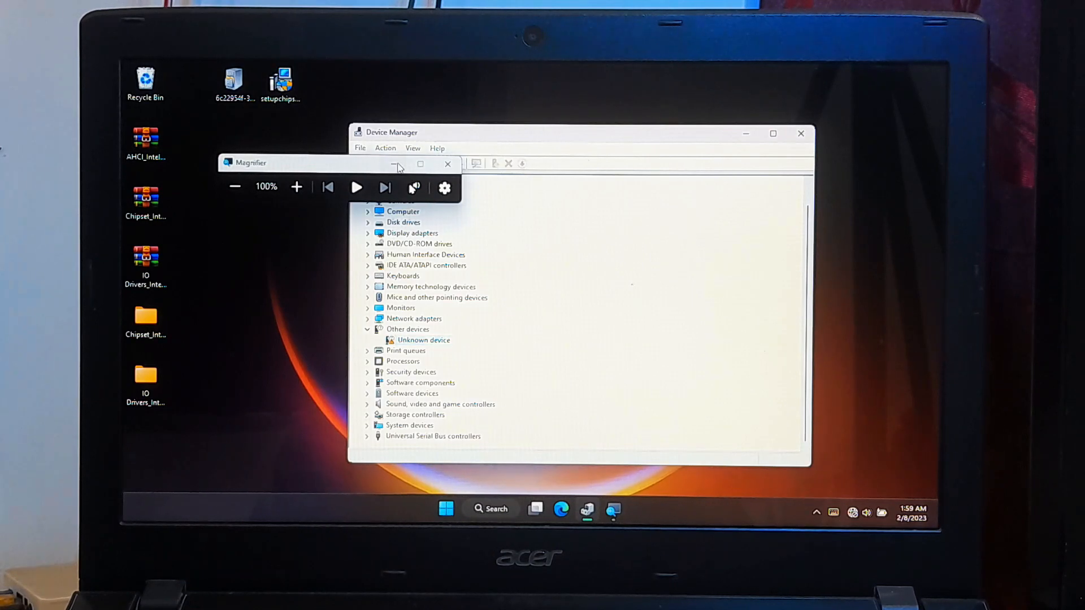
# Copy the Unknown device's first Hardware Id from Properties > Details.
pyautogui.rightClick(423, 339)
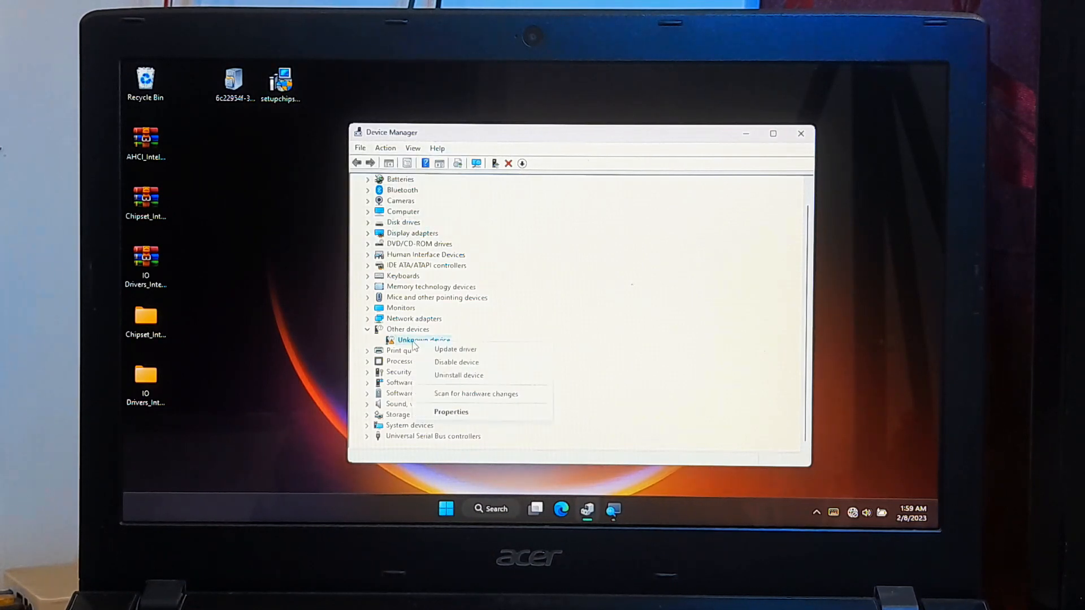
pyautogui.click(423, 340)
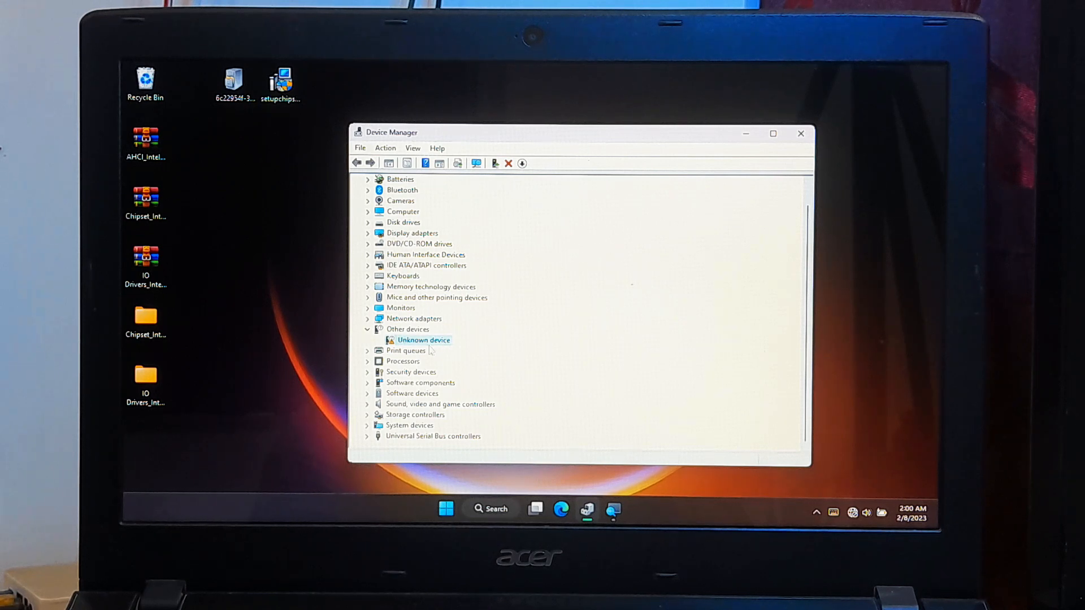
pyautogui.rightClick(422, 340)
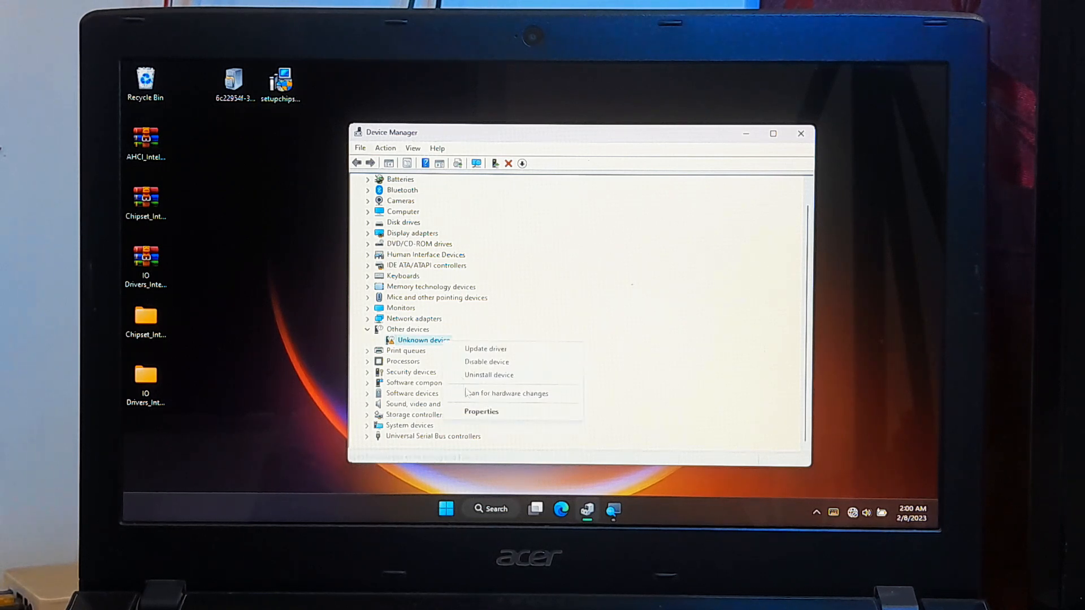
pyautogui.click(481, 411)
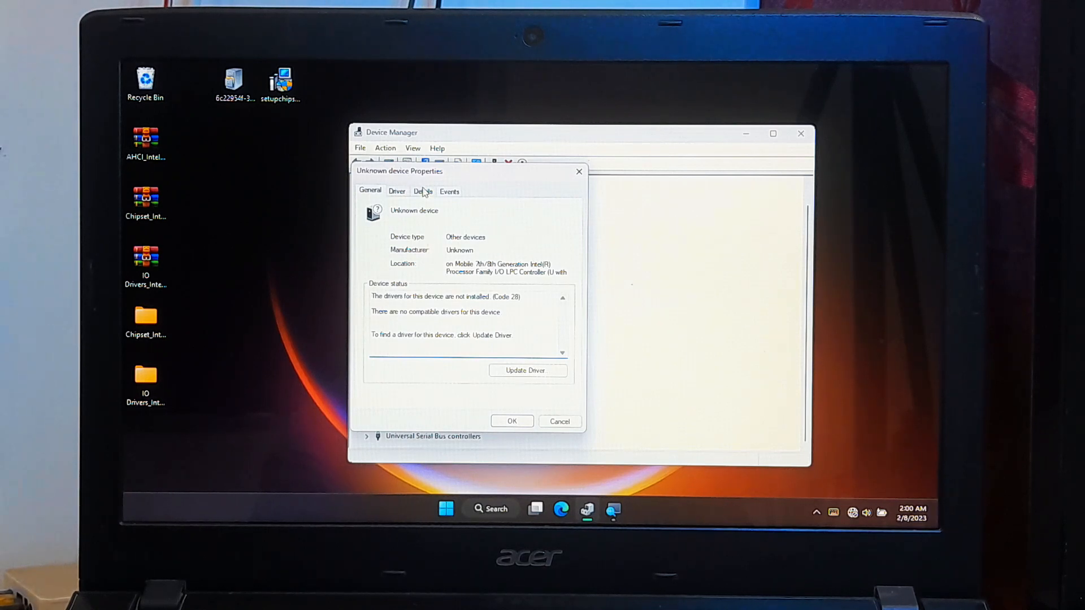
pyautogui.click(423, 191)
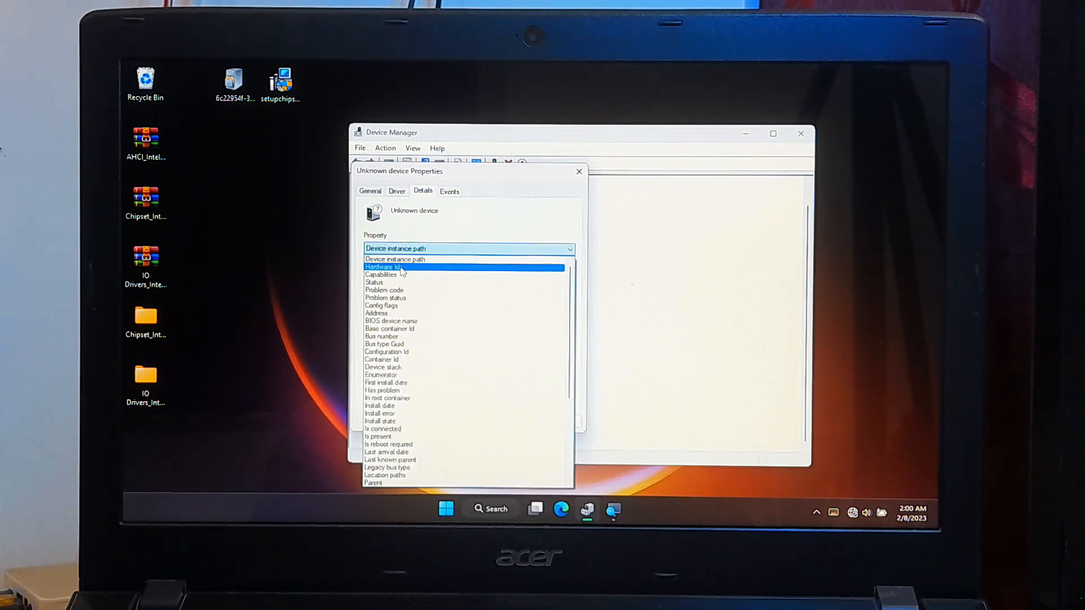
pyautogui.click(383, 267)
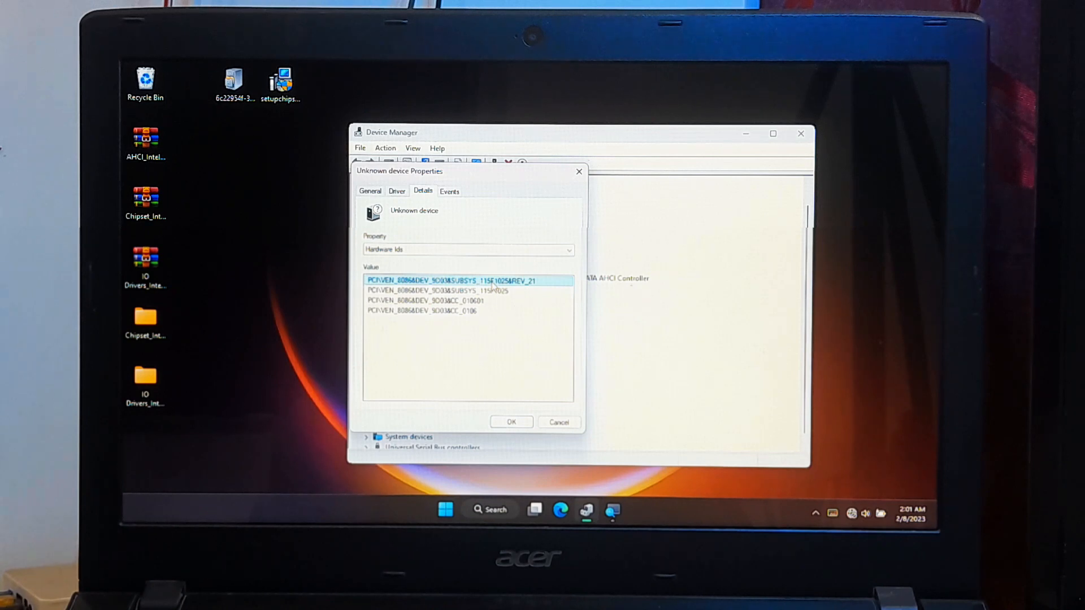
pyautogui.rightClick(463, 281)
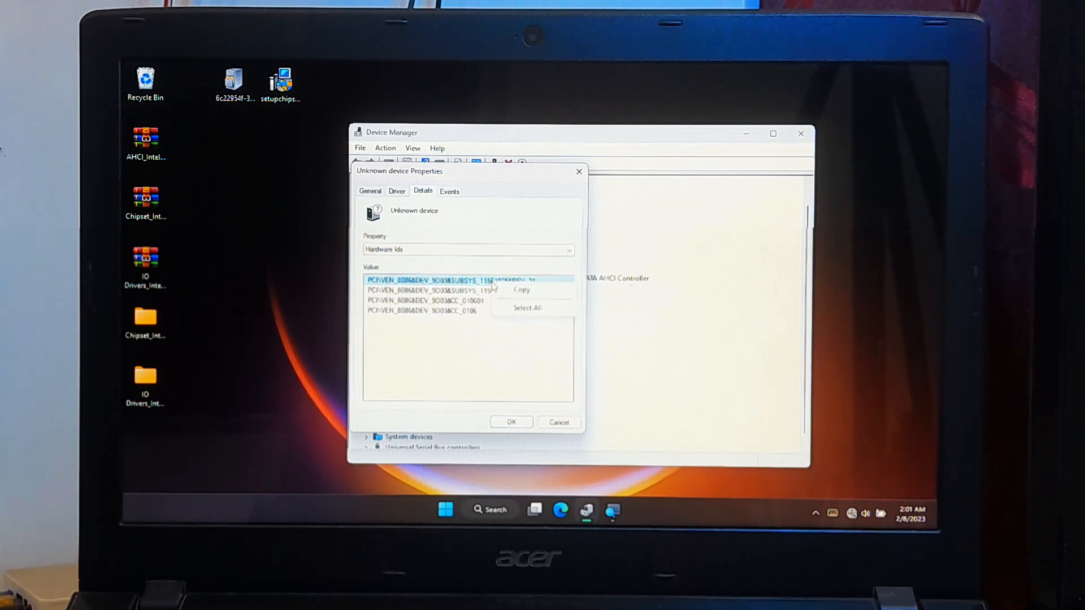
pyautogui.click(530, 292)
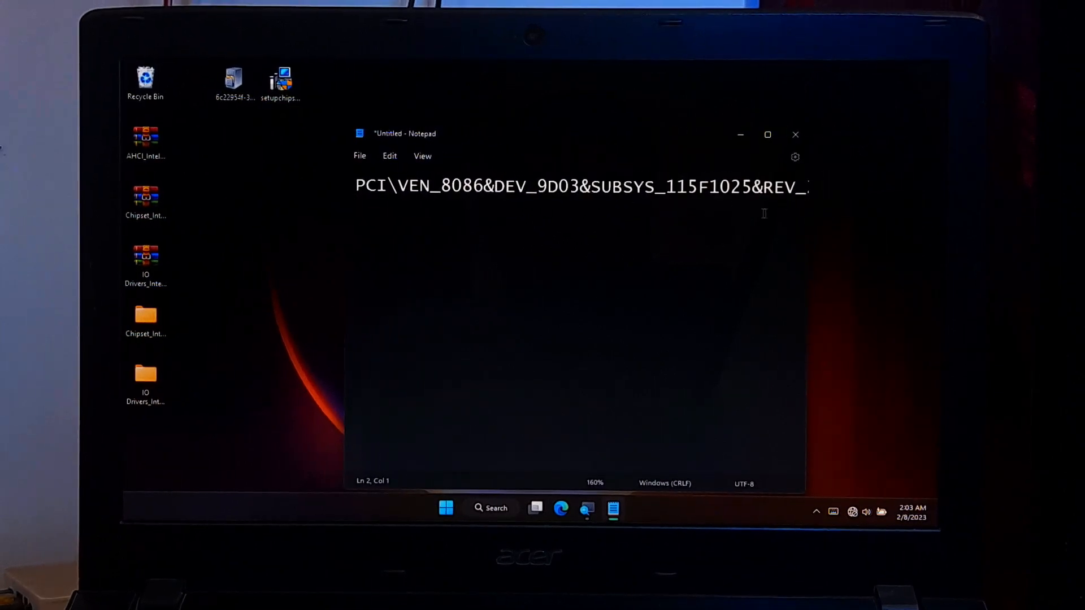
pyautogui.moveTo(808, 203)
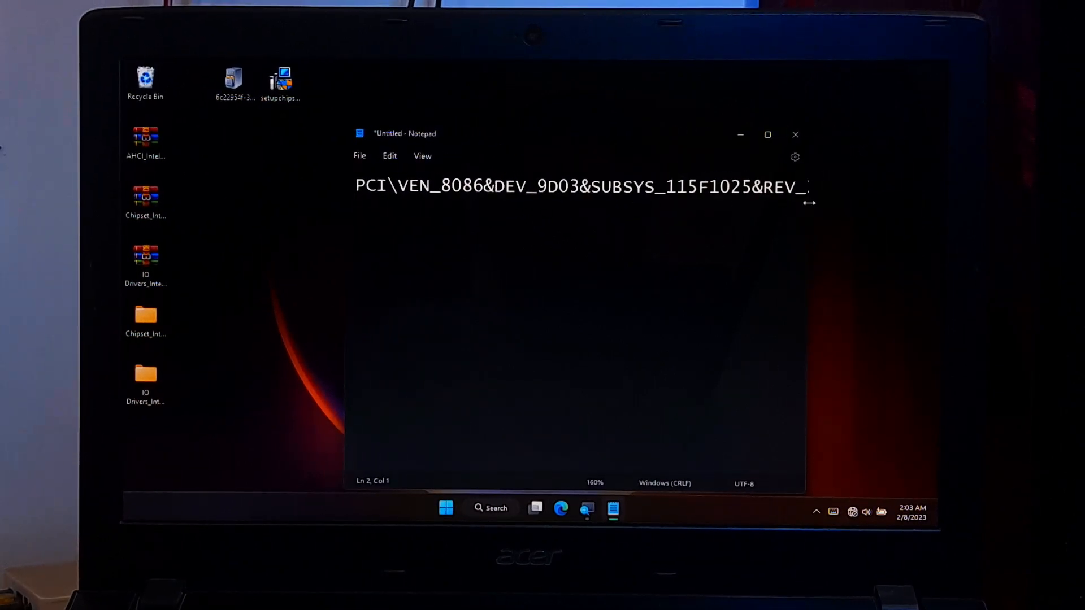
# Complete the pasted ID with REV_21 and widen Notepad to show it fully.
pyautogui.write('21')
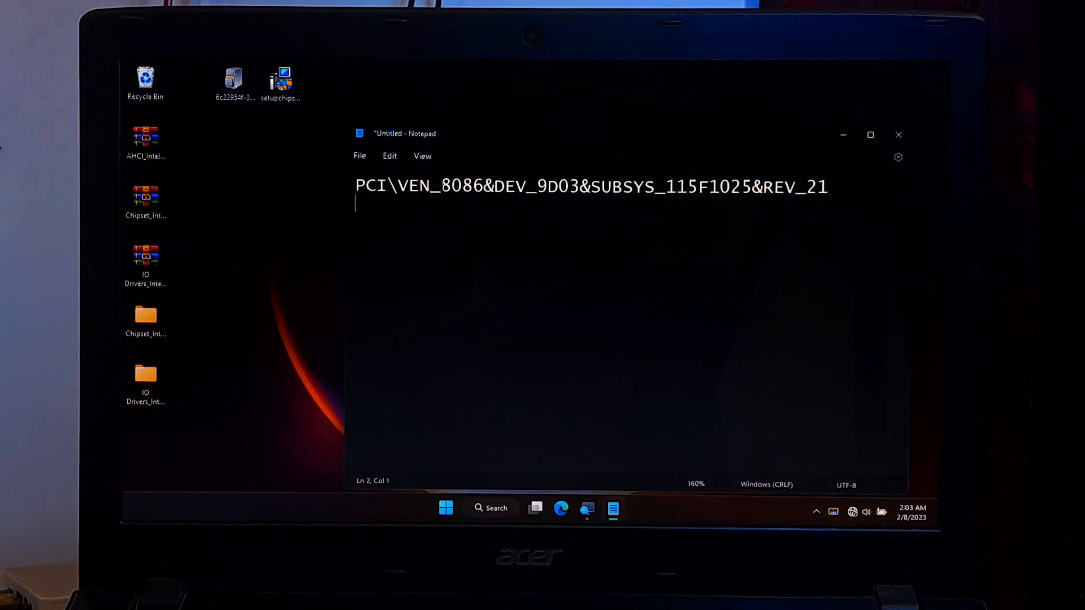
pyautogui.doubleClick(457, 186)
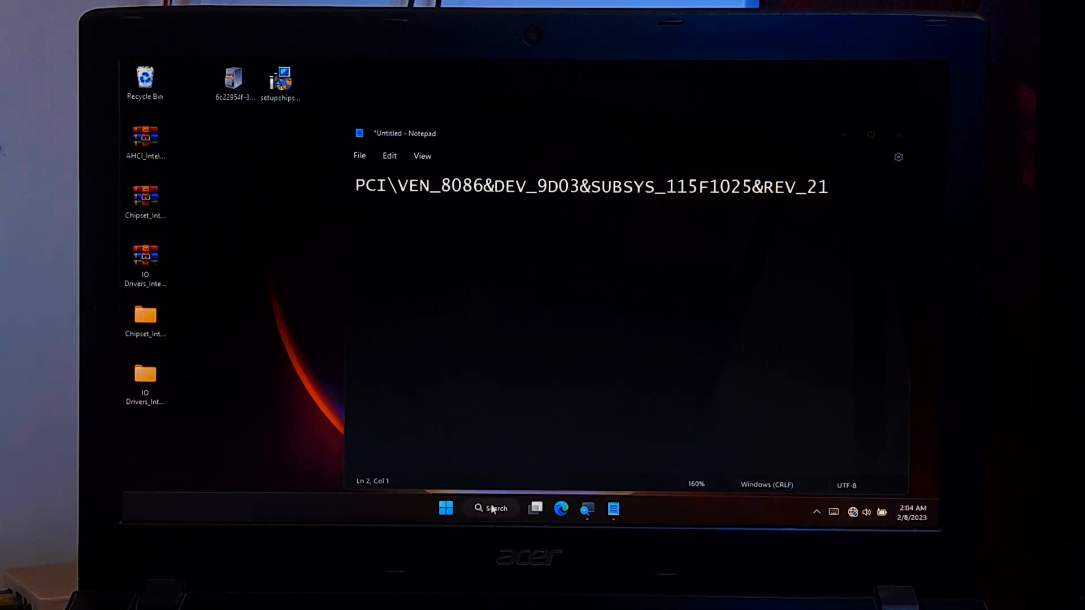
# Look up PCI vendor 8086, device 9D03 on devicehunt.com: Intel Sunrise Point-LP SATA Controller.
pyautogui.click(490, 509)
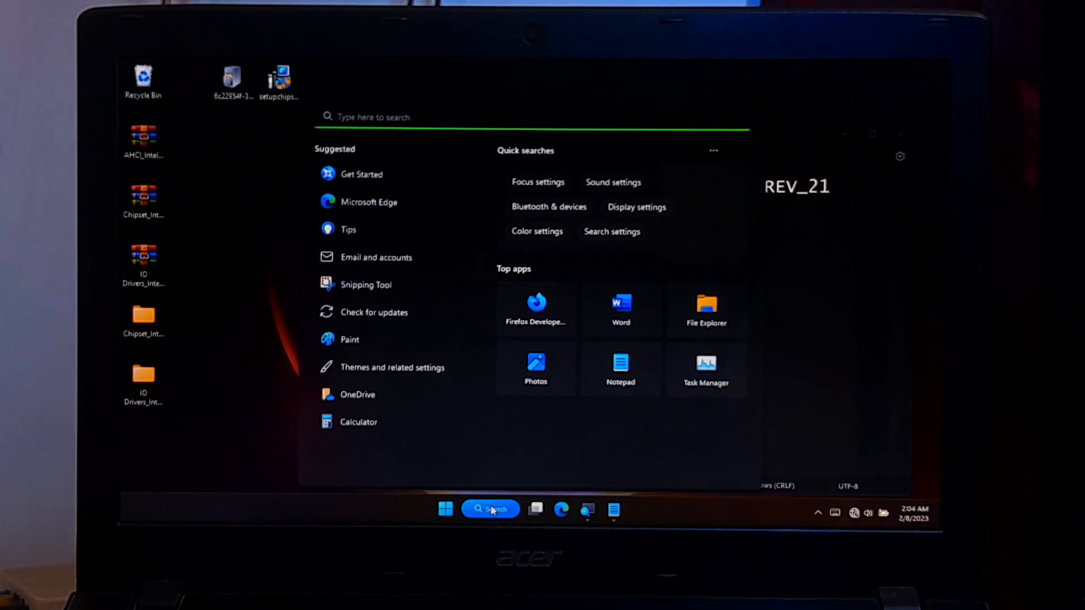
pyautogui.write('devicehunt.com')
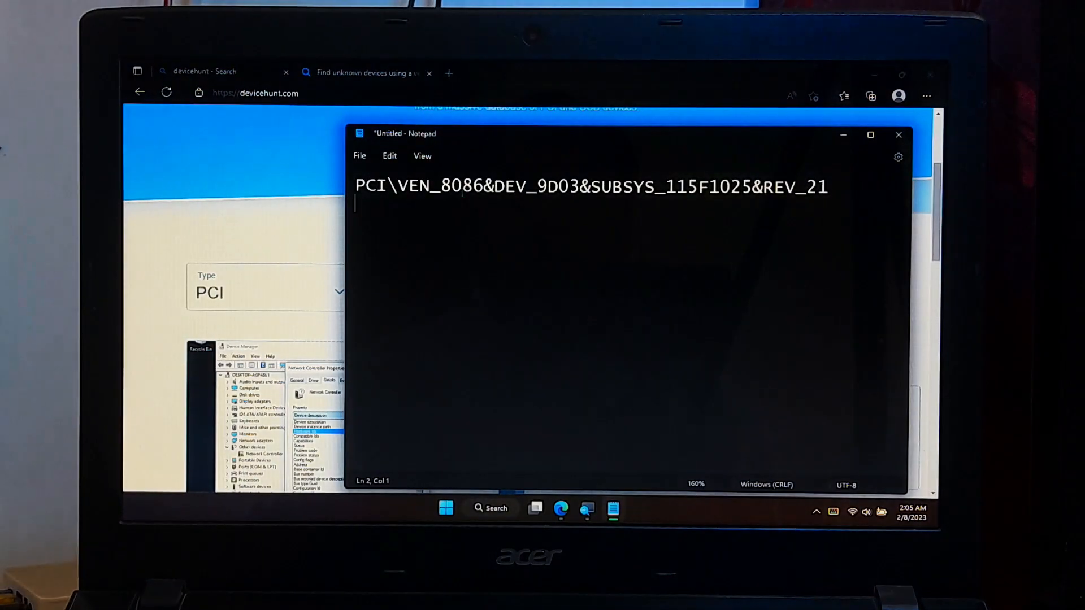
pyautogui.moveTo(330, 231)
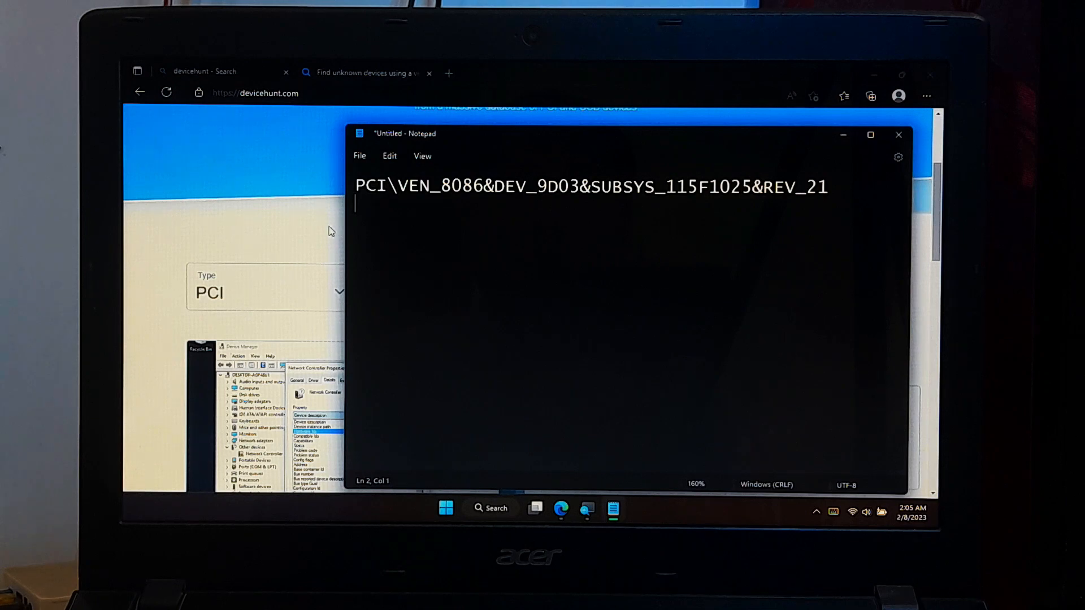
pyautogui.rightClick(426, 294)
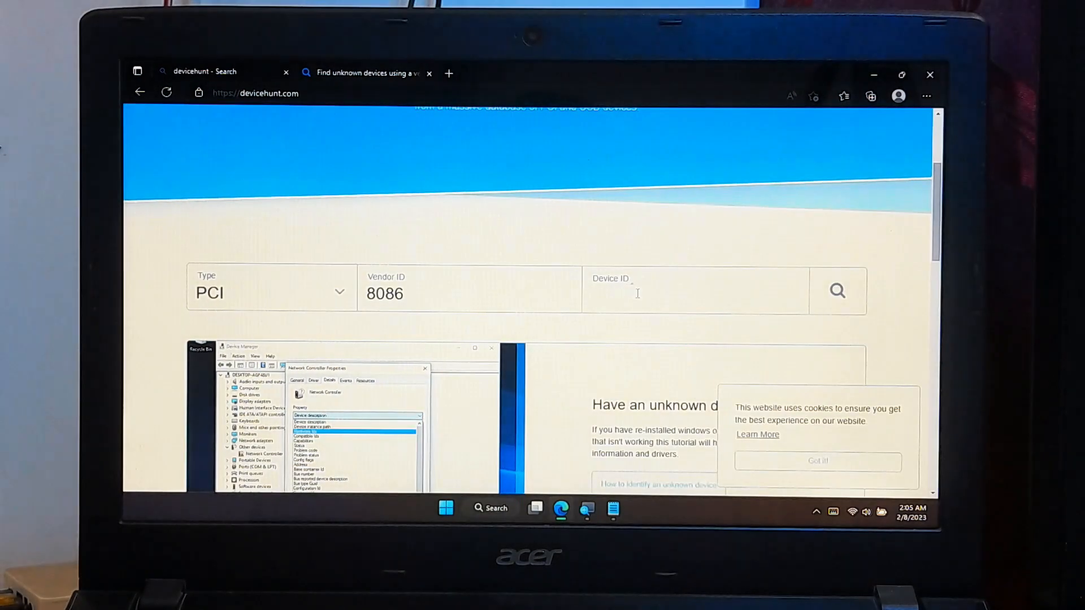
pyautogui.write('9D03')
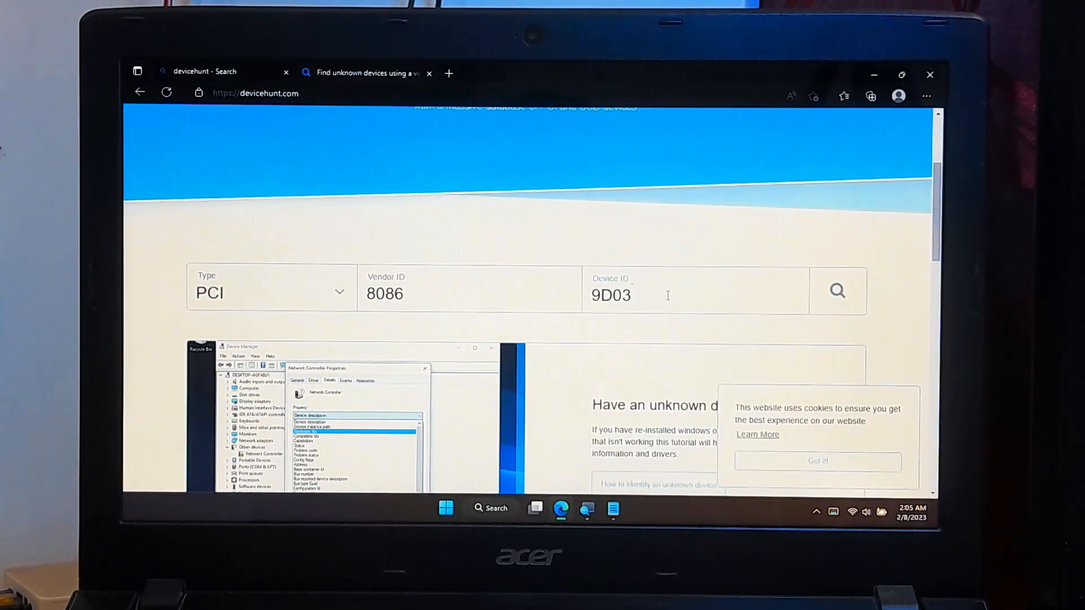
pyautogui.click(838, 290)
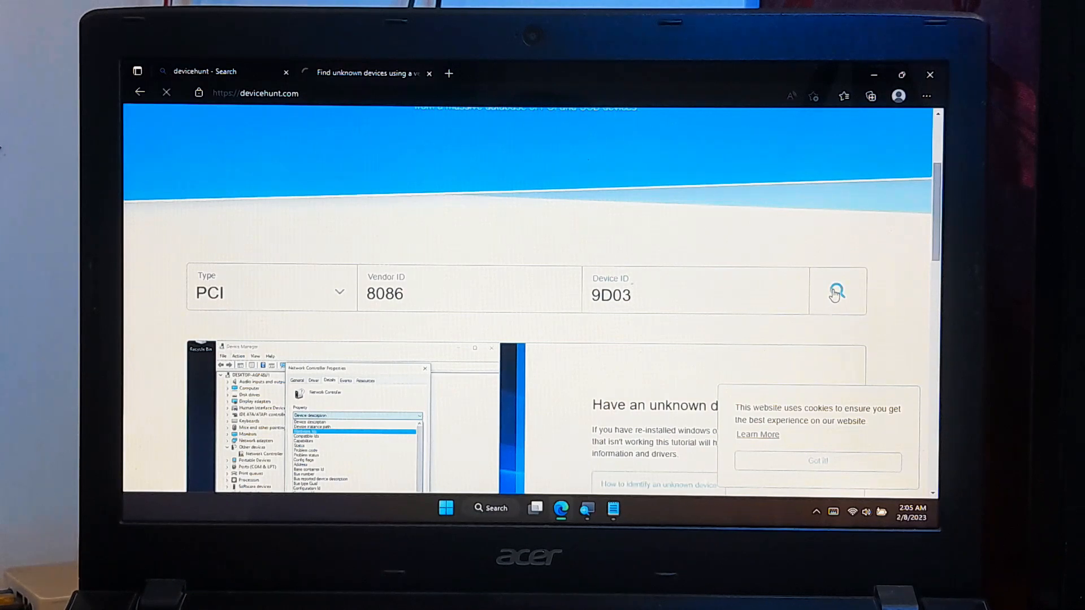
pyautogui.click(838, 290)
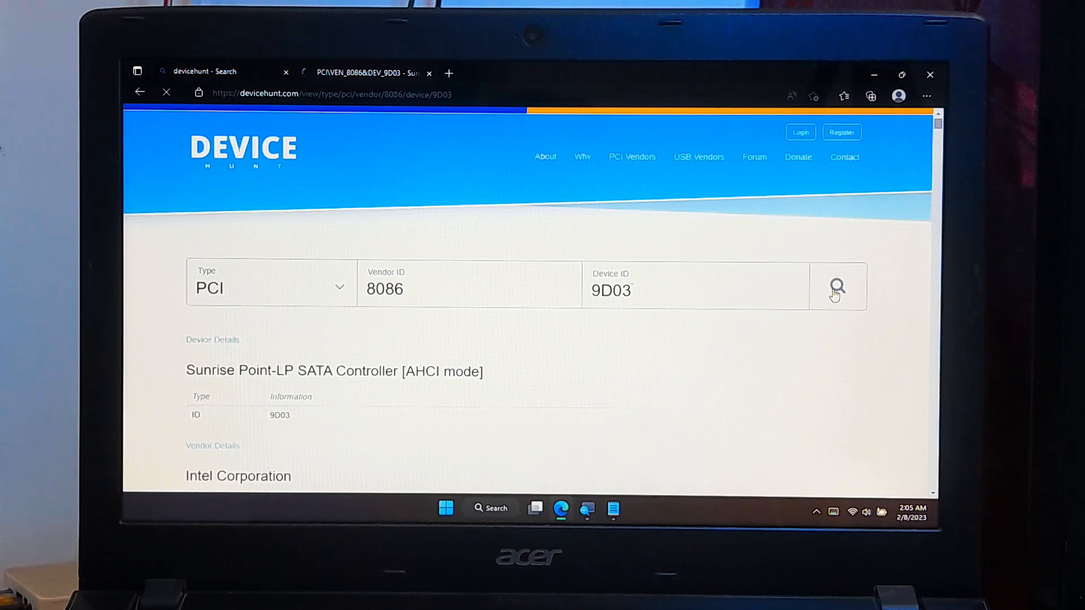
pyautogui.scroll(-3)
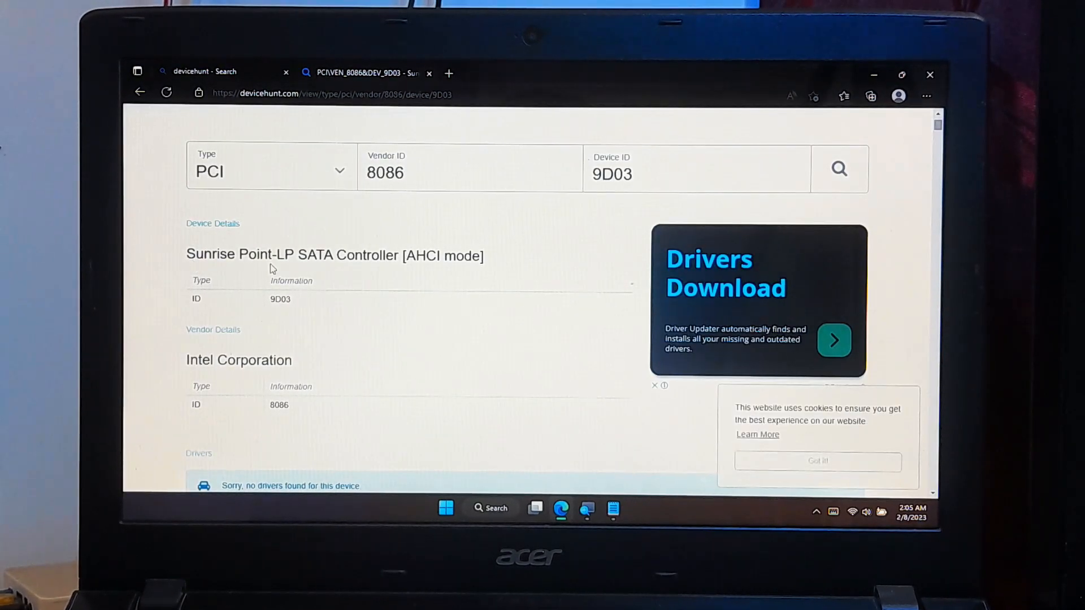
pyautogui.click(791, 95)
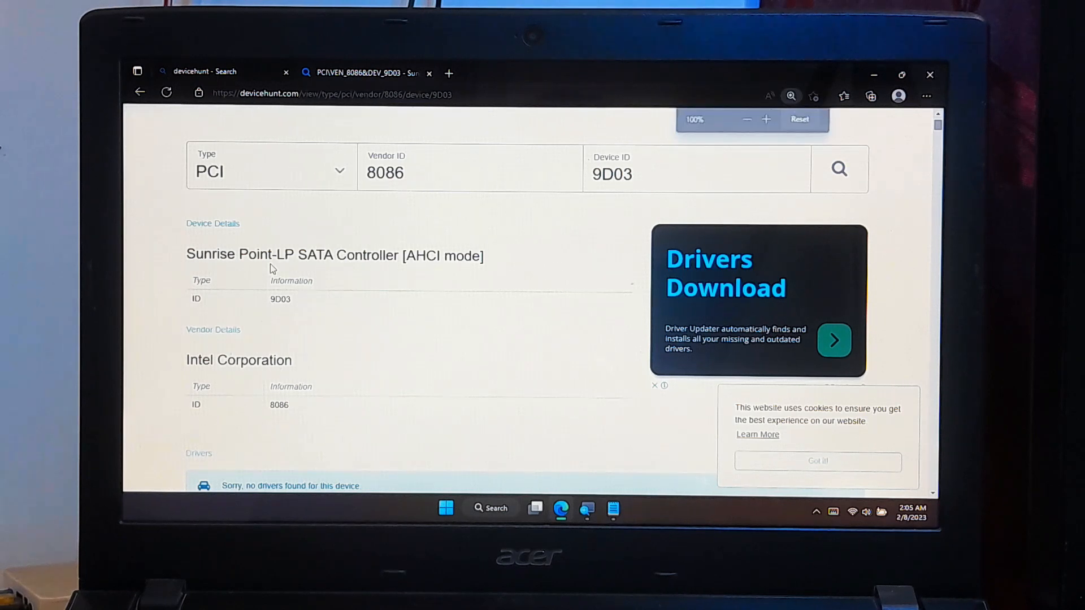
pyautogui.click(790, 96)
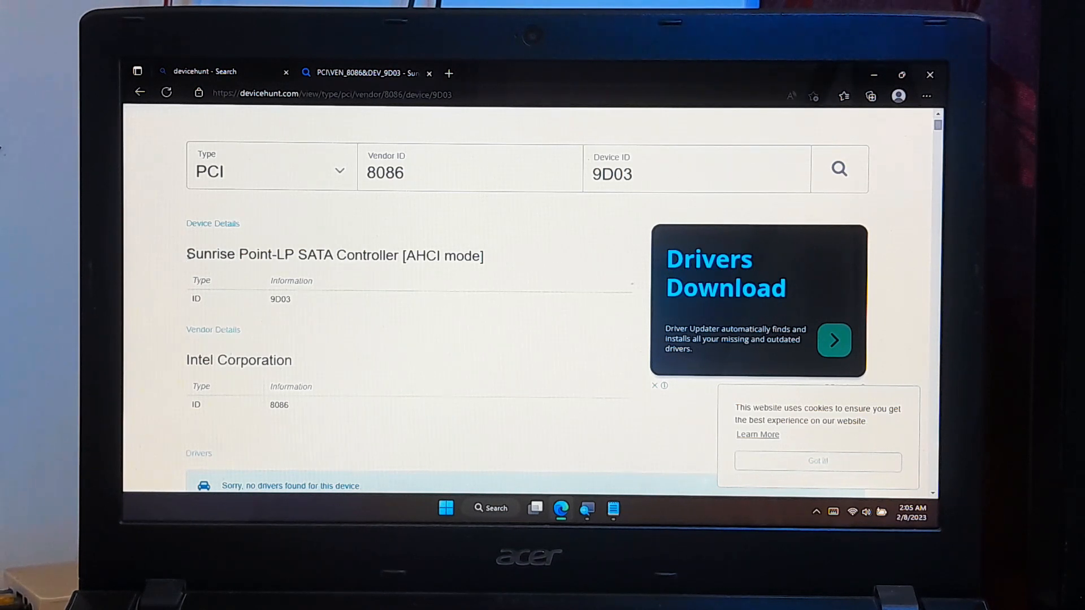
pyautogui.moveTo(186, 255); pyautogui.dragTo(400, 255)
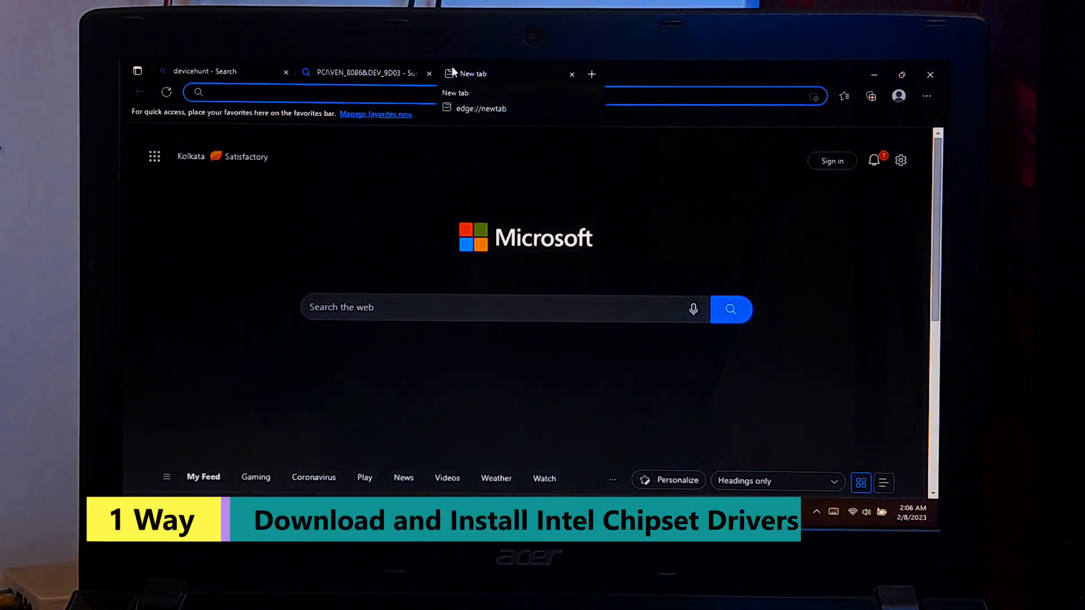
# Go from an Intel search to intel.com's Download Center Chipset INF Utility page.
pyautogui.write('intel')
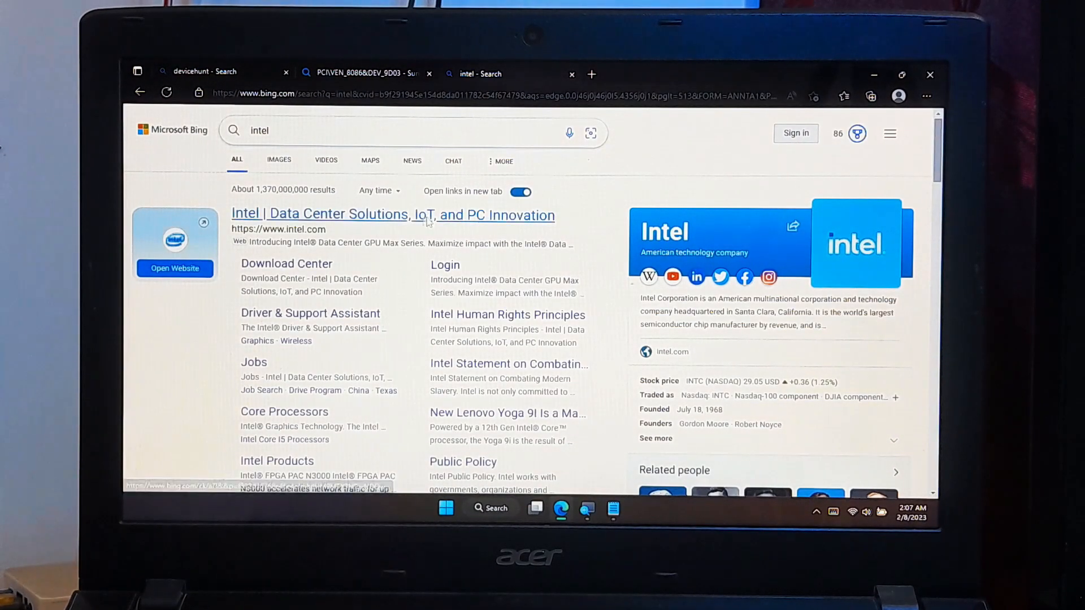
pyautogui.click(392, 214)
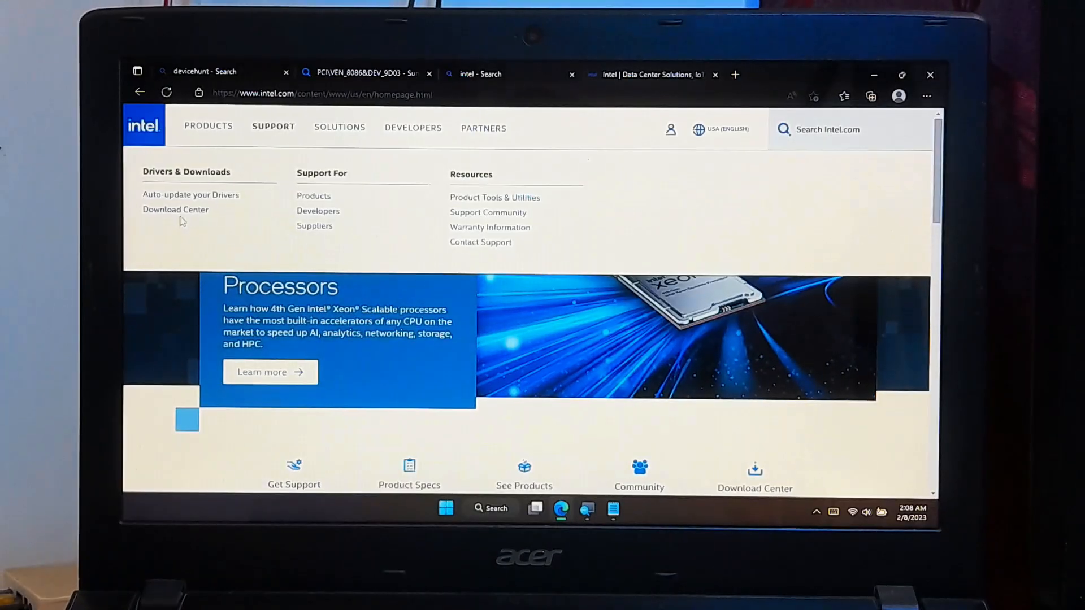
pyautogui.click(176, 209)
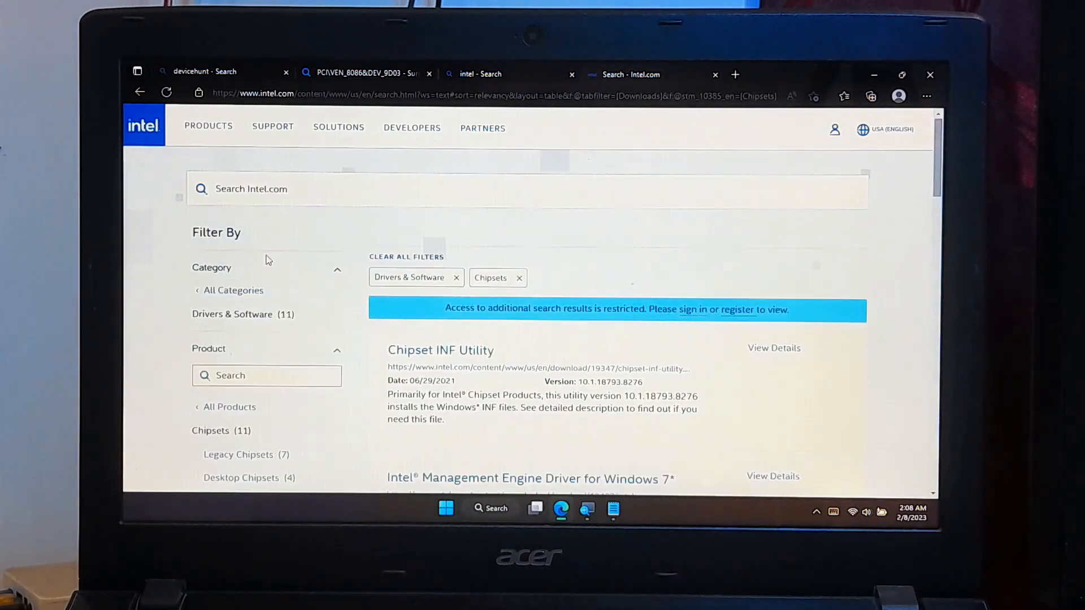
pyautogui.scroll(-3)
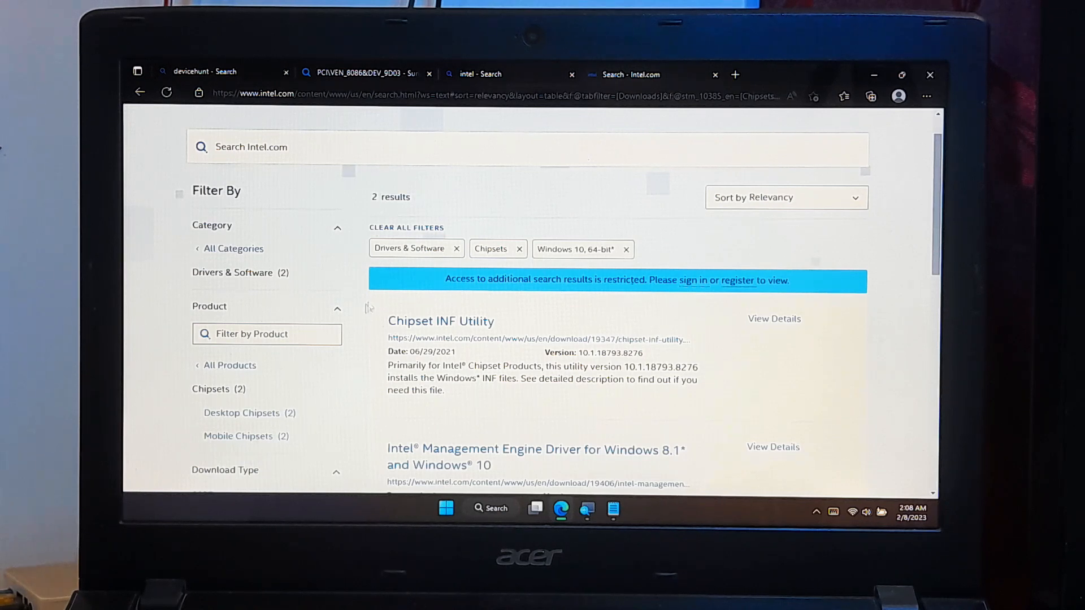
pyautogui.click(441, 320)
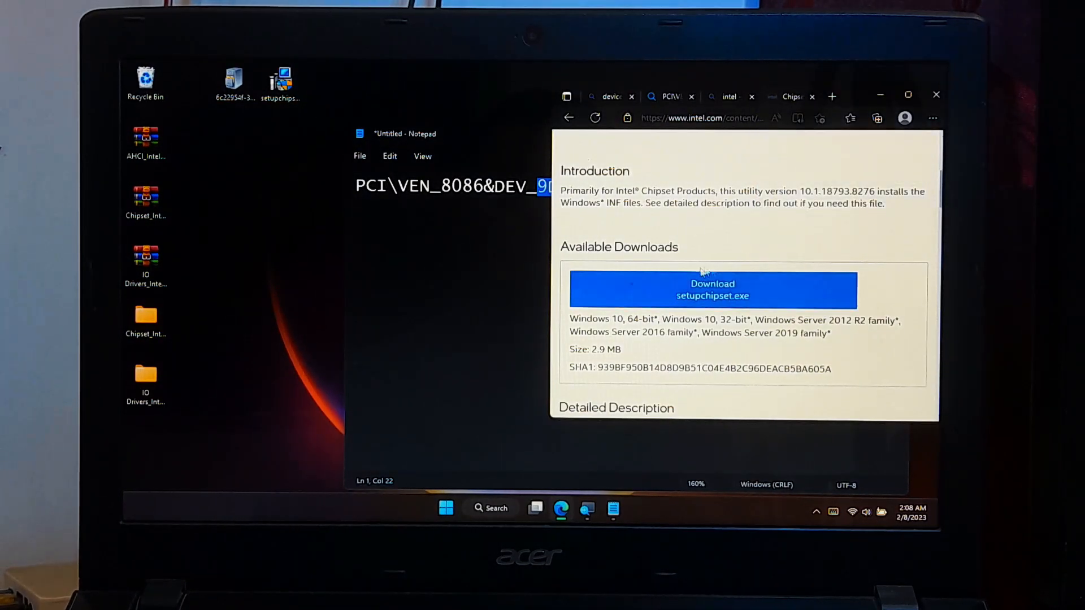
pyautogui.moveTo(863, 90)
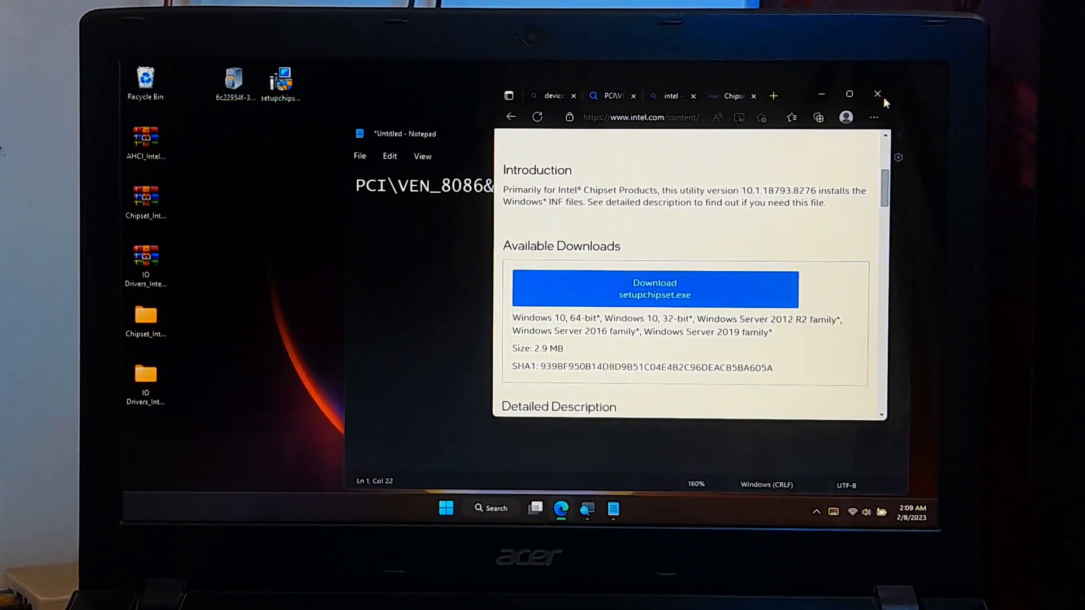
# Close Edge and Notepad, launch setupchipset as administrator, and accept the license.
pyautogui.click(878, 94)
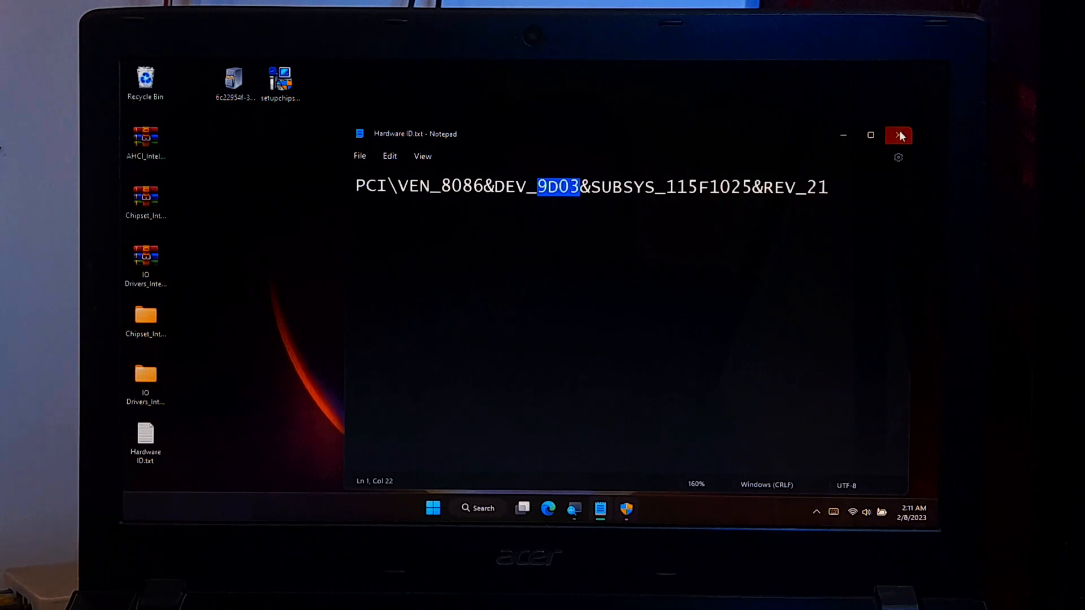
pyautogui.click(900, 136)
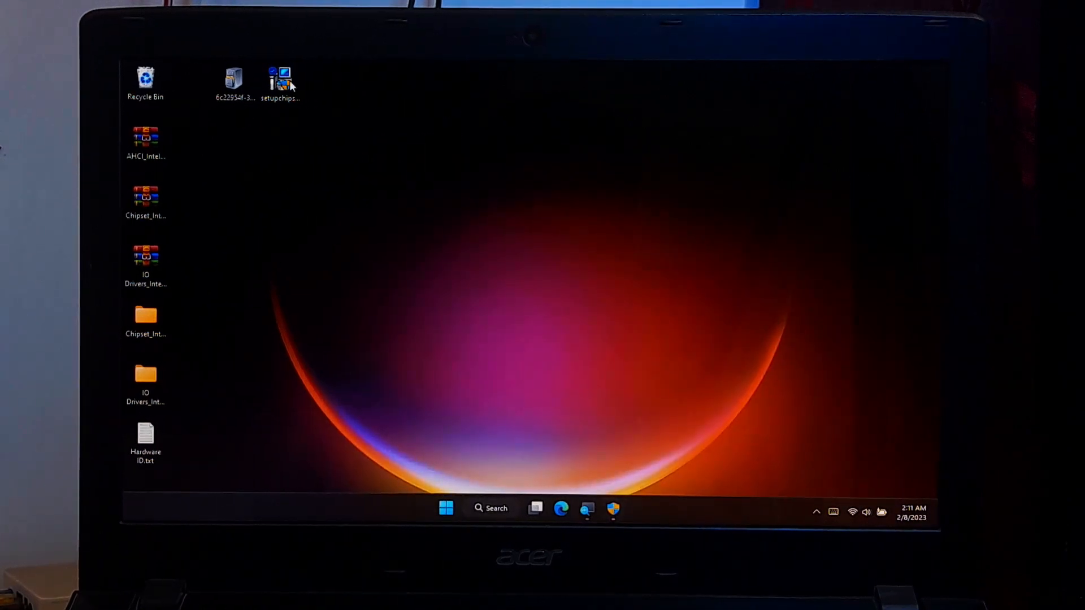
pyautogui.doubleClick(280, 80)
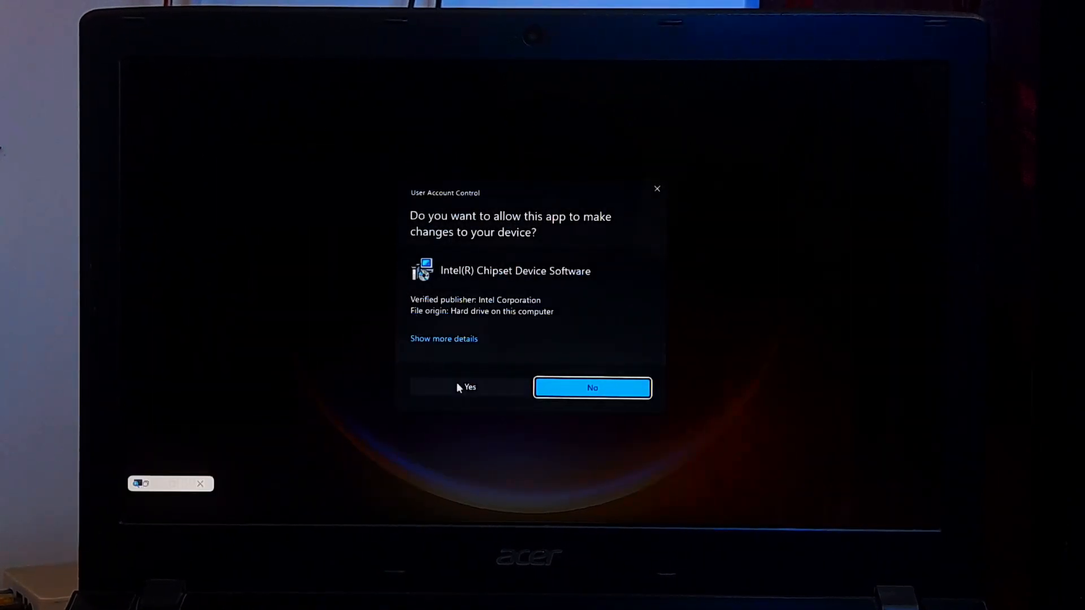
pyautogui.click(469, 387)
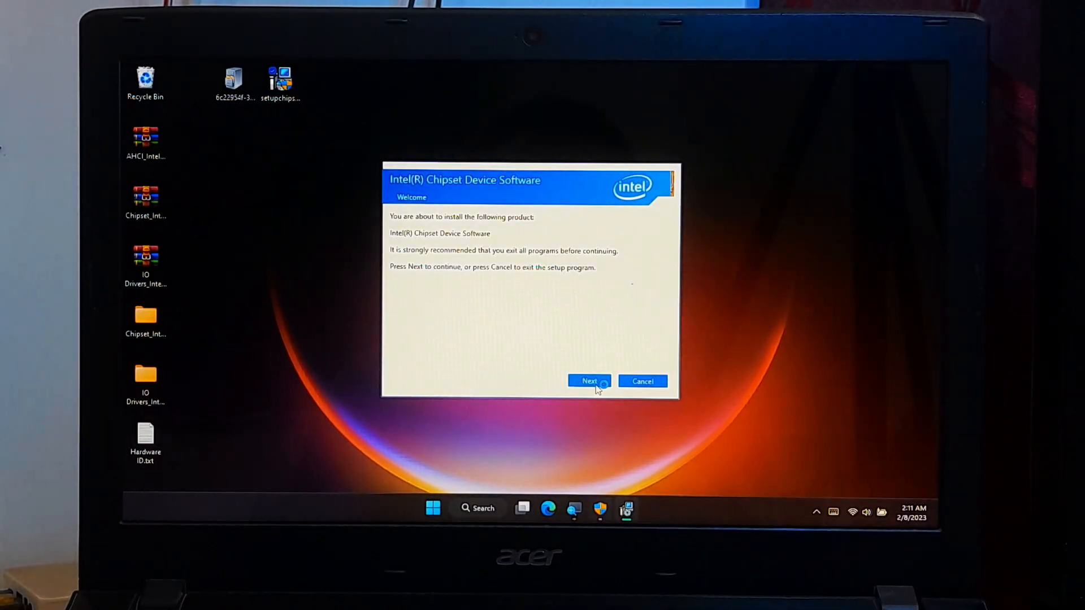
pyautogui.click(588, 381)
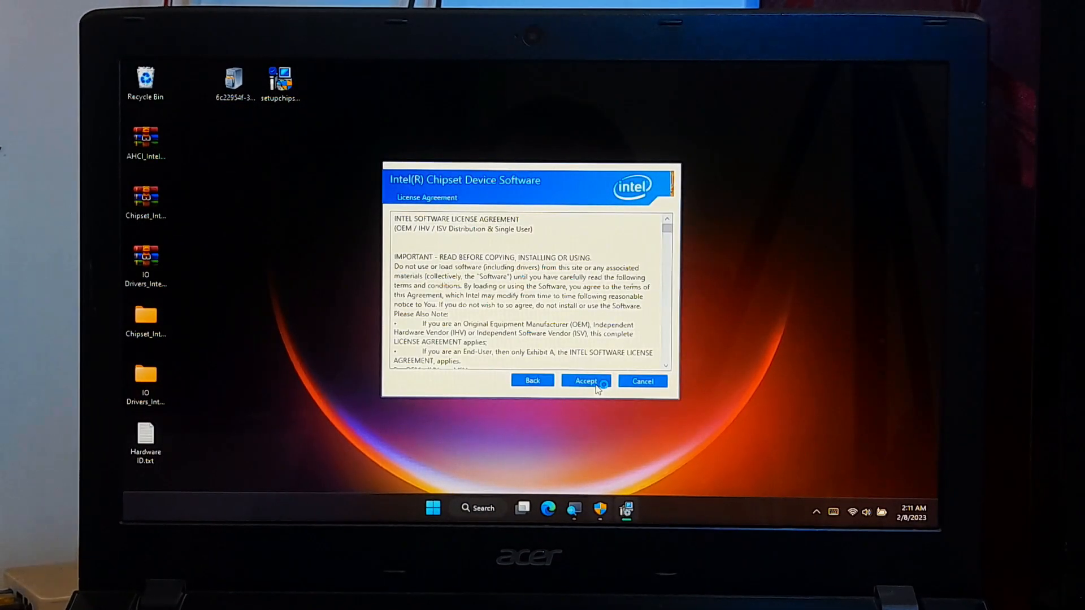
pyautogui.click(585, 381)
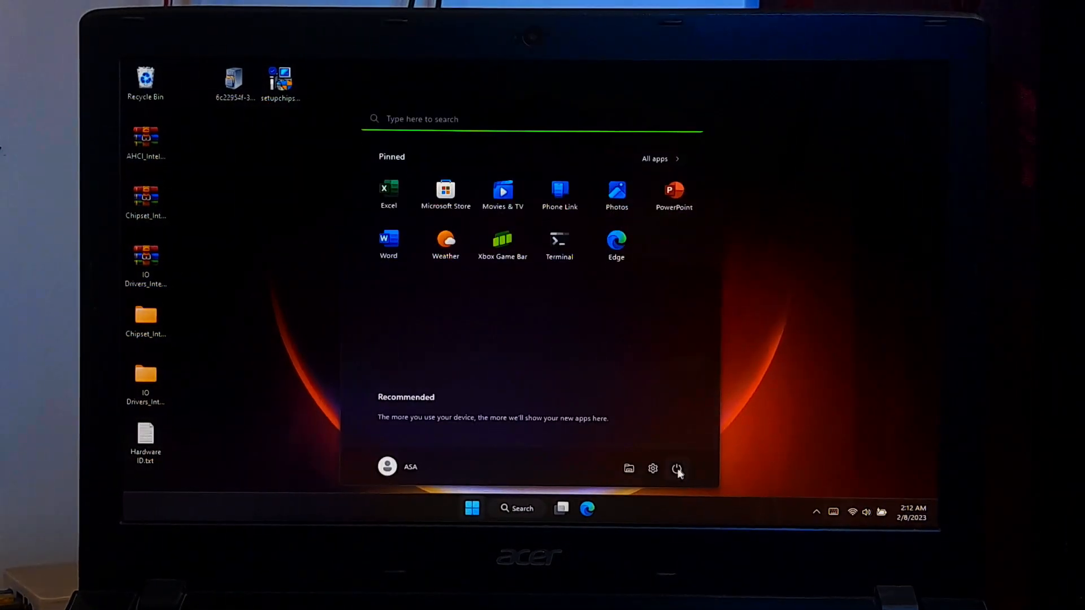
# Restart Windows, then reopen Device Manager to confirm Other devices is gone.
pyautogui.click(677, 468)
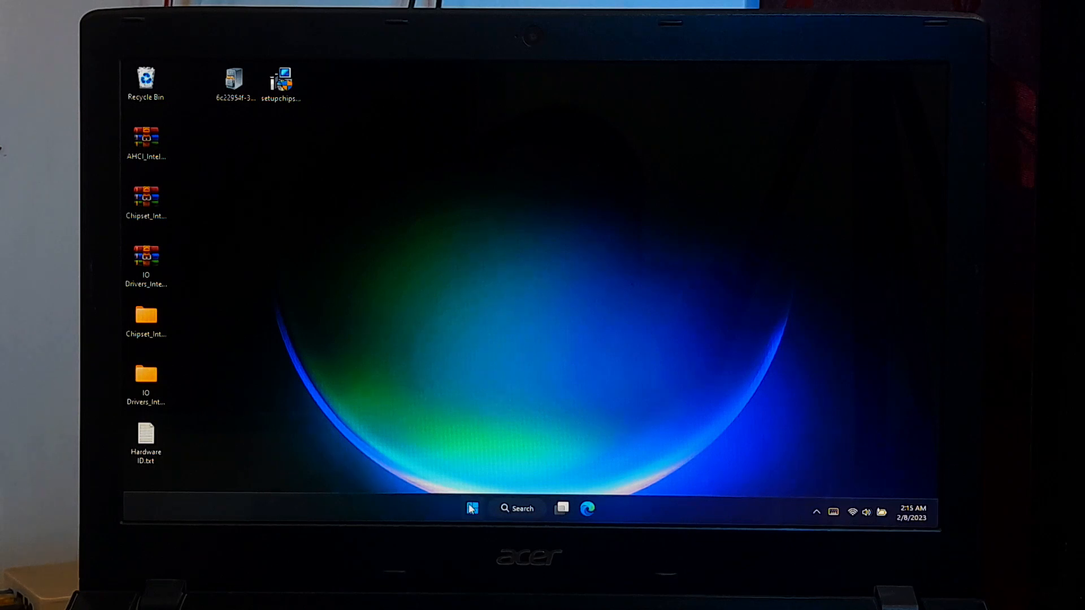
pyautogui.rightClick(472, 509)
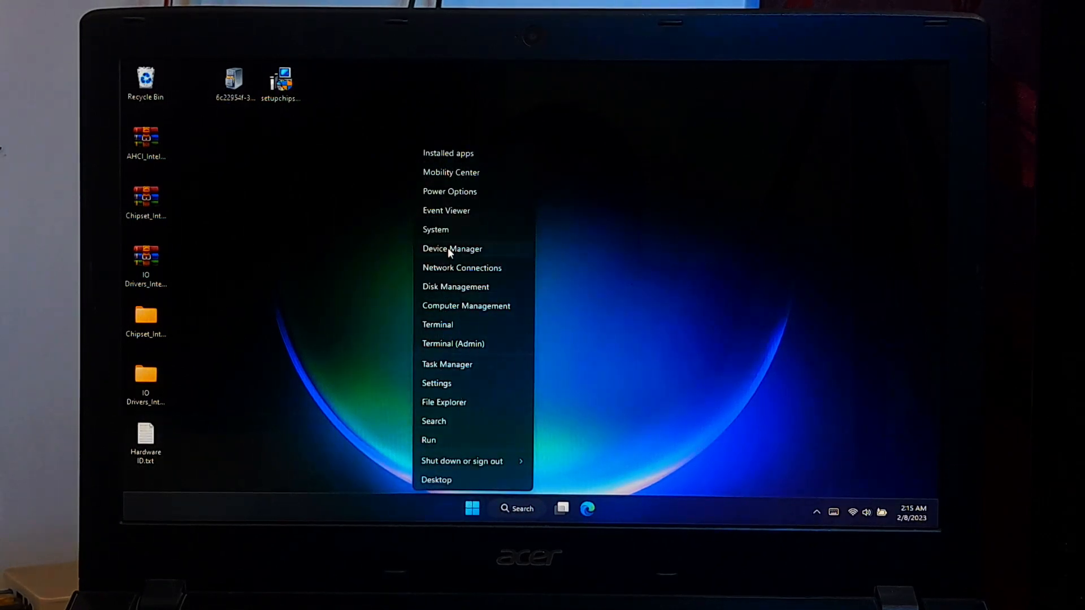
pyautogui.click(452, 248)
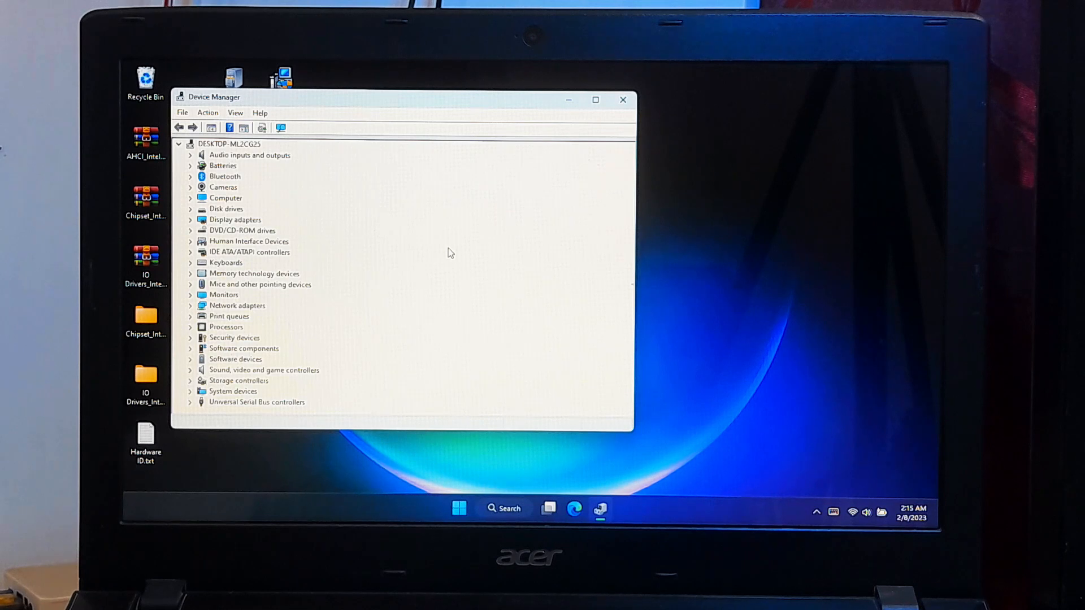
pyautogui.moveTo(398, 238)
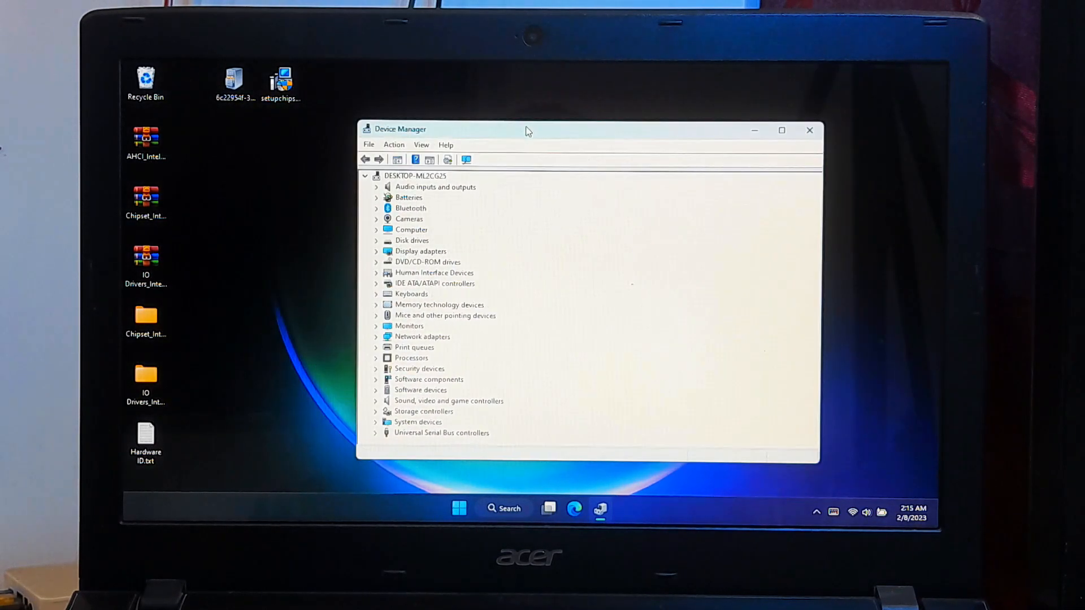
# Search Windows for 'microsoft update catalog' and open catalog.update.microsoft.com in Edge.
pyautogui.click(503, 509)
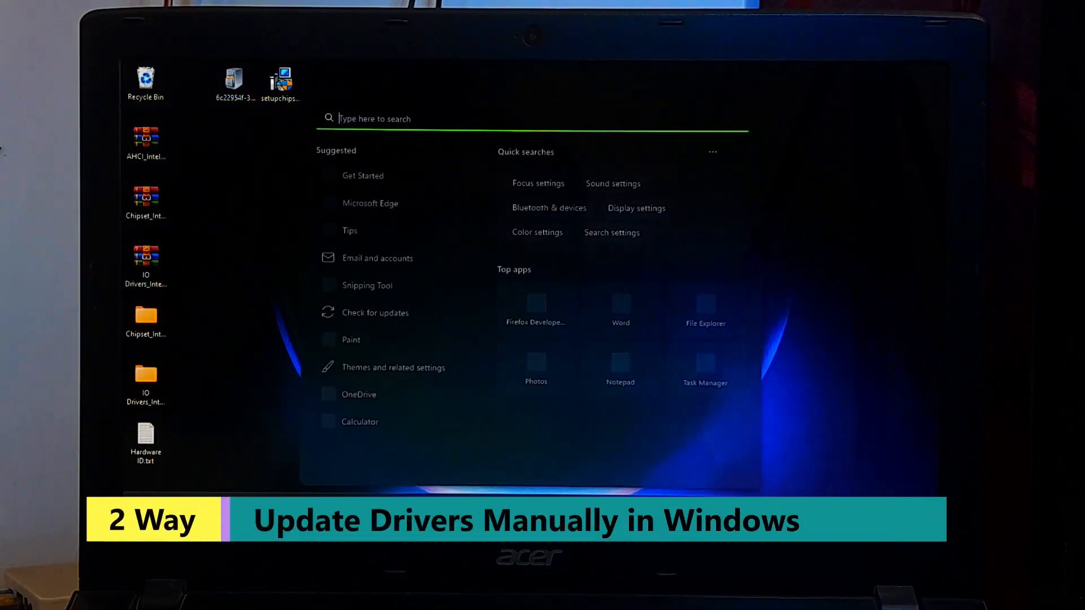
pyautogui.write('microsoft update cata')
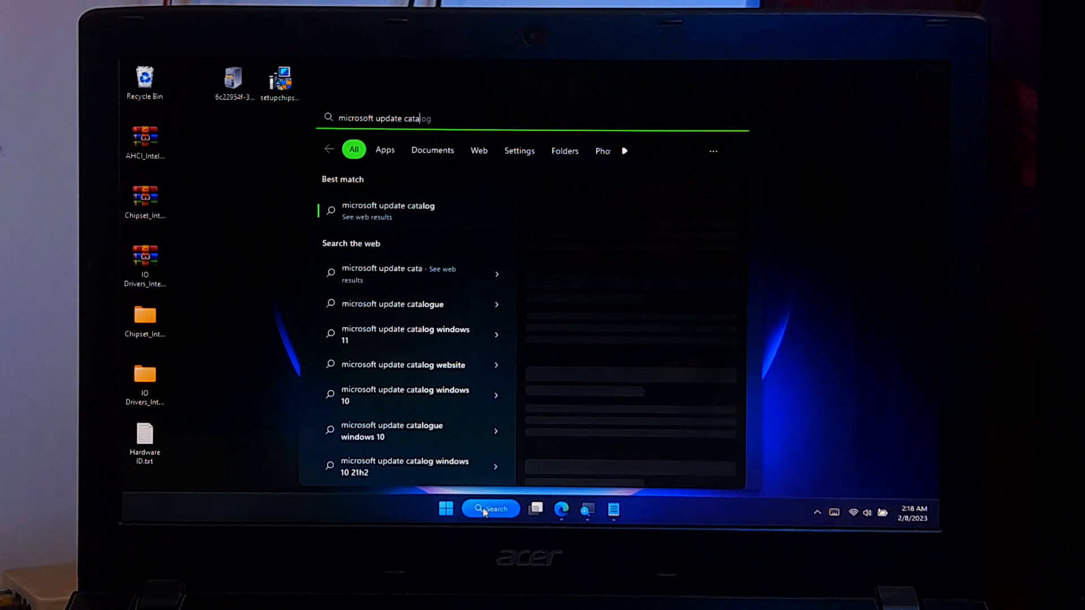
pyautogui.click(388, 210)
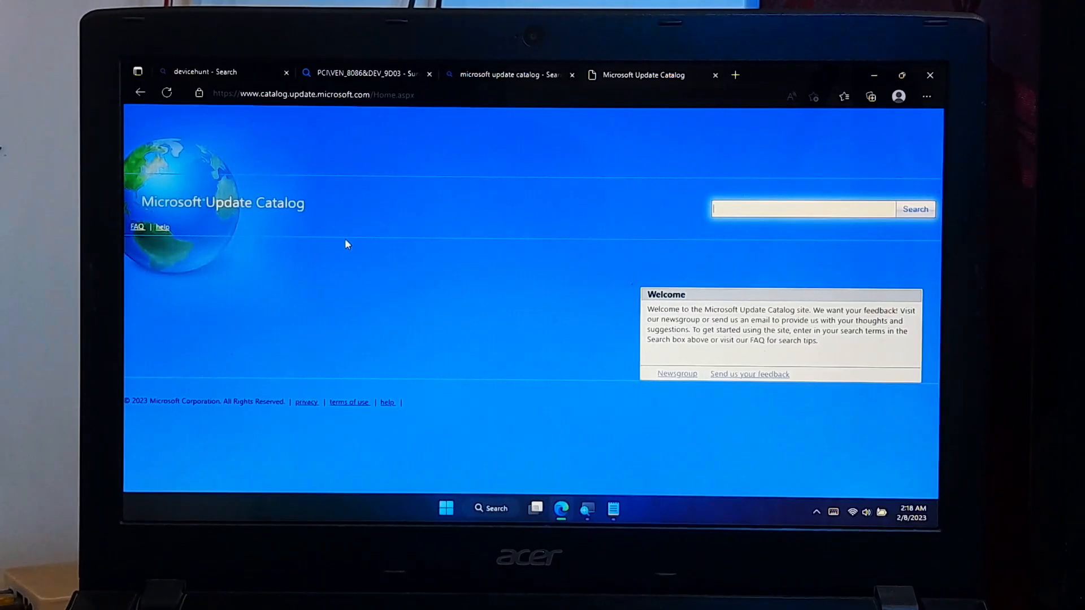
# Search the catalog for 'SATA Controller' and open Intel Corporation HDC 17.11.2.1004 details.
pyautogui.click(367, 74)
pyautogui.write('SATA Controller')
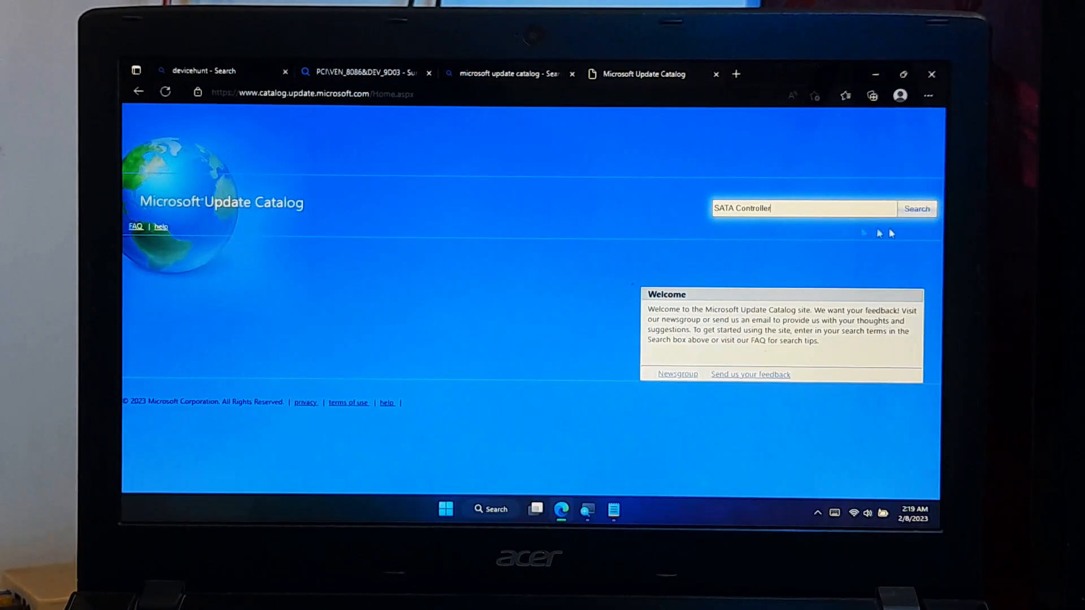
pyautogui.click(917, 208)
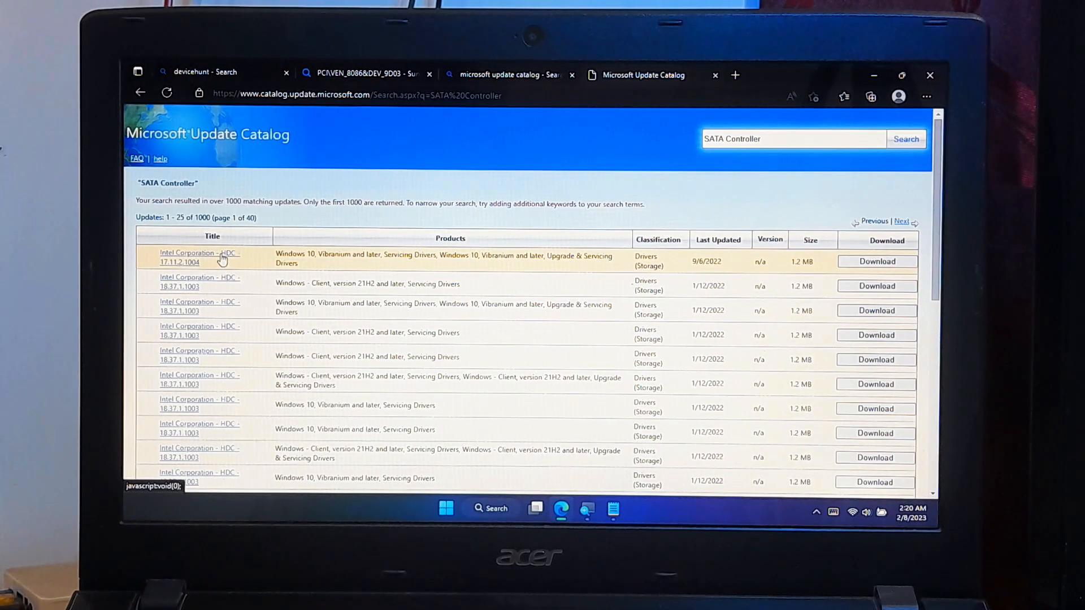
pyautogui.click(199, 258)
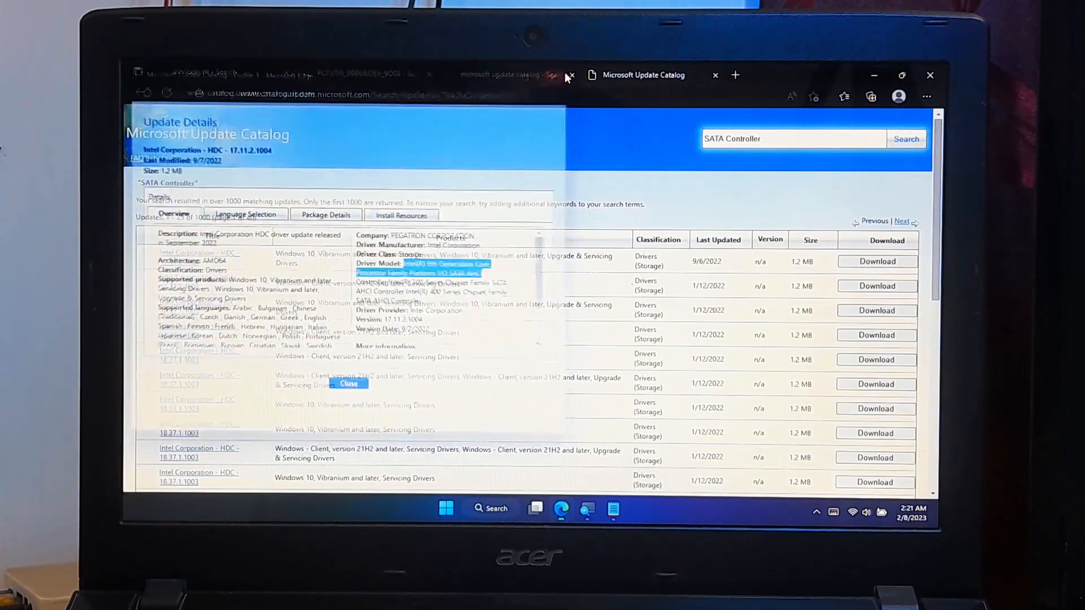
# Download the Intel HDC 17.11.2.1004 .cab package to the desktop.
pyautogui.click(878, 261)
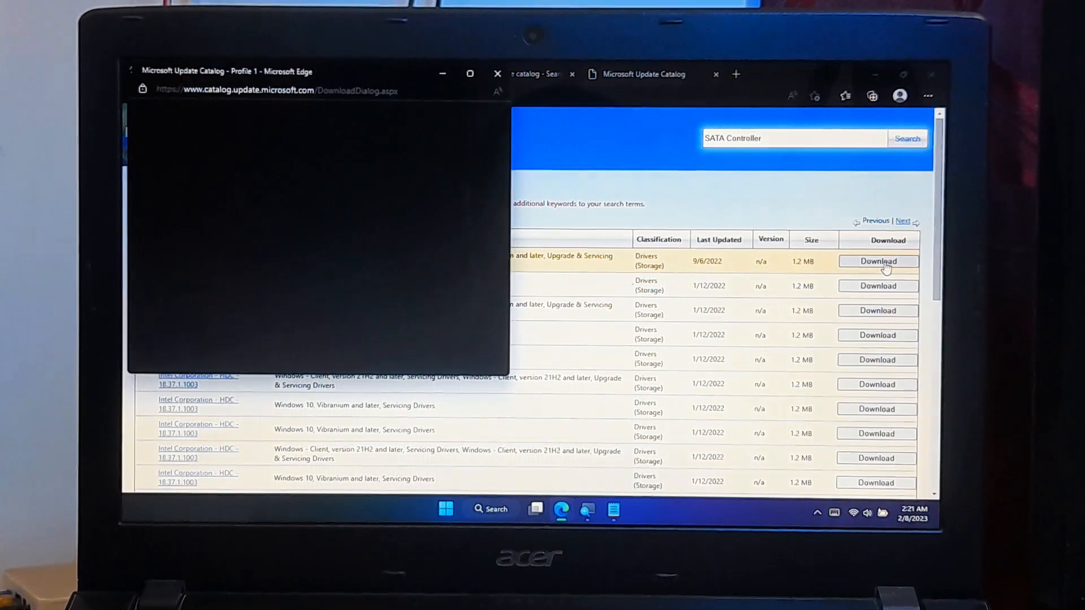
pyautogui.click(878, 261)
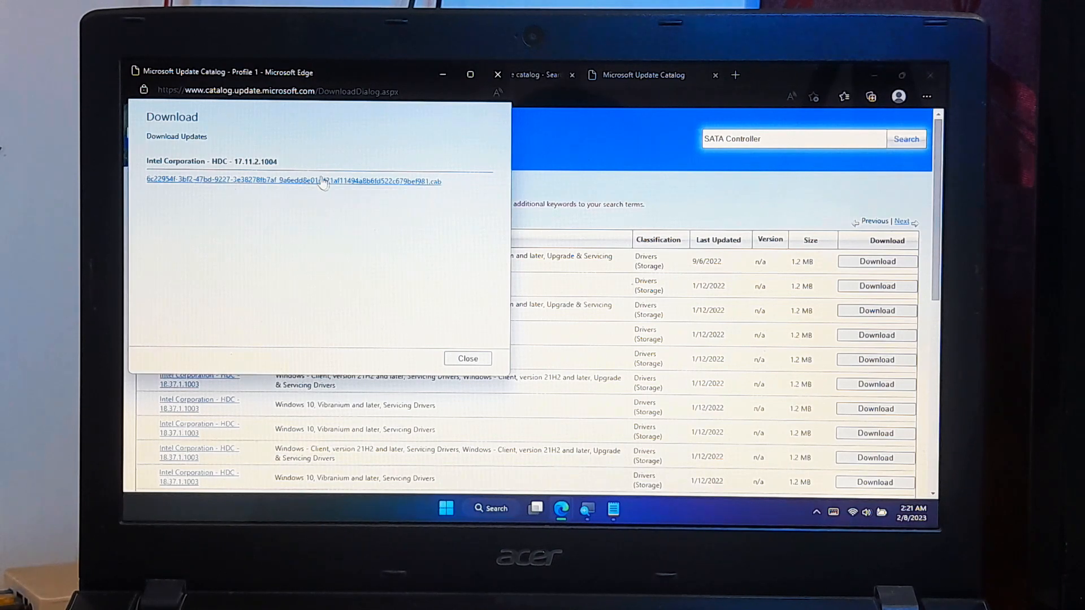
pyautogui.moveTo(804, 71)
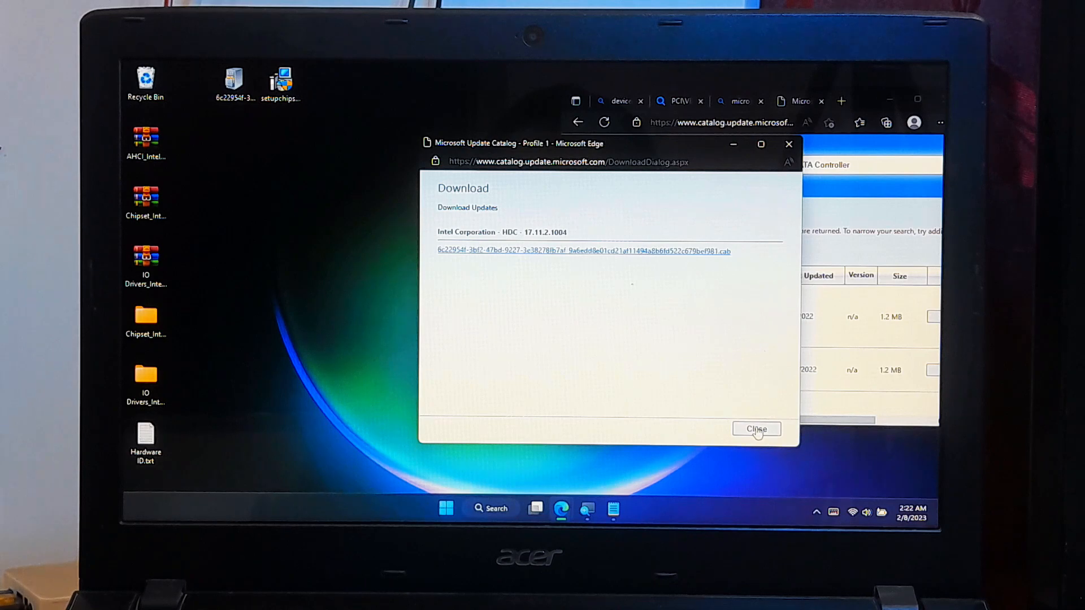
pyautogui.click(756, 428)
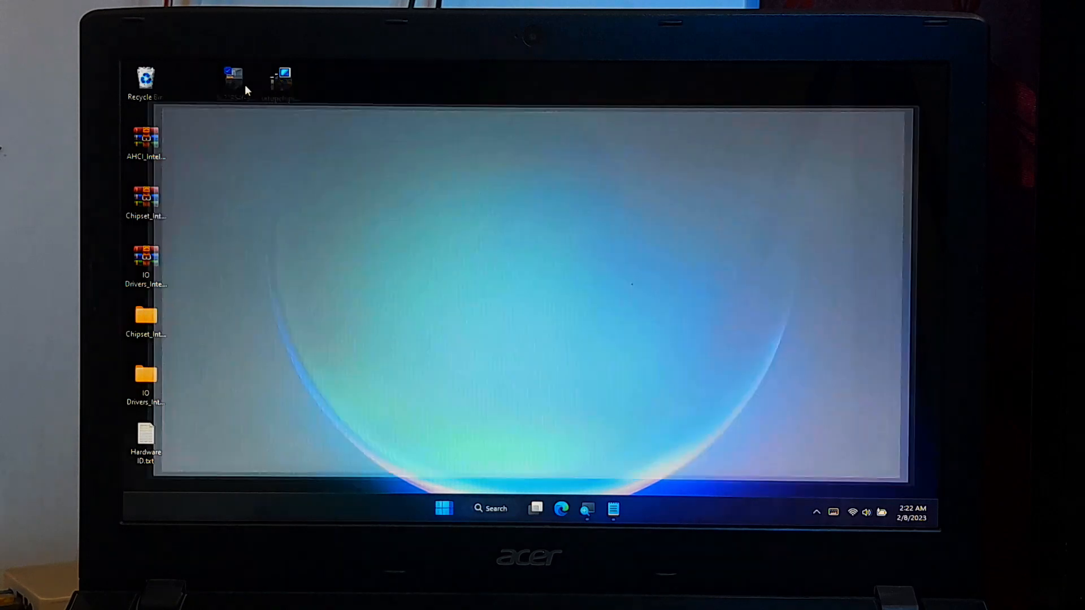
# Extract iaAHCIC.inf, iaAHCIC.cat, iaStorAC.sys and RstMw files from the cab to the Desktop.
pyautogui.doubleClick(232, 76)
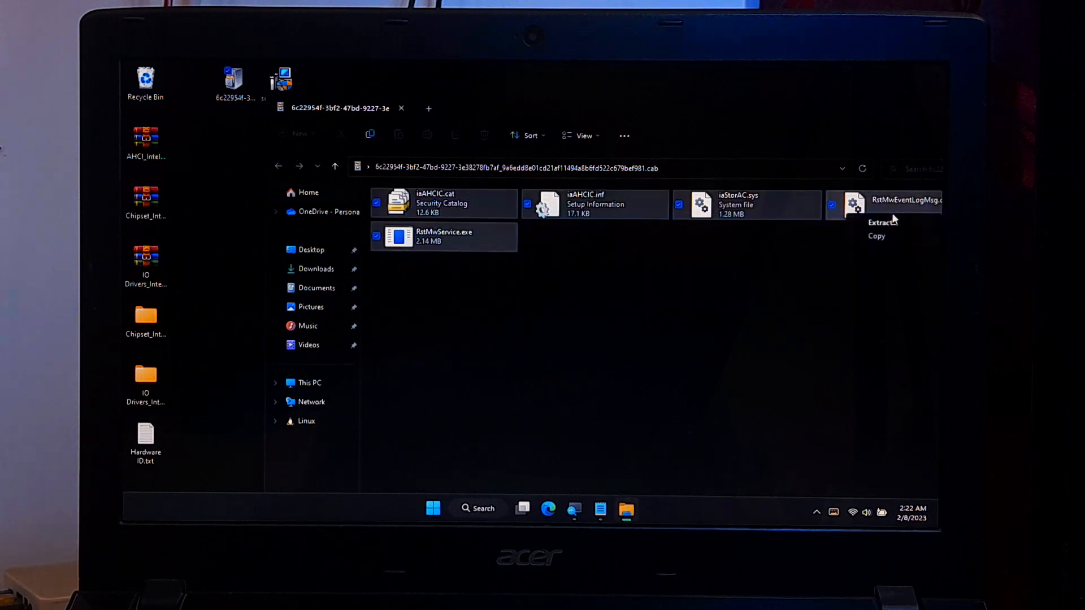
pyautogui.click(880, 222)
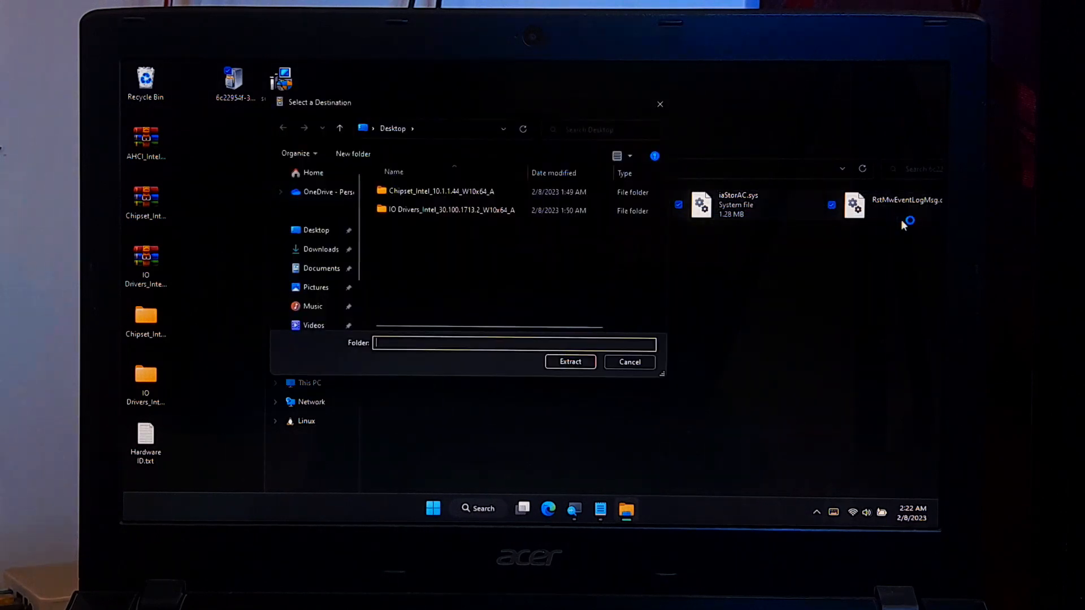
pyautogui.click(316, 230)
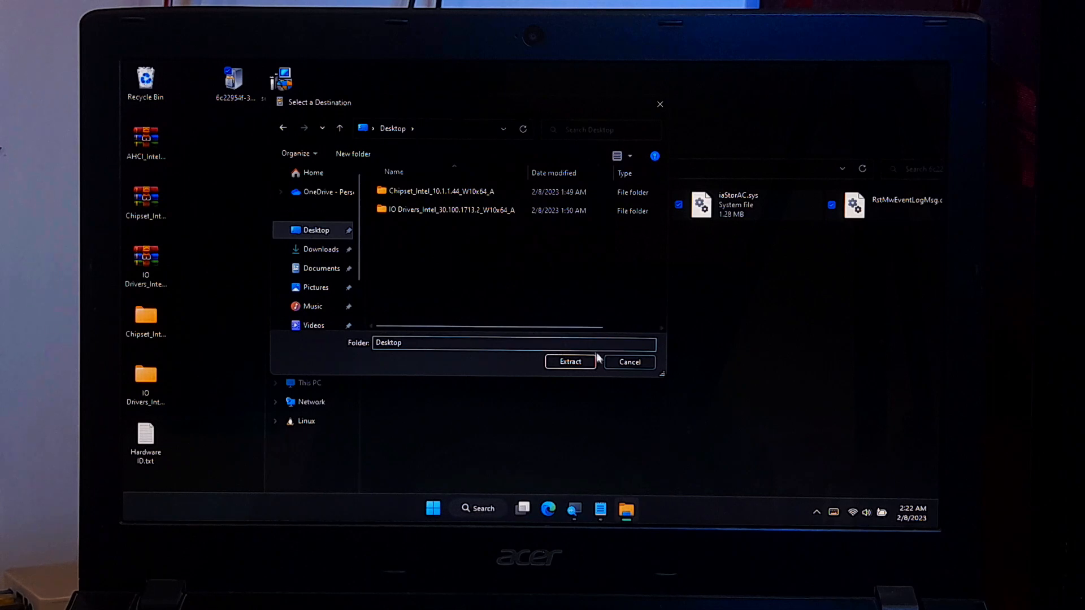
pyautogui.click(570, 361)
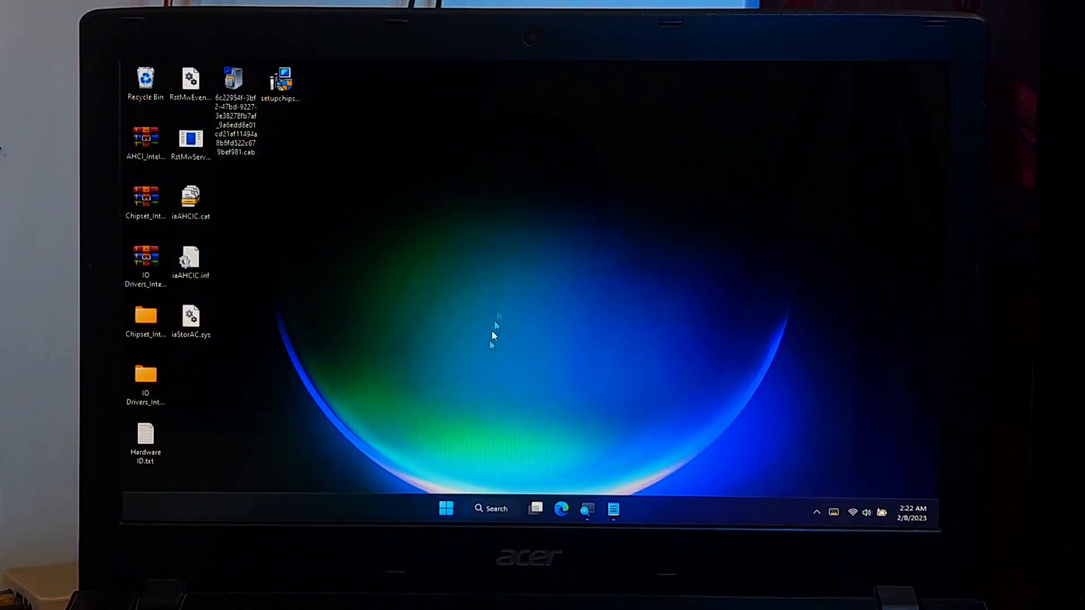
# Update the Unknown device's driver manually, choosing to pick from available drivers.
pyautogui.rightClick(446, 508)
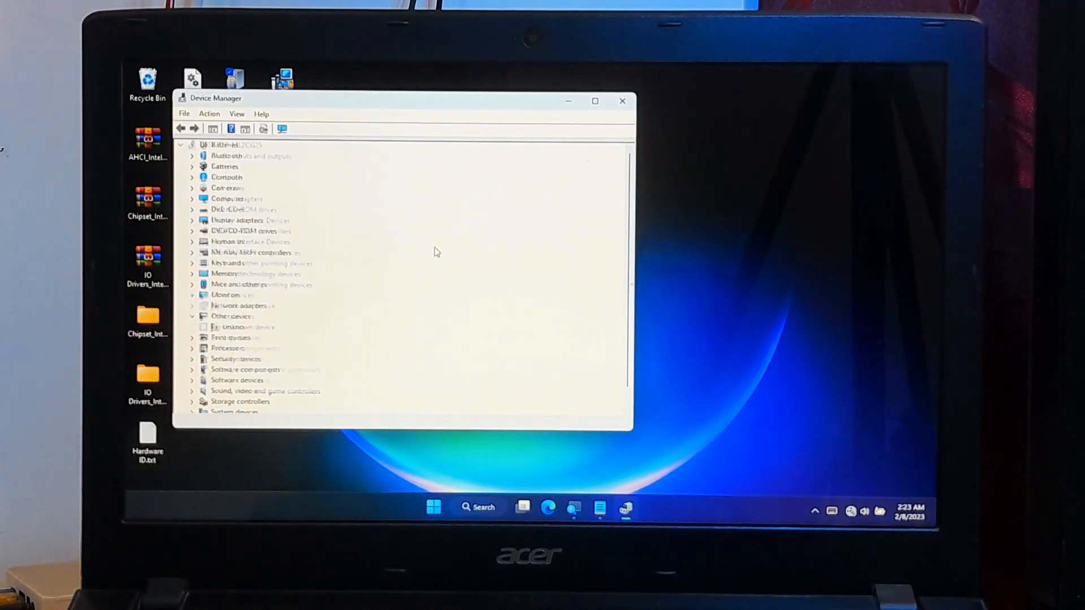
pyautogui.rightClick(242, 306)
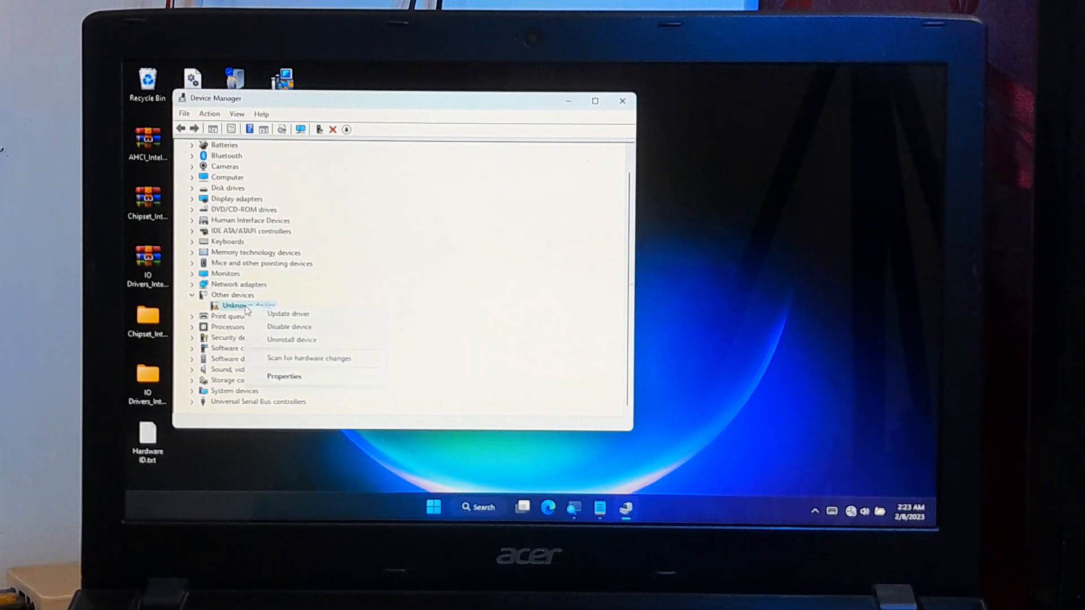
pyautogui.click(287, 313)
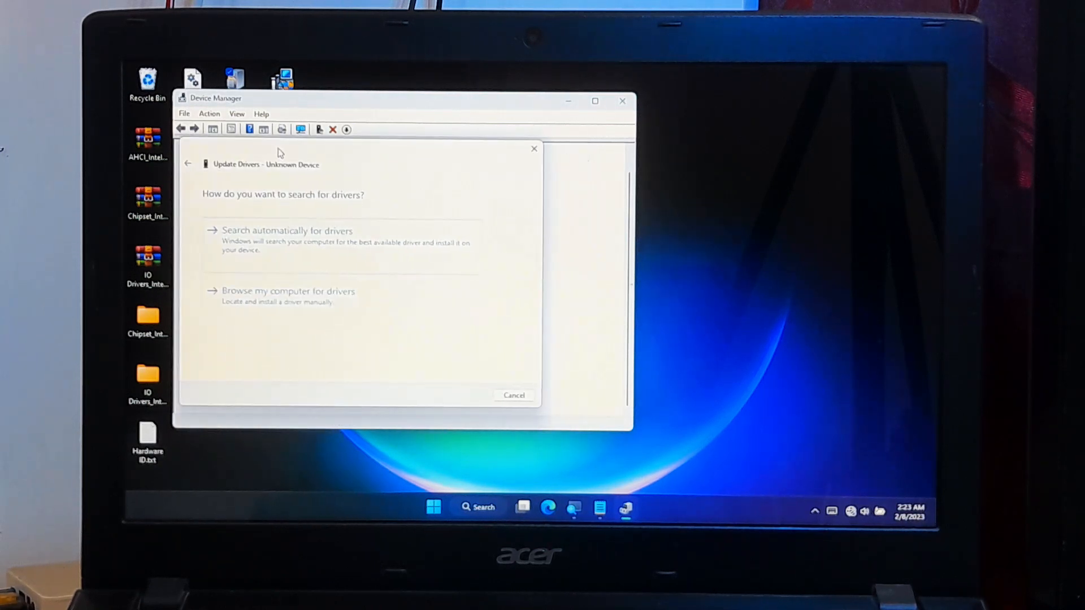
pyautogui.click(289, 291)
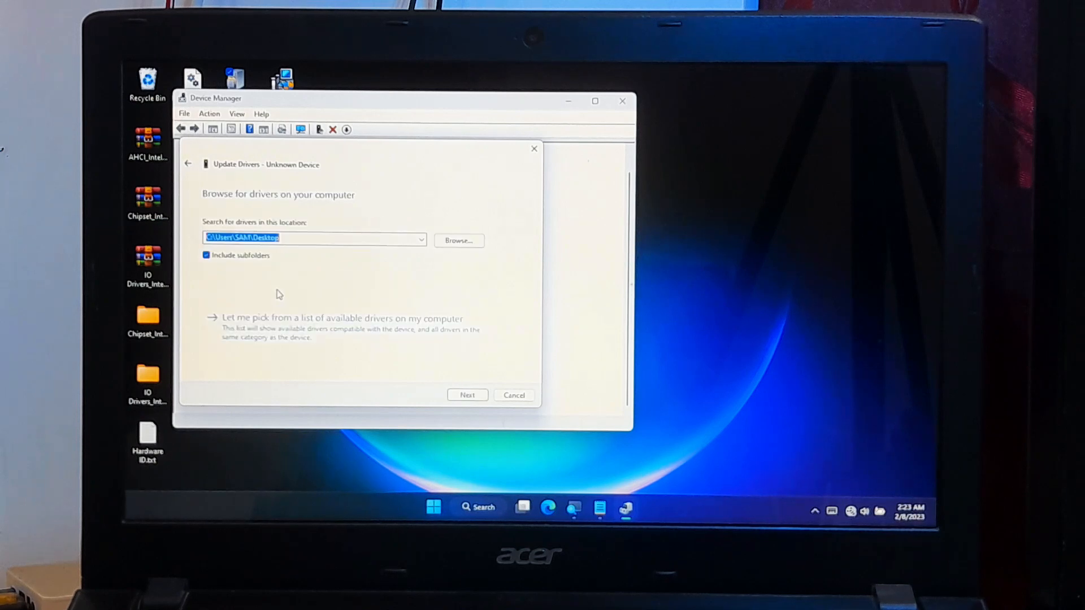
pyautogui.moveTo(301, 346)
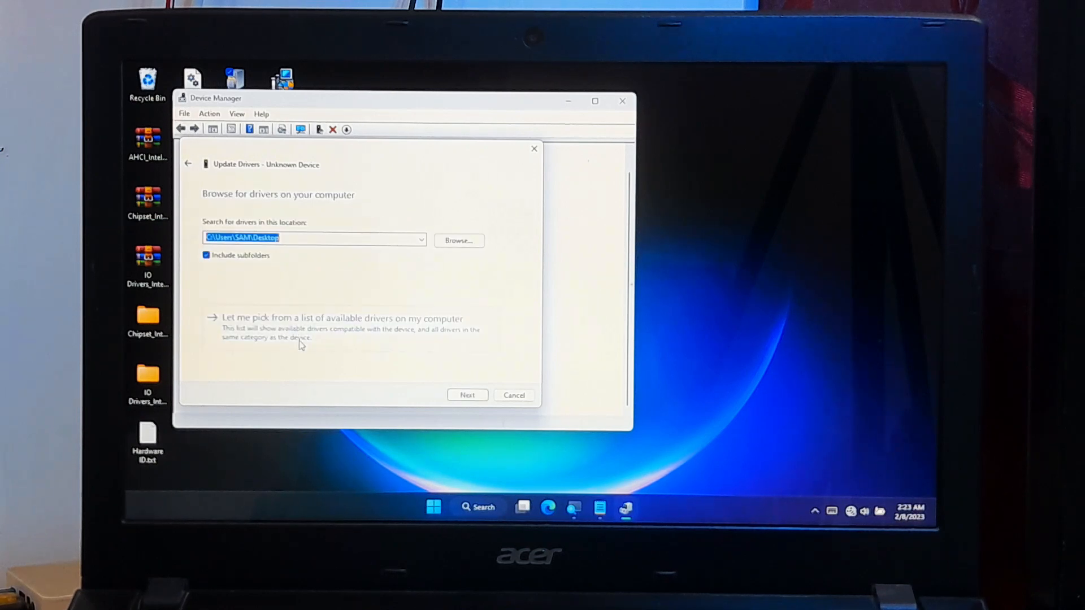
pyautogui.moveTo(302, 334)
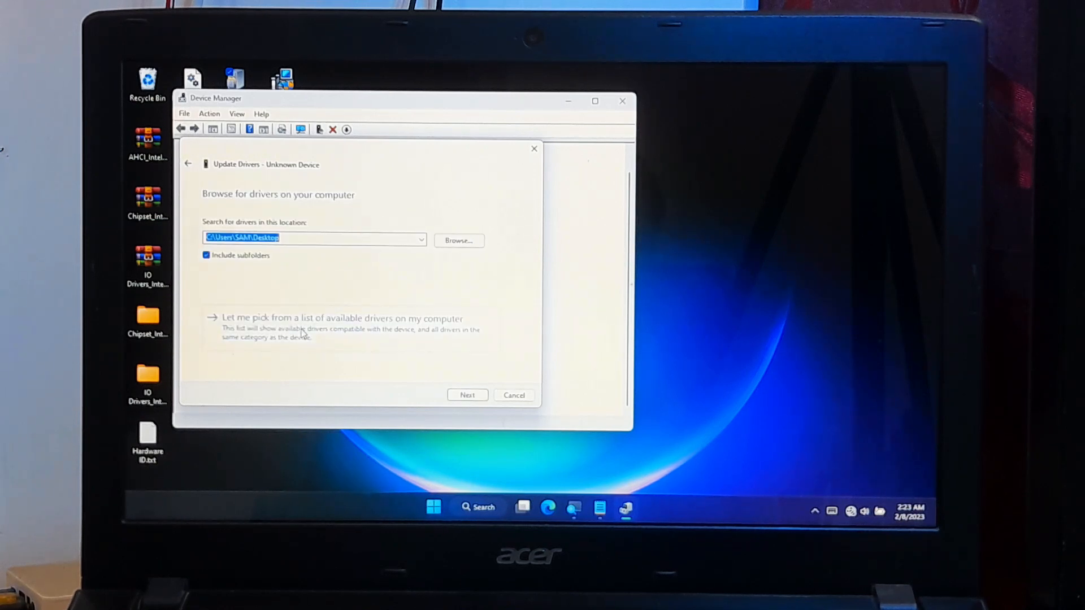
pyautogui.click(341, 318)
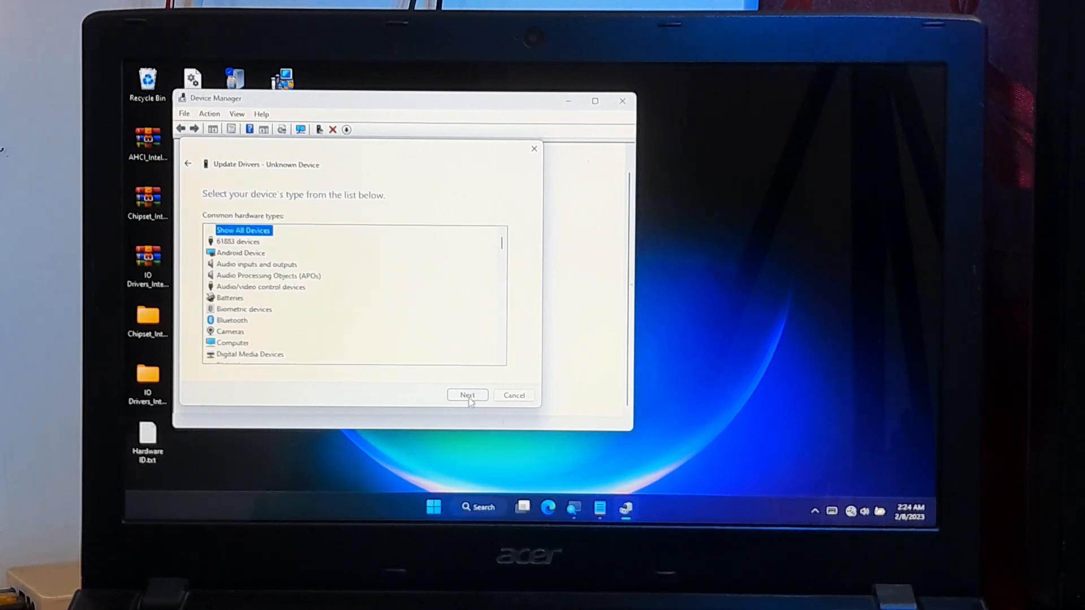
# Load iaAHCIC.inf from the Desktop through Have Disk.
pyautogui.click(467, 395)
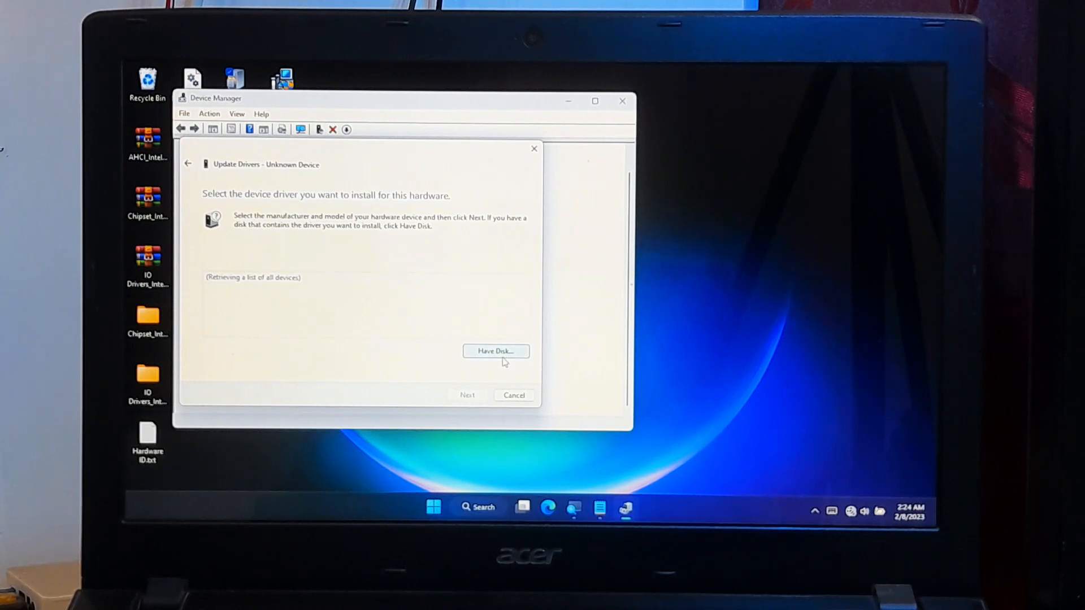
pyautogui.click(495, 351)
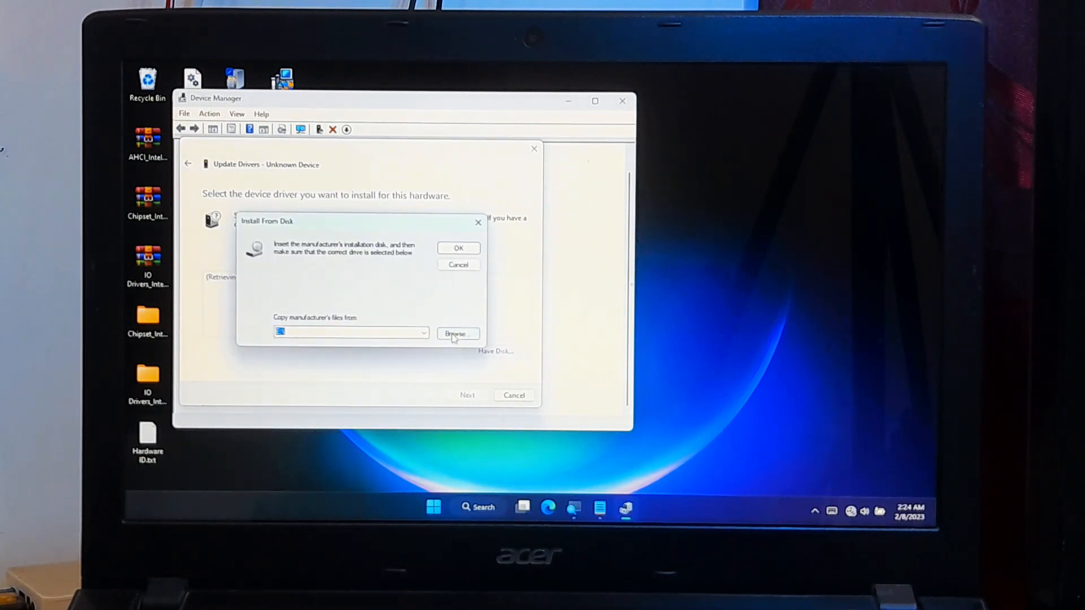
pyautogui.click(457, 334)
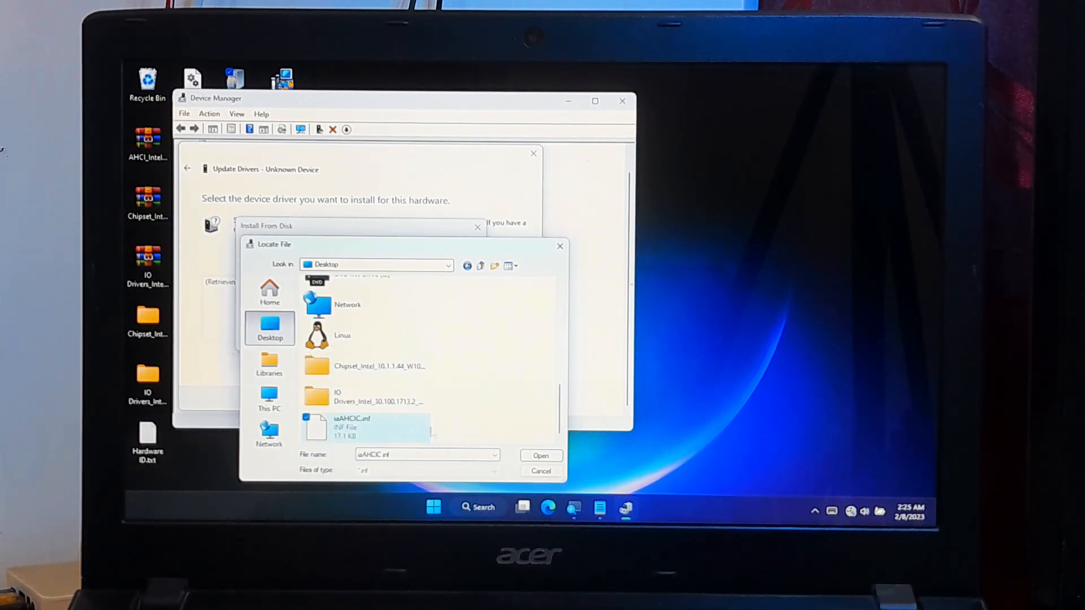
pyautogui.click(540, 455)
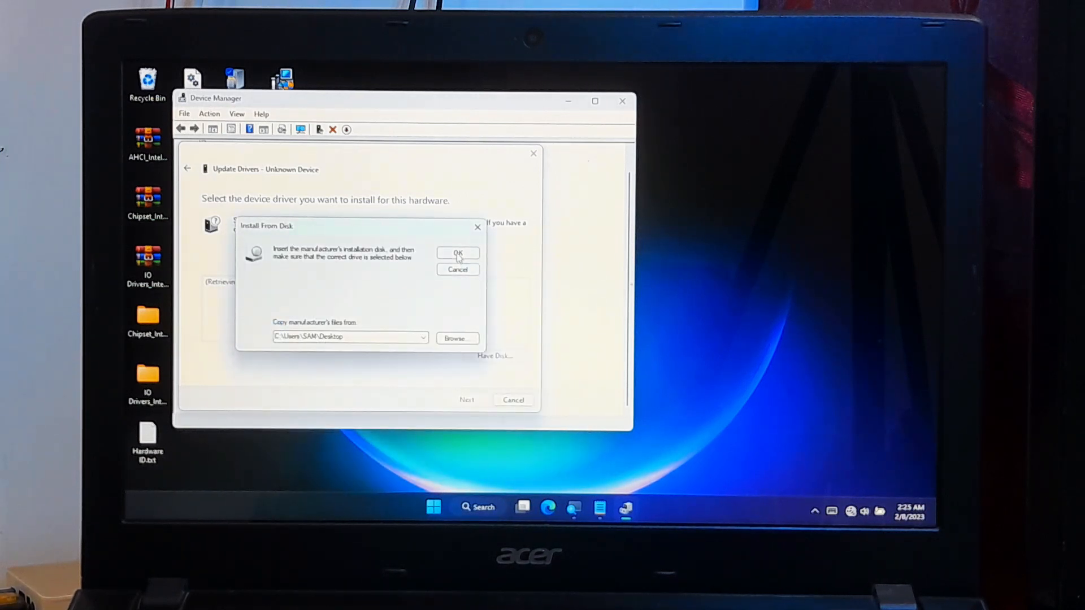
pyautogui.click(457, 252)
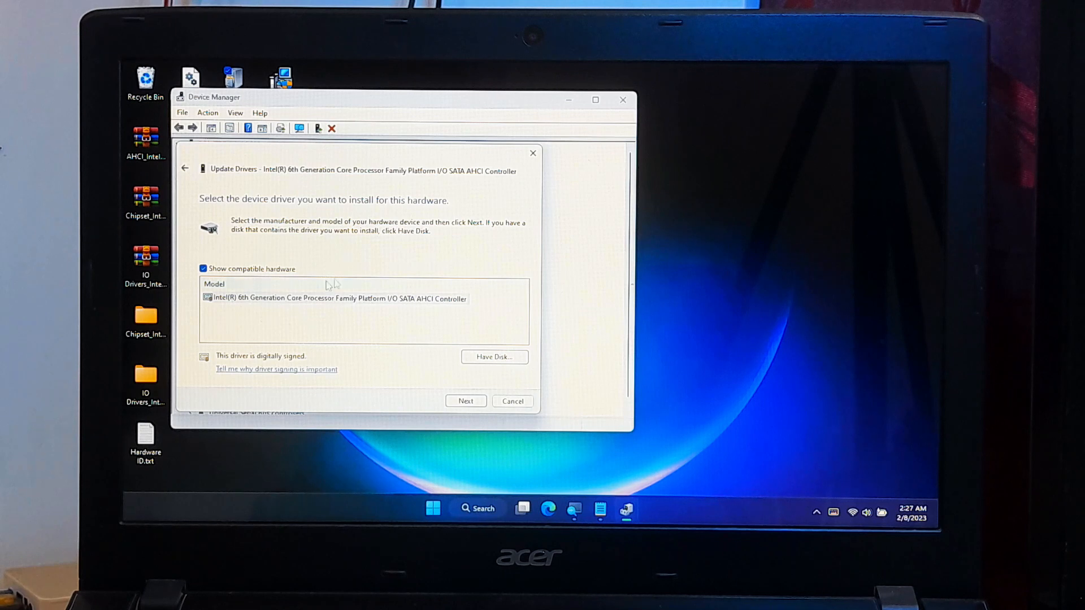
# Install the Intel 6th Generation Core SATA AHCI Controller driver and restart the computer.
pyautogui.click(339, 298)
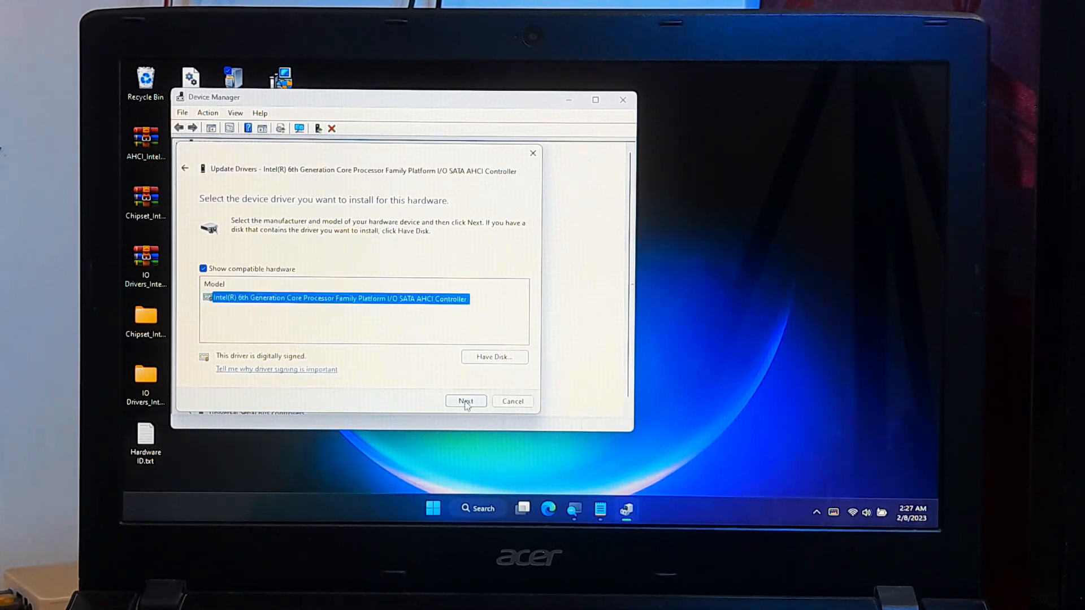
pyautogui.click(465, 401)
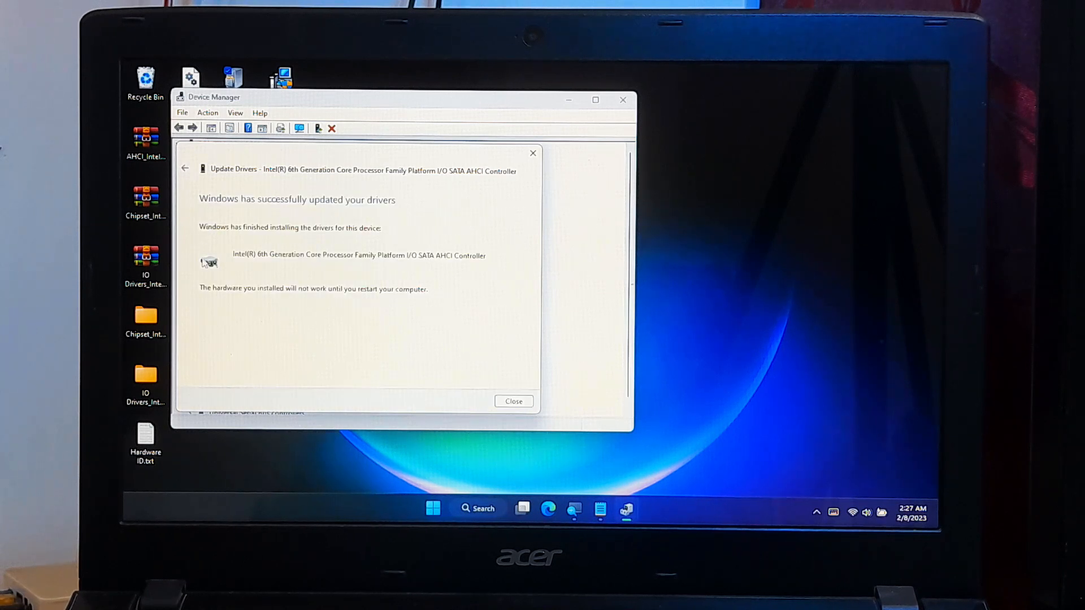
pyautogui.moveTo(232, 250)
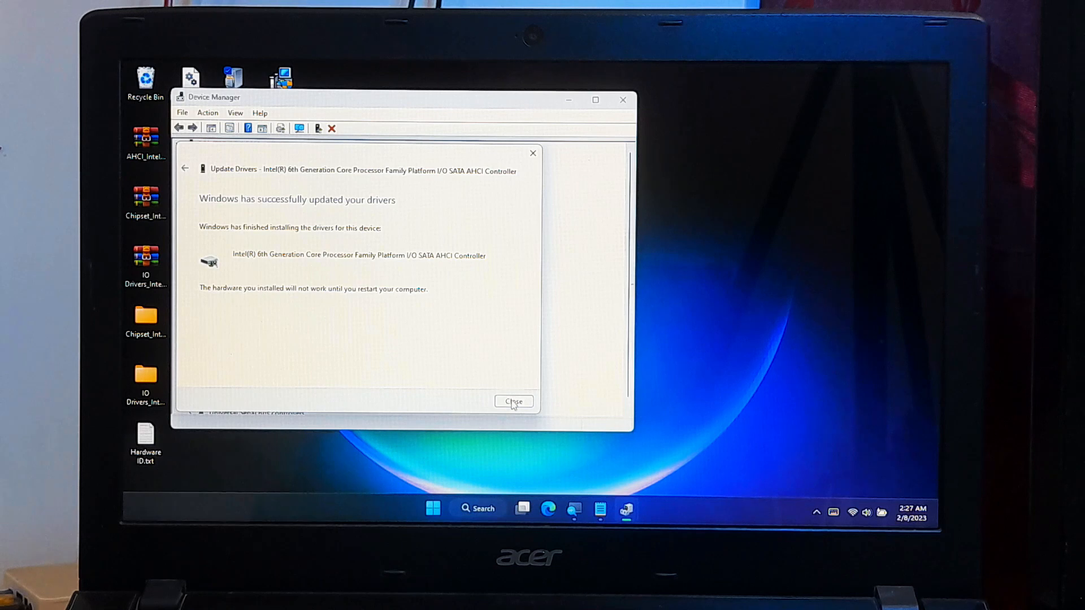
pyautogui.click(513, 401)
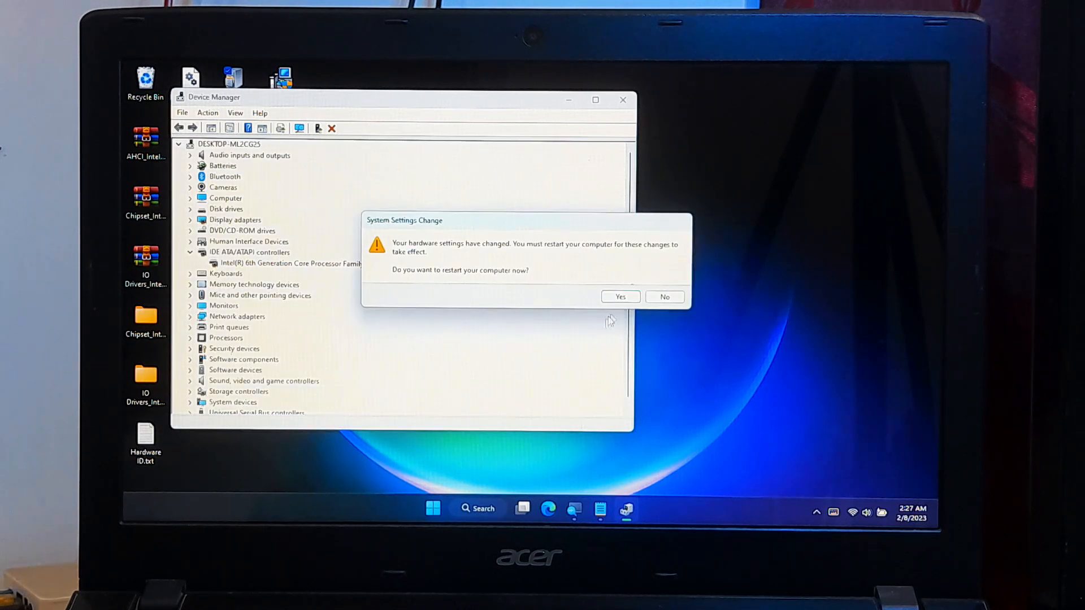
pyautogui.click(620, 296)
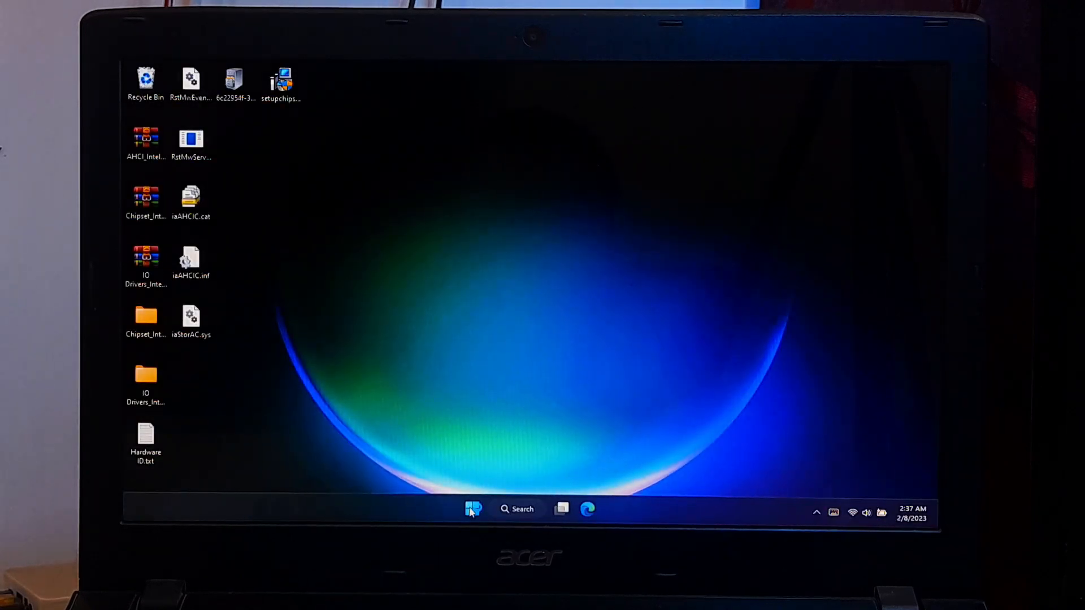
pyautogui.rightClick(473, 510)
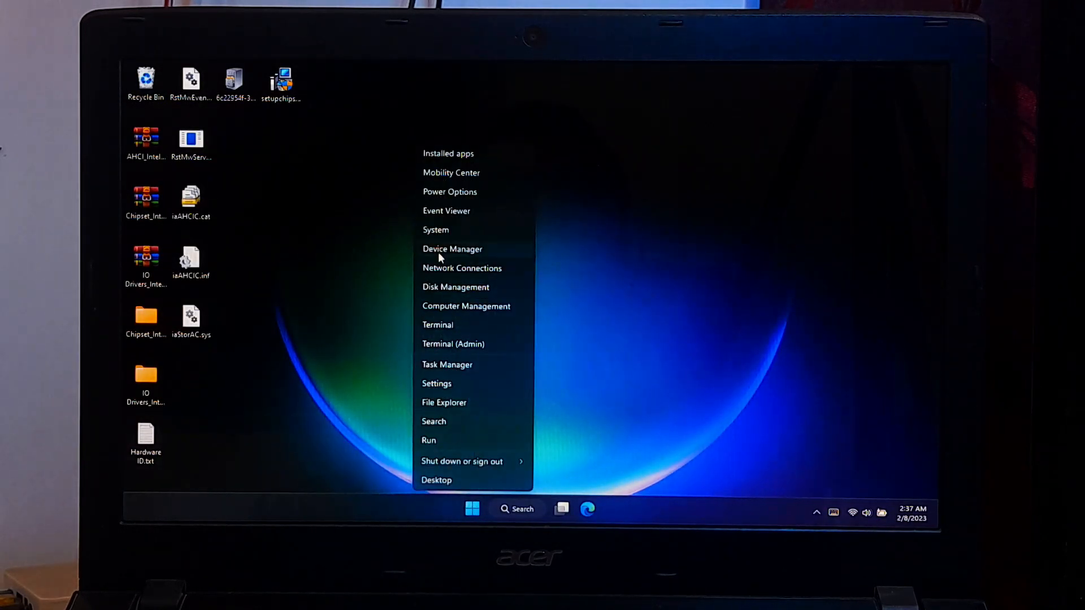
pyautogui.click(452, 249)
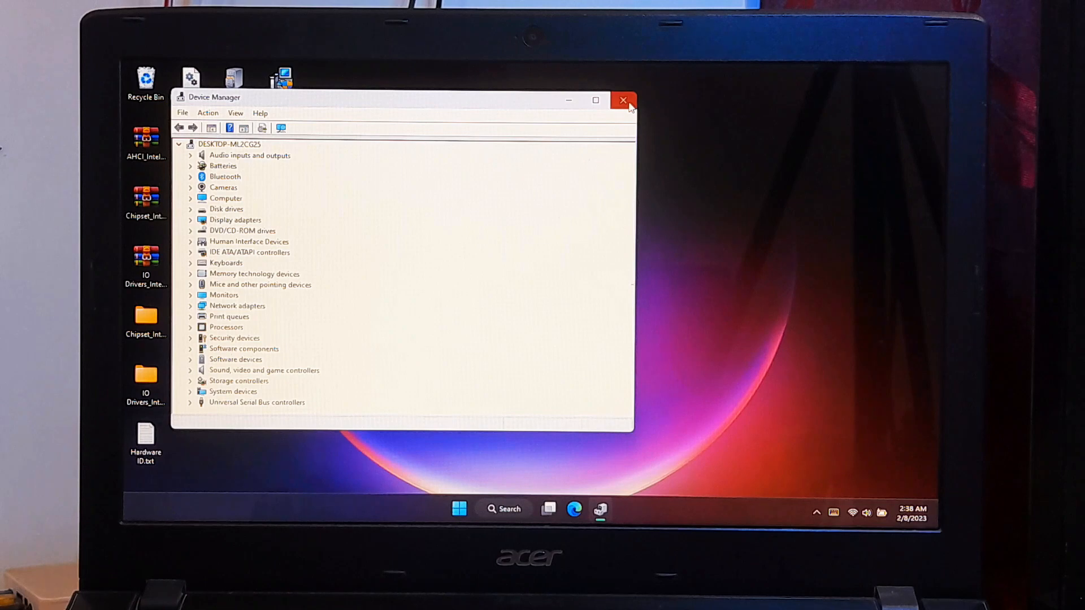
pyautogui.click(622, 100)
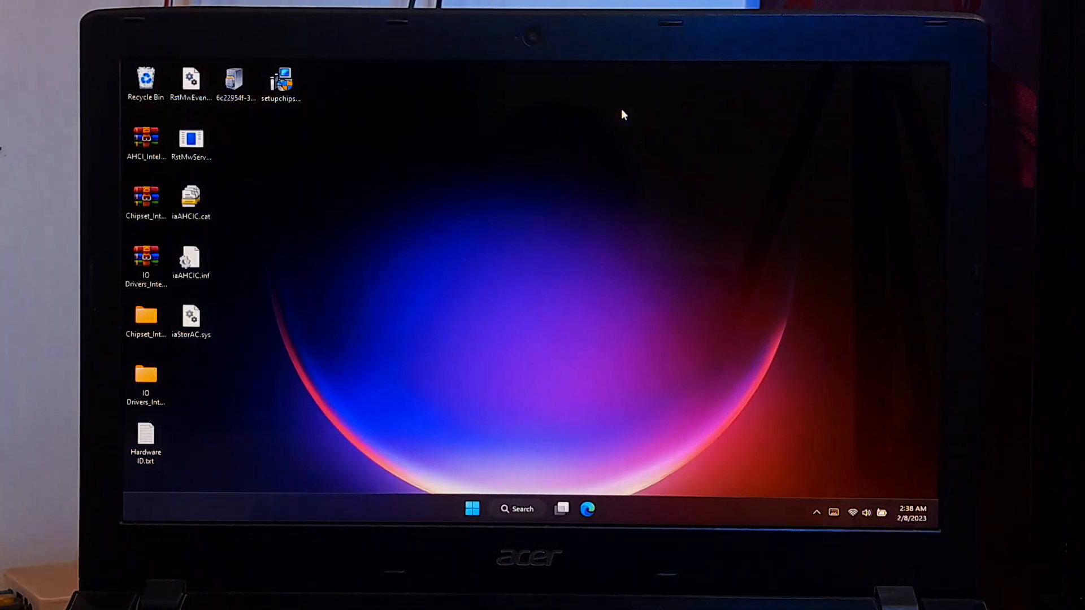
pyautogui.moveTo(558, 285)
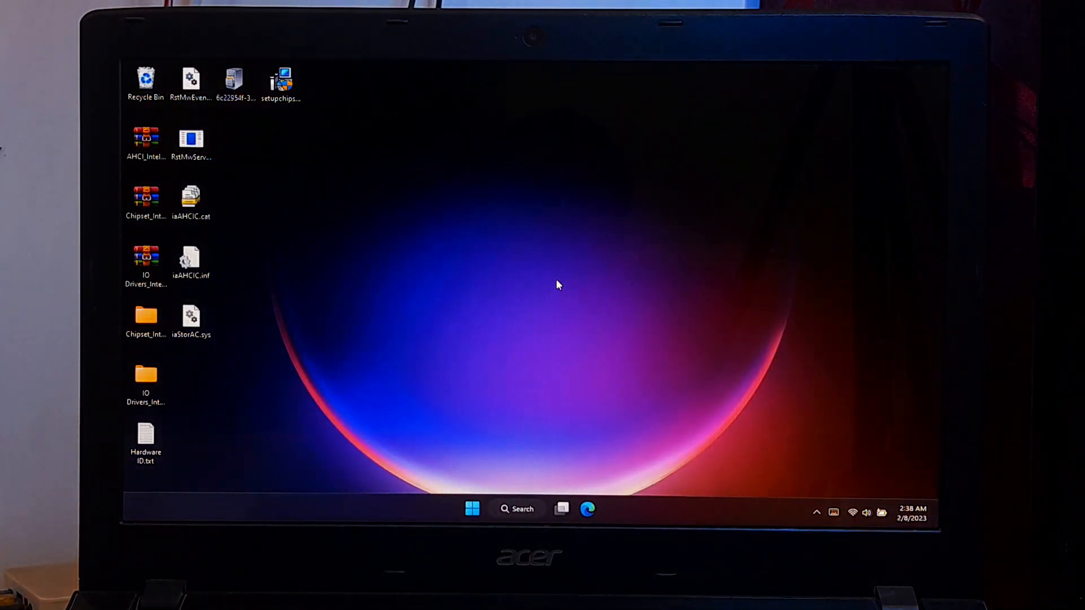